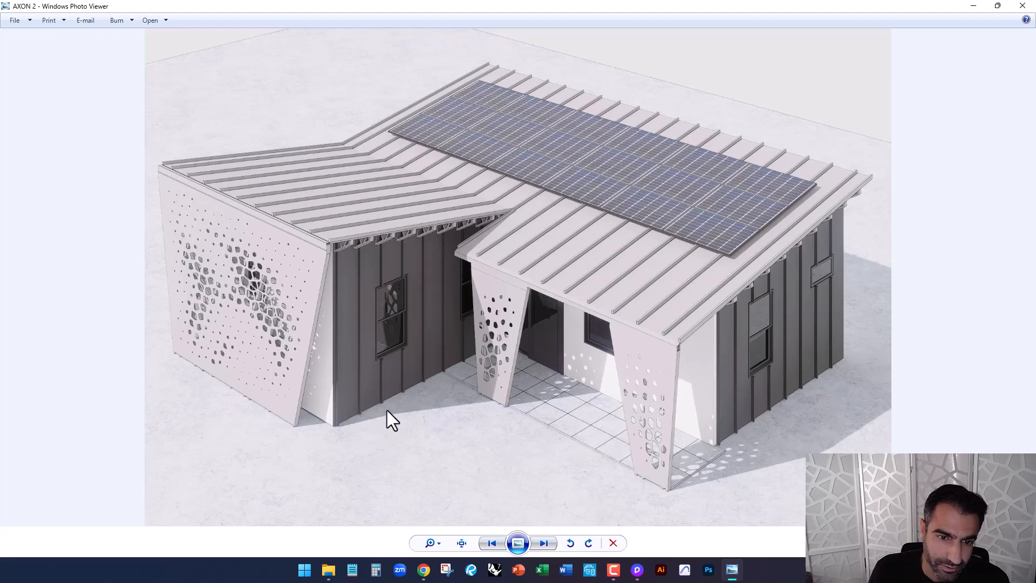
{"action": "mouse_move", "coordinate": [431, 395]}
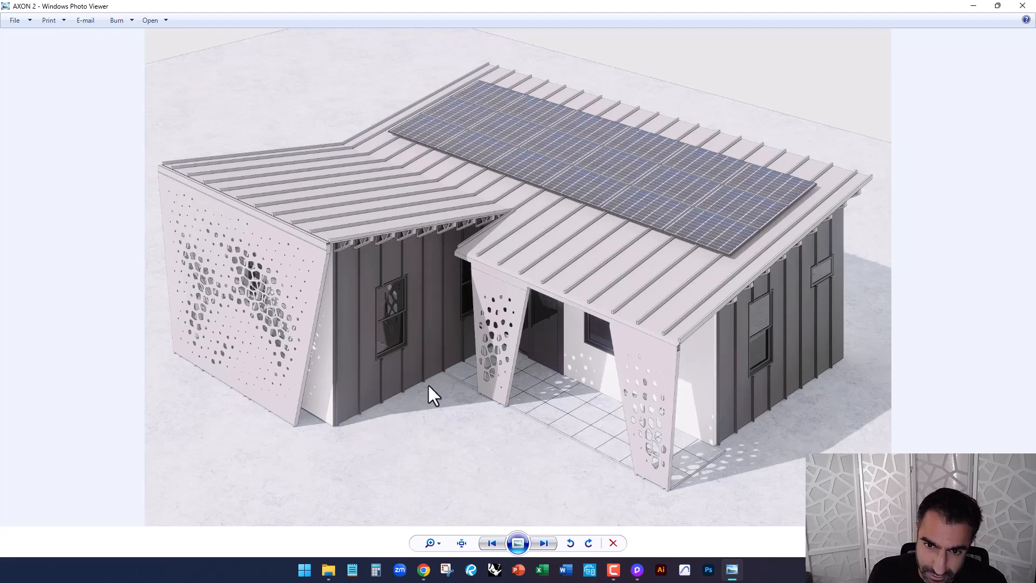
{"action": "mouse_move", "coordinate": [320, 17]}
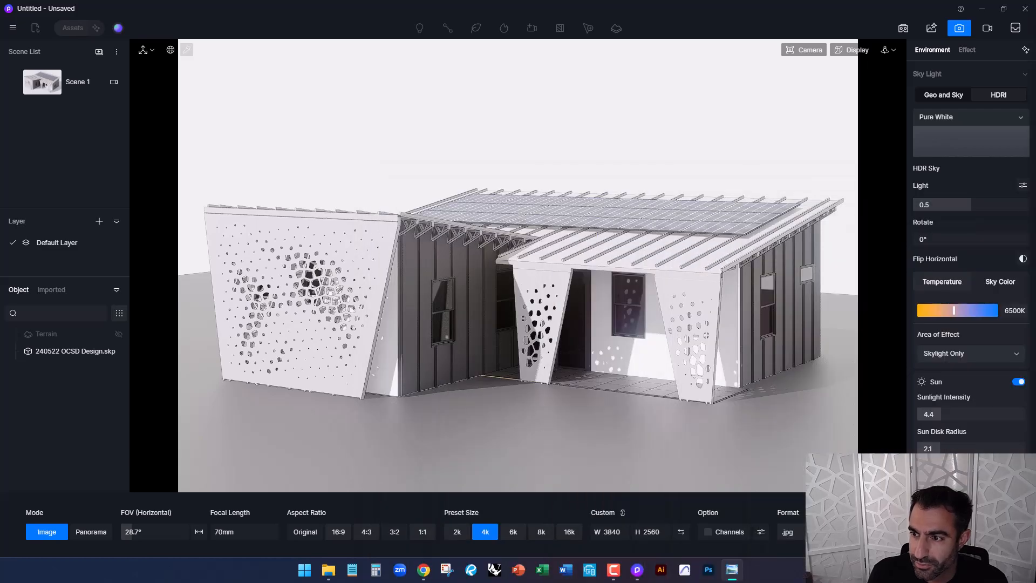
{"action": "mouse_move", "coordinate": [881, 339]}
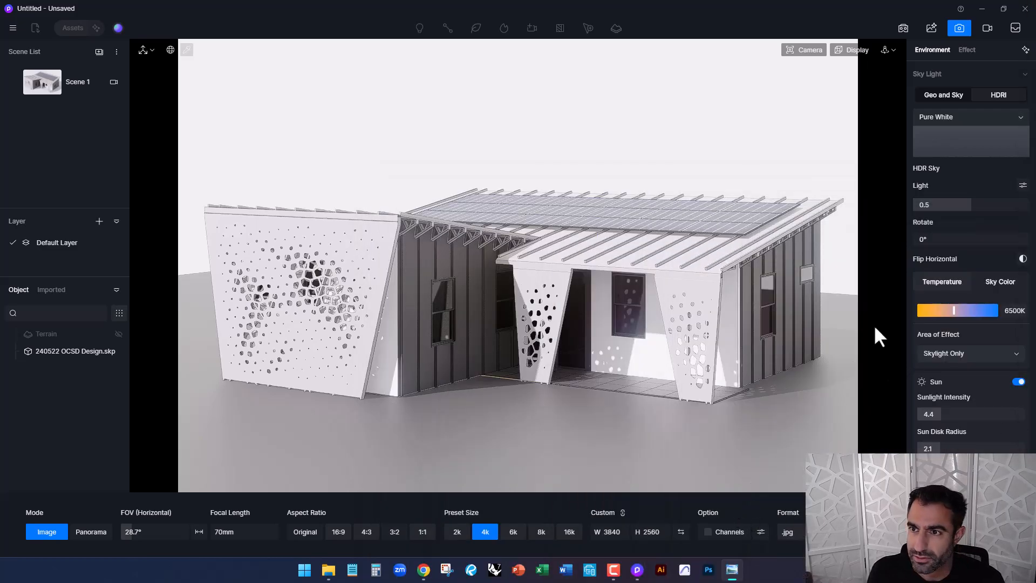
- Start a new blank project, dismiss the Beginner's Guide and hide the ground terrain
{"action": "left_click", "coordinate": [11, 28]}
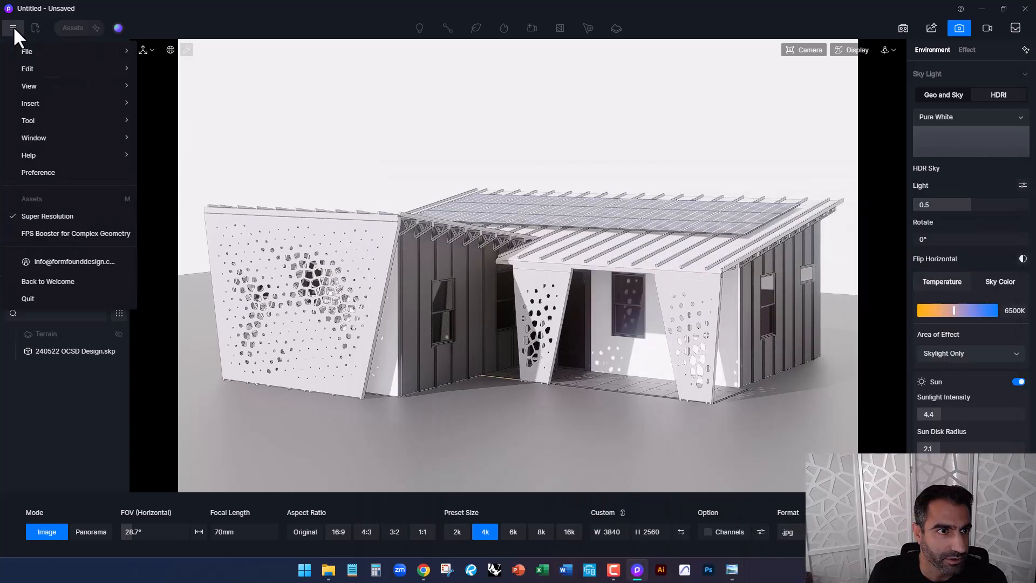
{"action": "left_click", "coordinate": [28, 52]}
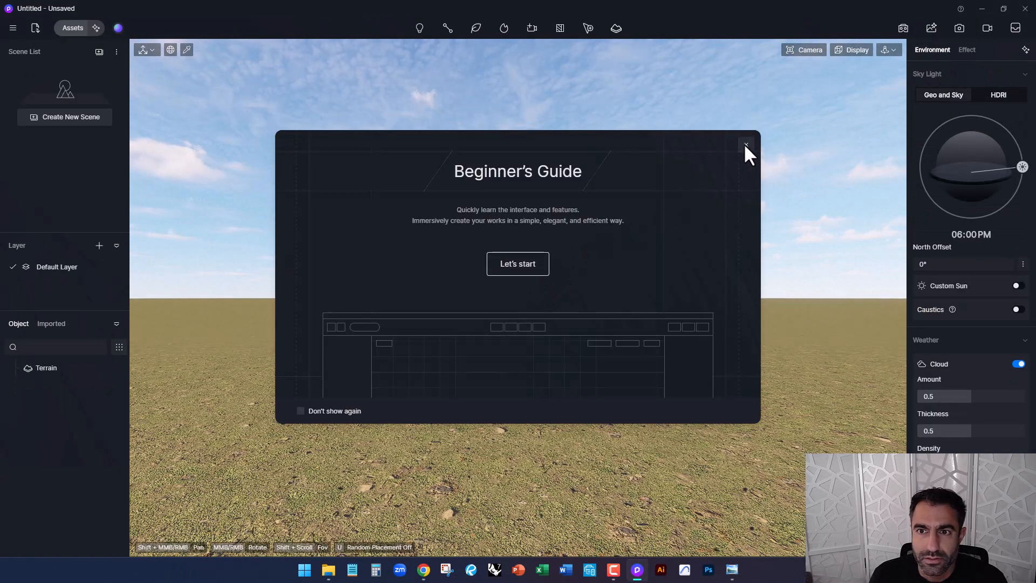
{"action": "left_click", "coordinate": [747, 145]}
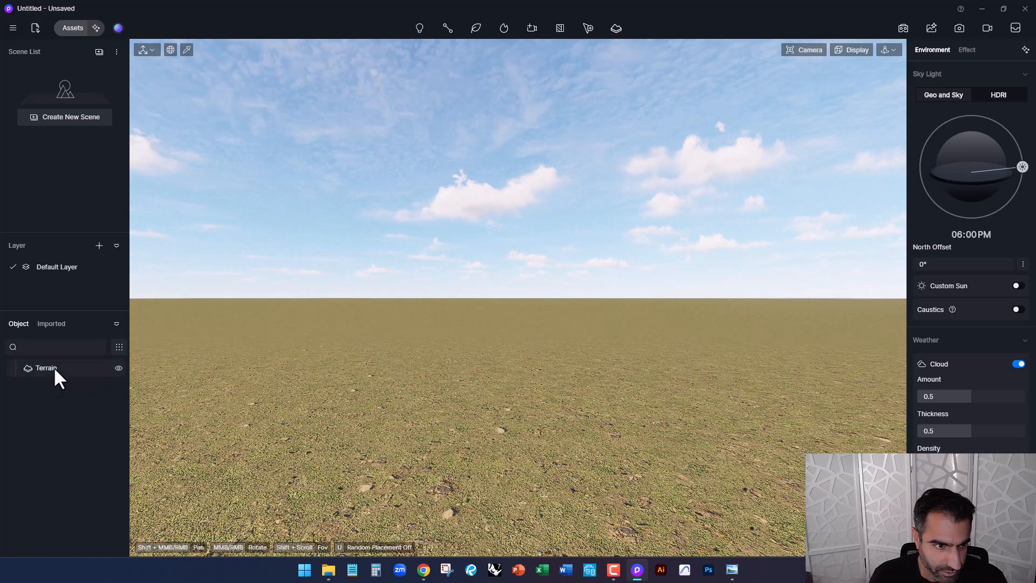
{"action": "left_click", "coordinate": [119, 368]}
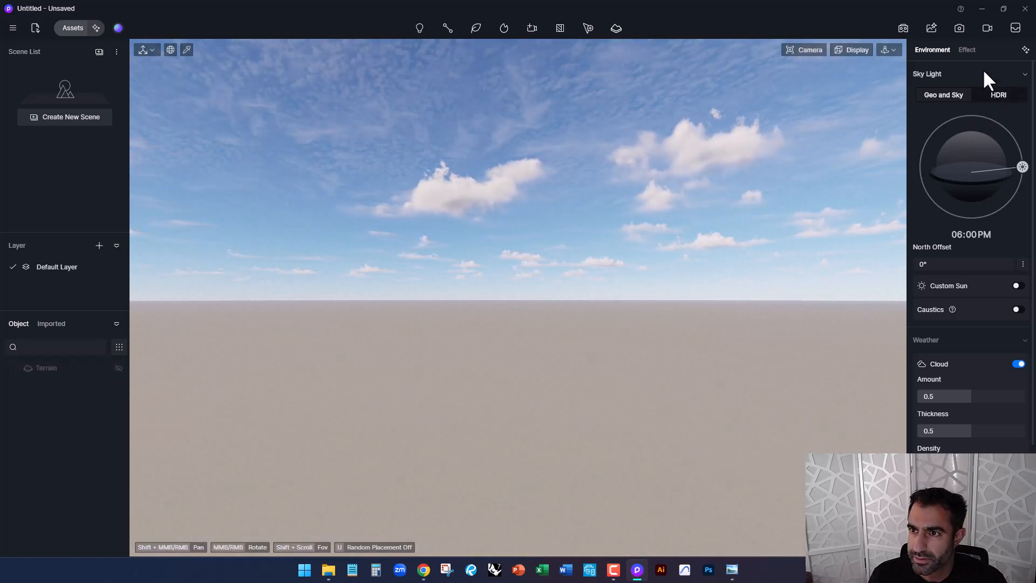
- Enable LUT colour grading in the Effect settings and choose the Vibrance C preset
{"action": "left_click", "coordinate": [967, 50]}
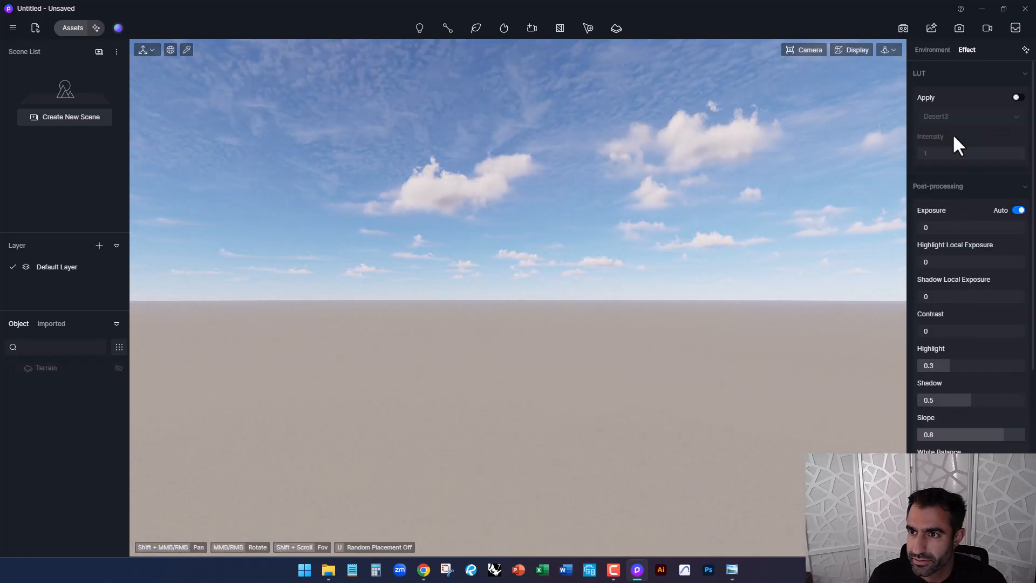
{"action": "left_click", "coordinate": [1017, 98]}
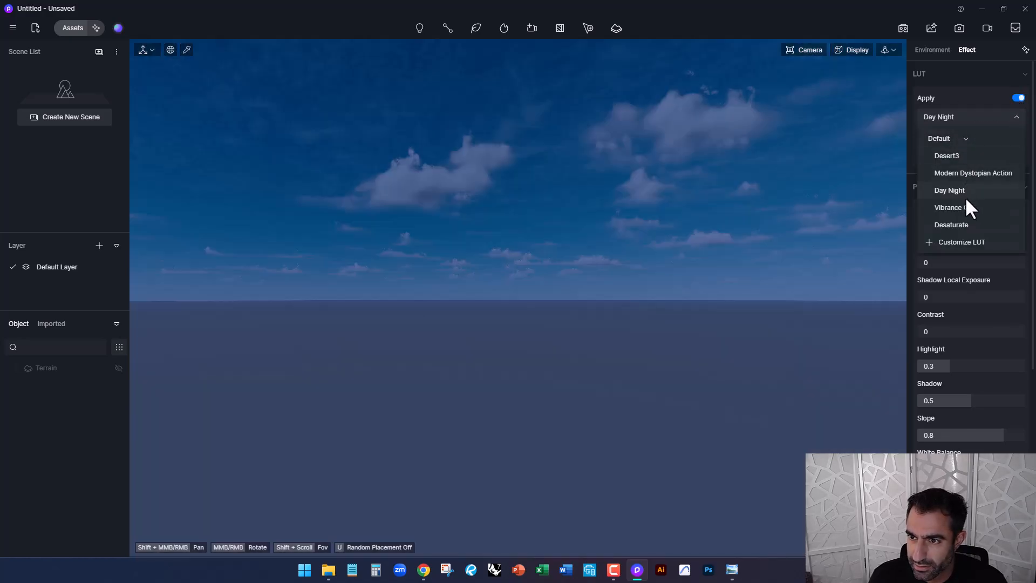
{"action": "left_click", "coordinate": [947, 207]}
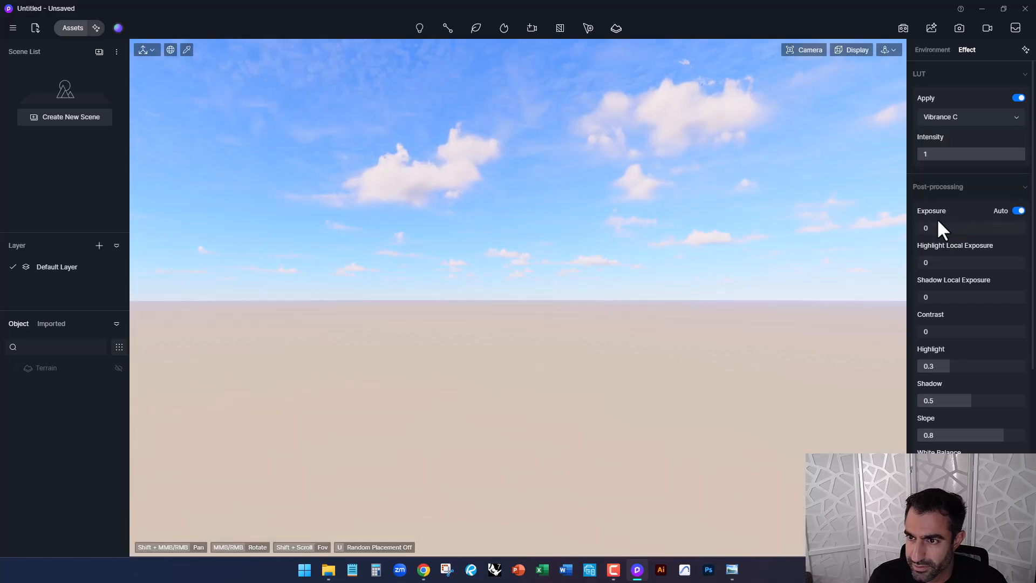
{"action": "left_click", "coordinate": [968, 116]}
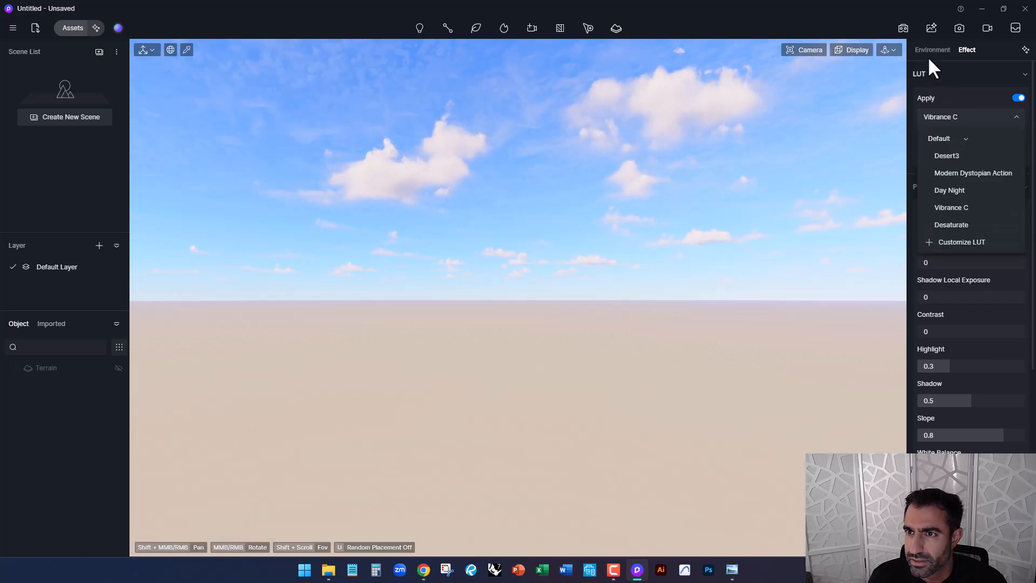
- Switch the environment sky to HDRI and pick the Pure White sky
{"action": "left_click", "coordinate": [931, 49]}
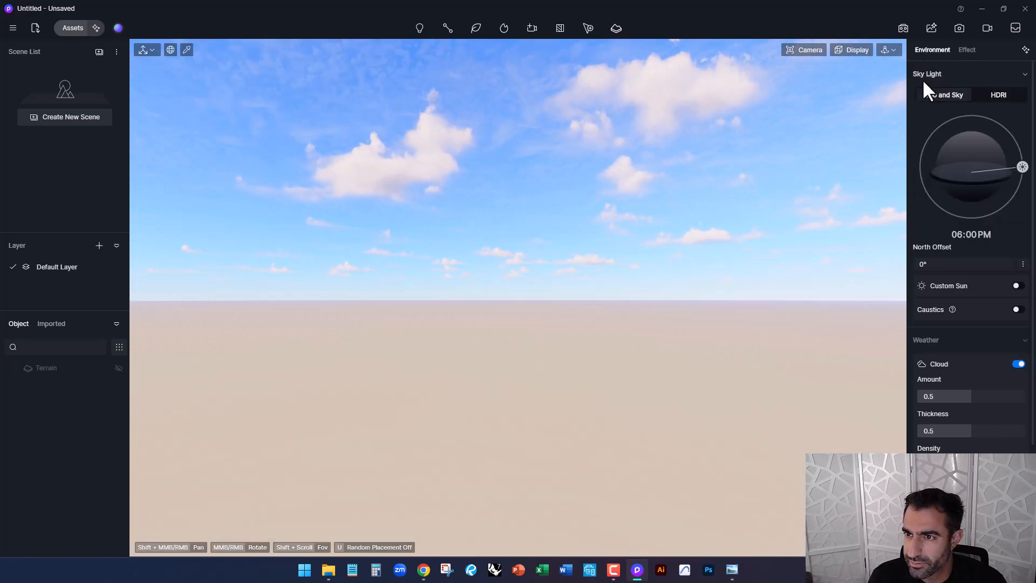
{"action": "left_click", "coordinate": [999, 95]}
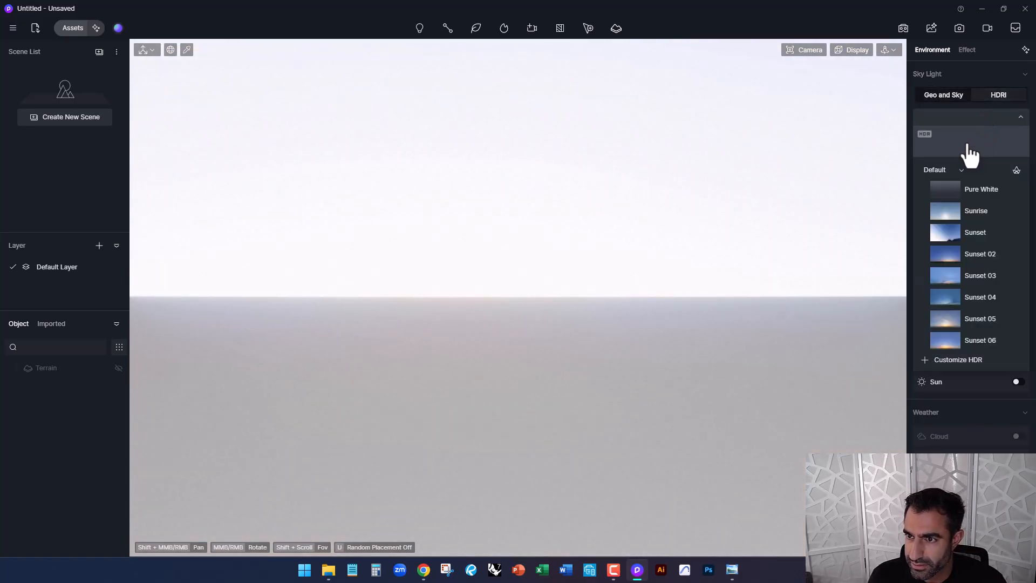
{"action": "scroll", "scroll_direction": "down", "scroll_amount": 3}
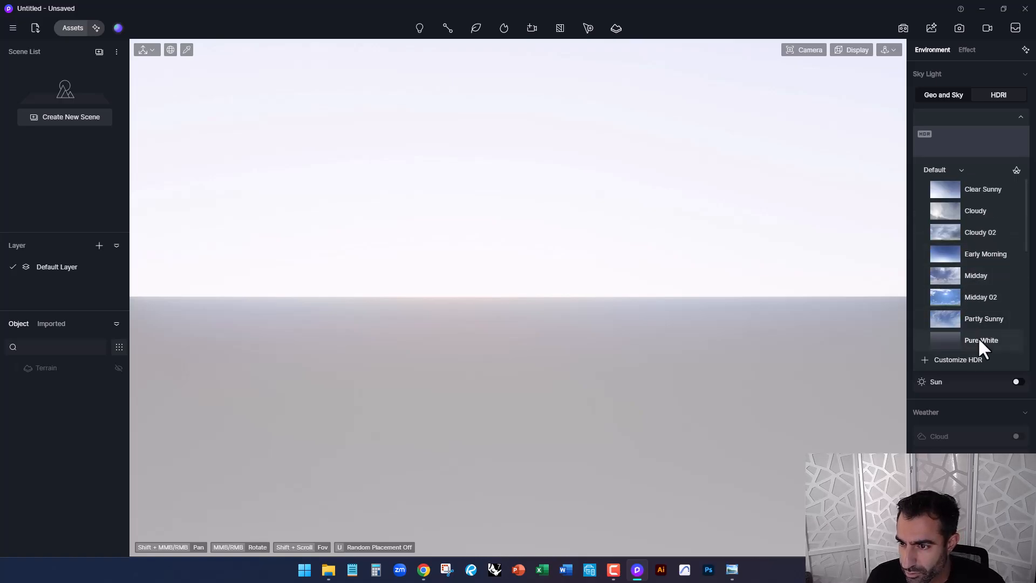
{"action": "left_click", "coordinate": [982, 340]}
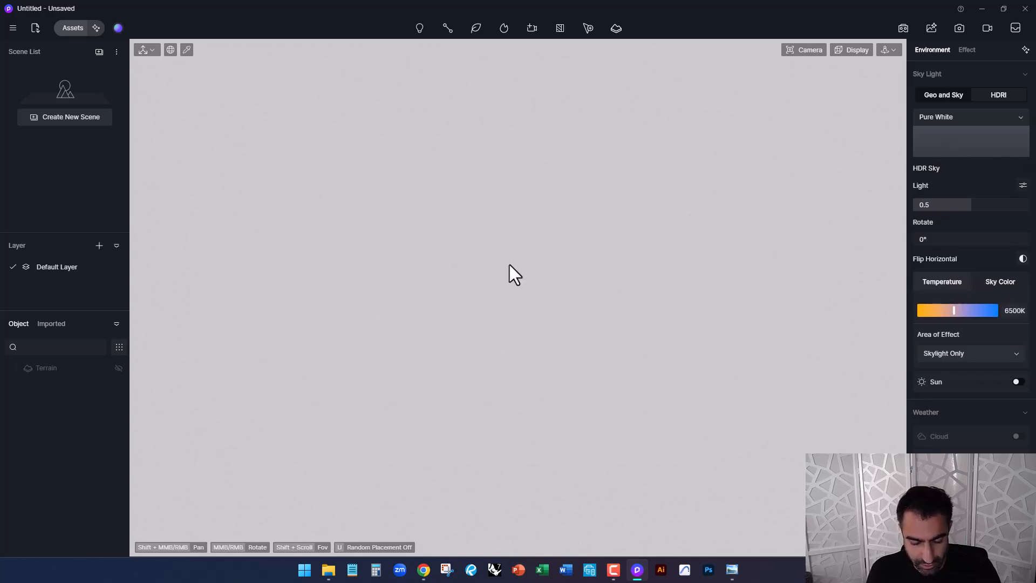
{"action": "mouse_move", "coordinate": [461, 283]}
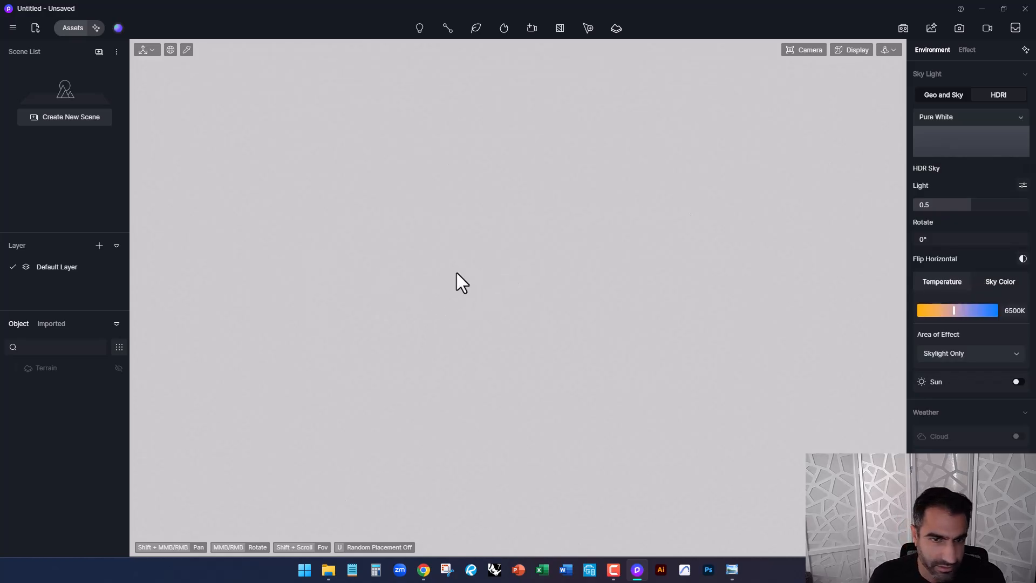
{"action": "mouse_move", "coordinate": [46, 86]}
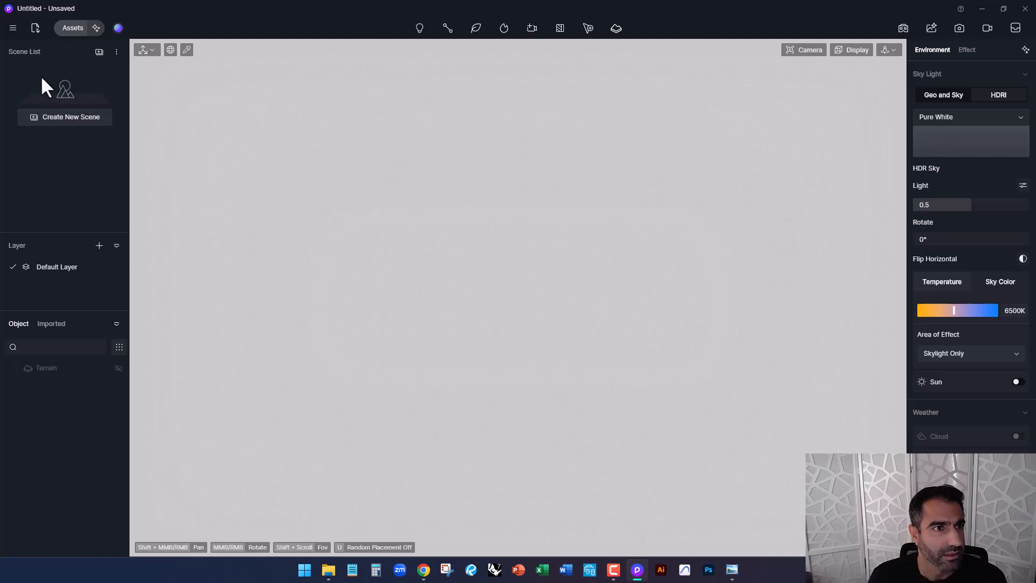
{"action": "mouse_move", "coordinate": [93, 56]}
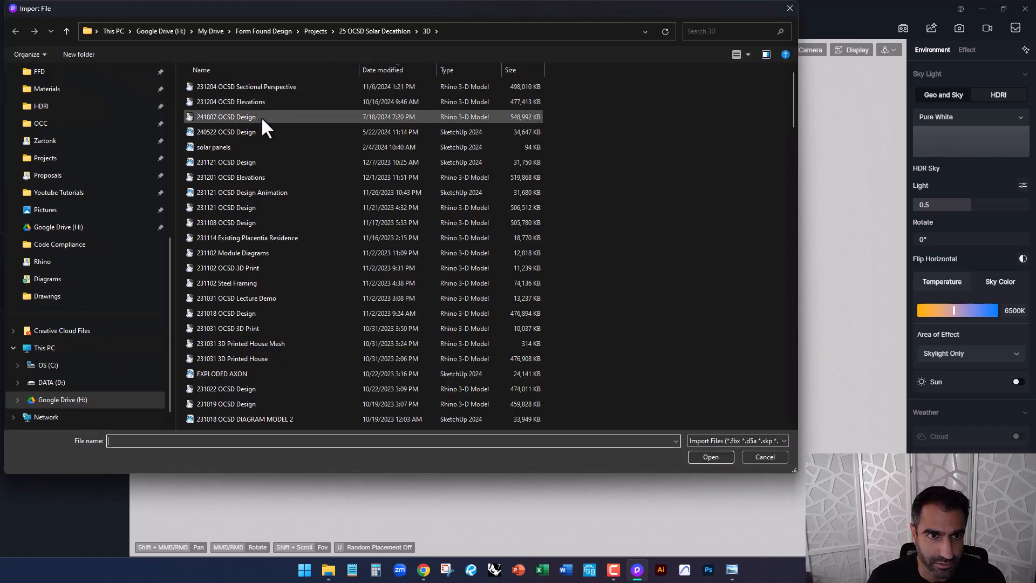
- Import the 240522 OCSD Design SketchUp model and bring it into the scene
{"action": "left_click", "coordinate": [225, 132]}
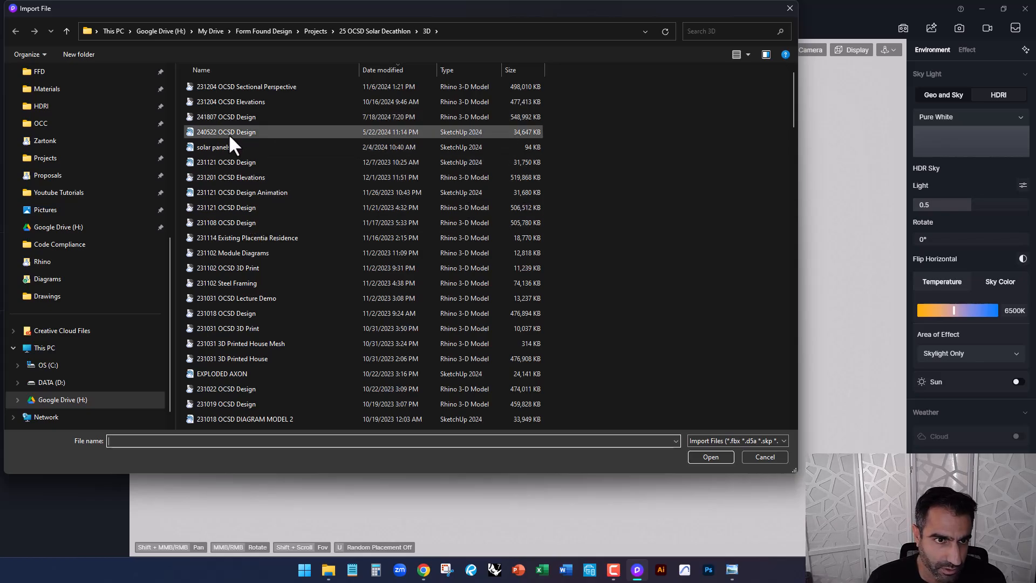
{"action": "left_click", "coordinate": [710, 456]}
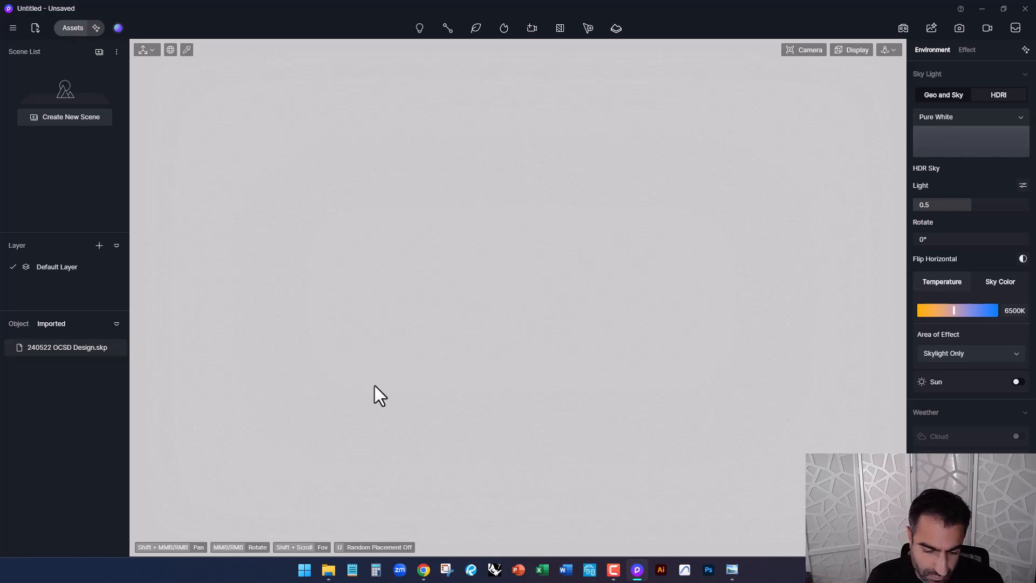
{"action": "mouse_move", "coordinate": [125, 367]}
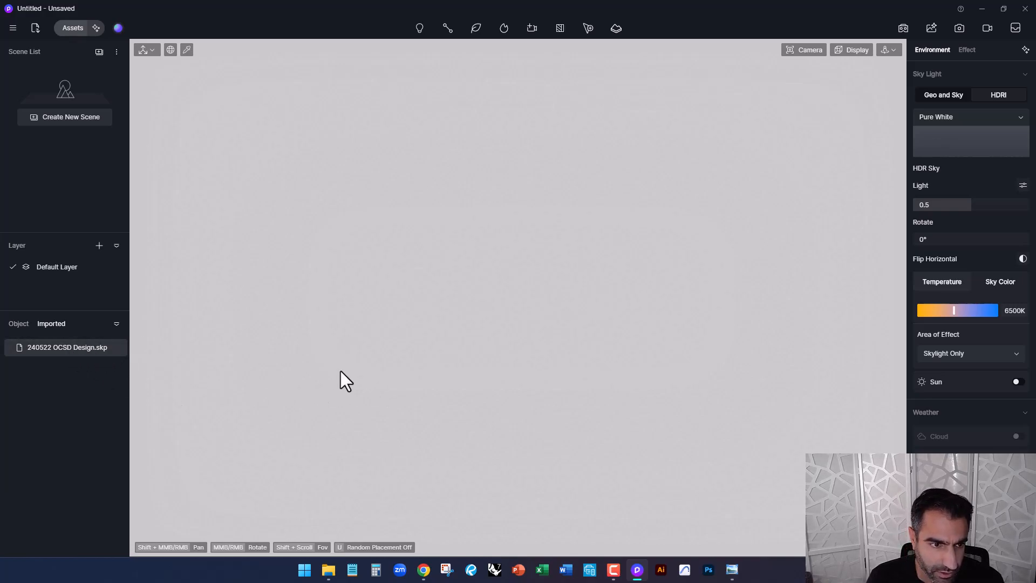
{"action": "double_click", "coordinate": [67, 346]}
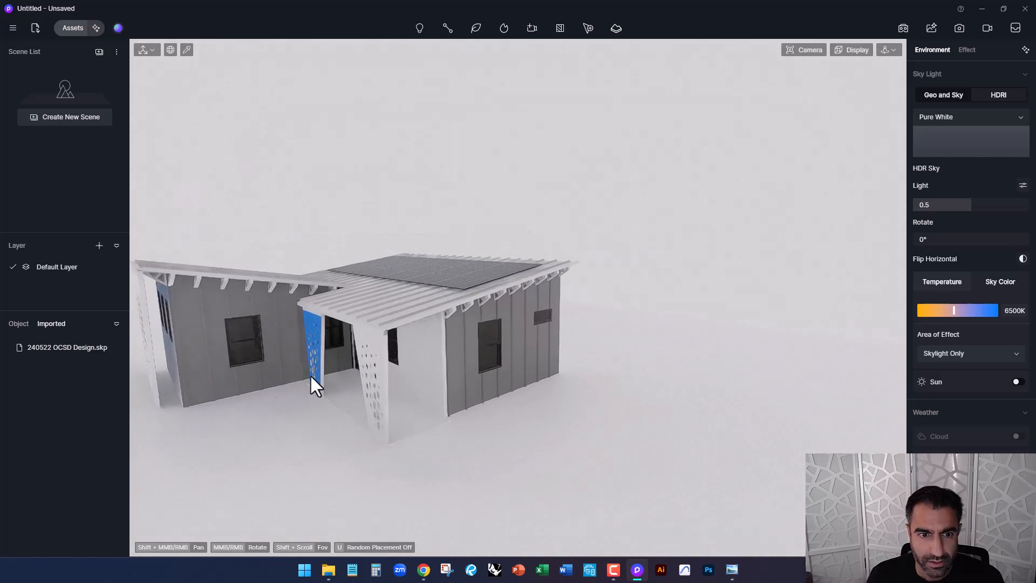
- Orbit to a lower three-quarter view that frames the whole house
{"action": "left_click_drag", "start_coordinate": [314, 383], "coordinate": [383, 367]}
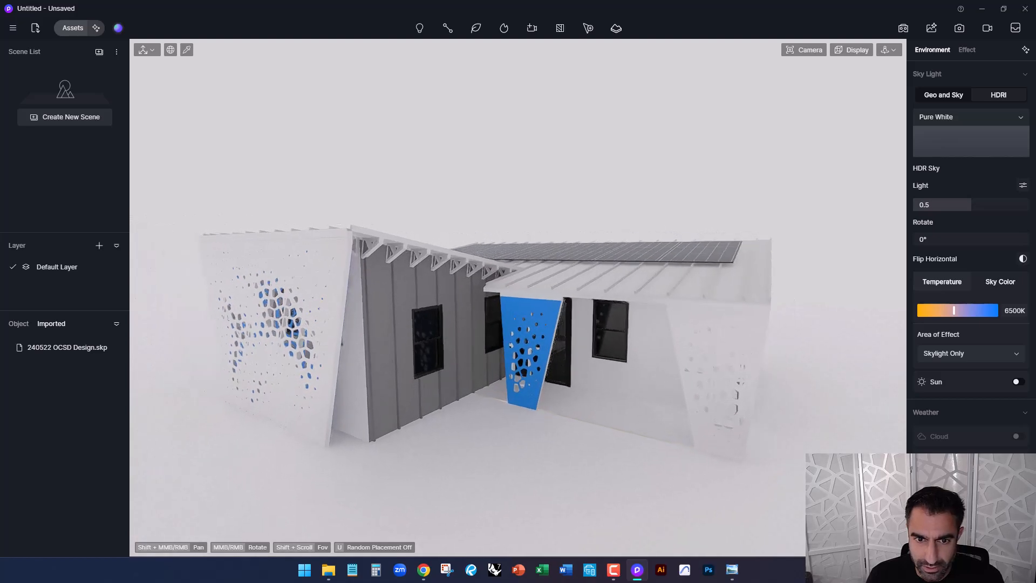
{"action": "left_click_drag", "start_coordinate": [463, 330], "coordinate": [423, 327]}
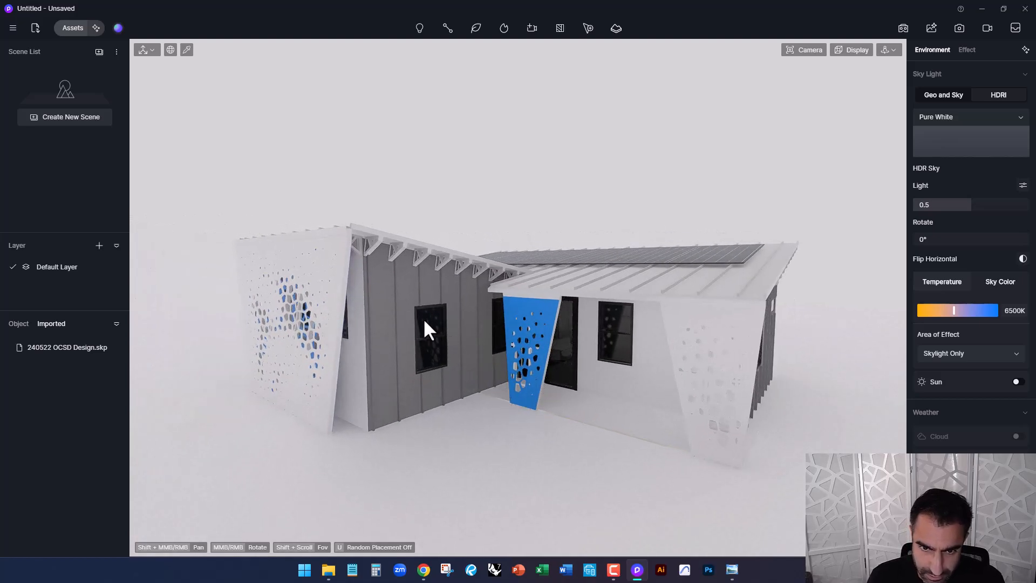
{"action": "left_click_drag", "start_coordinate": [426, 330], "coordinate": [763, 407]}
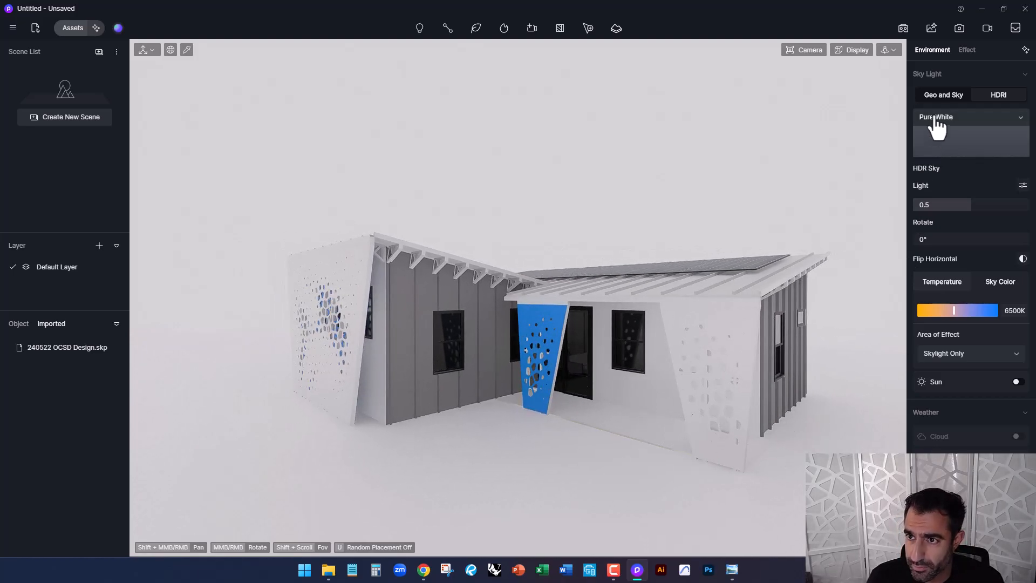
- In the Effect settings set Bloom 0.2 and Outline mode with black lines of width 1
{"action": "left_click", "coordinate": [966, 50]}
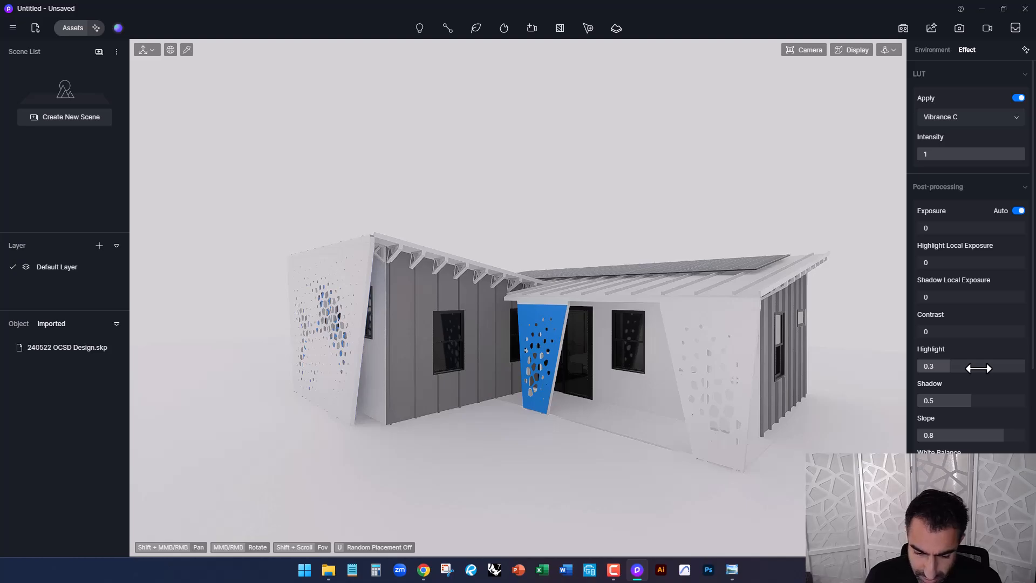
{"action": "mouse_move", "coordinate": [956, 268]}
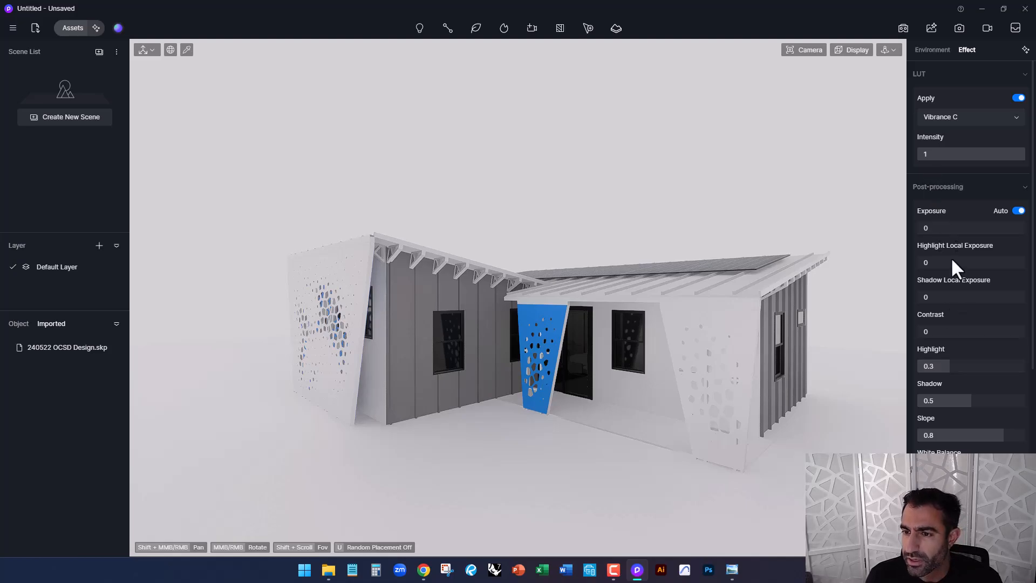
{"action": "scroll", "scroll_direction": "down", "scroll_amount": 3}
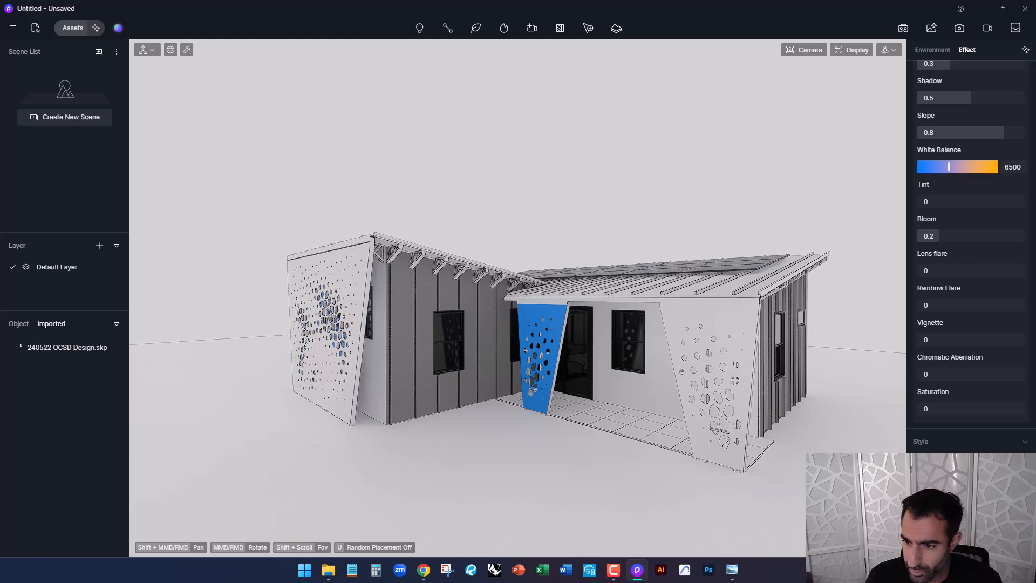
{"action": "scroll", "scroll_direction": "down", "scroll_amount": 3}
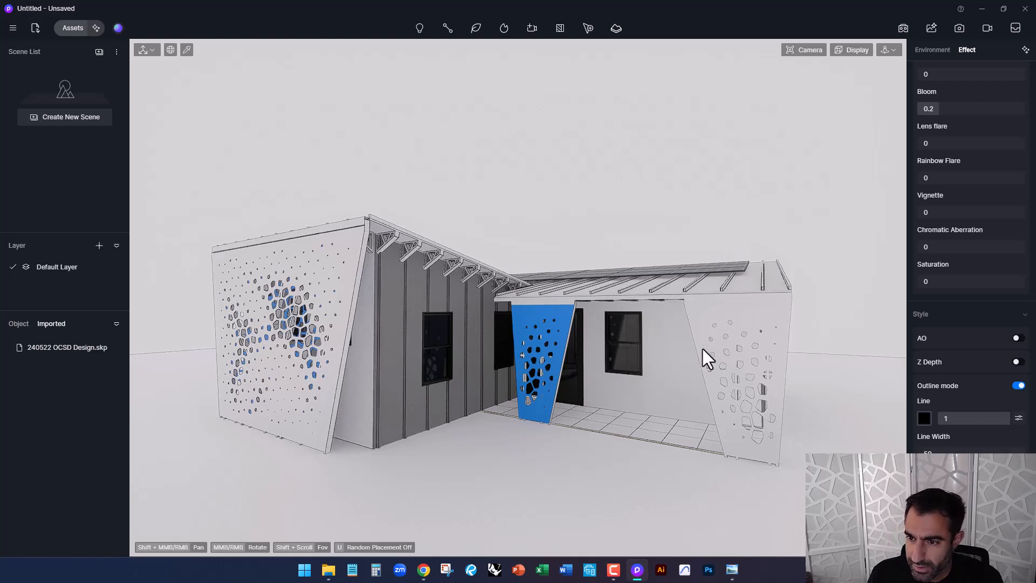
{"action": "left_click_drag", "start_coordinate": [707, 357], "coordinate": [763, 386]}
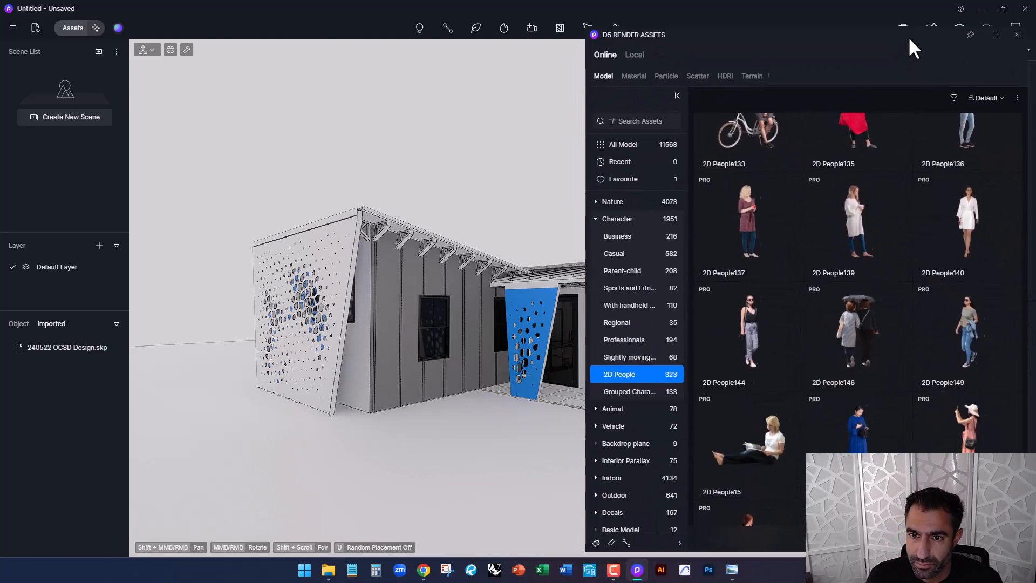
- Drag a Custom Material from Assets > Material > Others onto the house and set its base colour white
{"action": "left_click", "coordinate": [633, 76]}
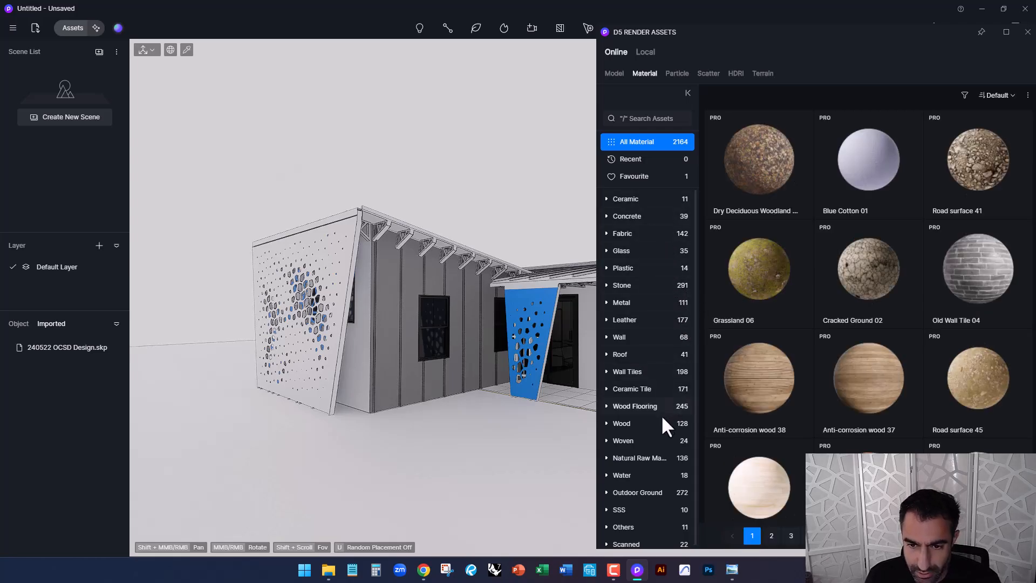
{"action": "left_click", "coordinate": [623, 522]}
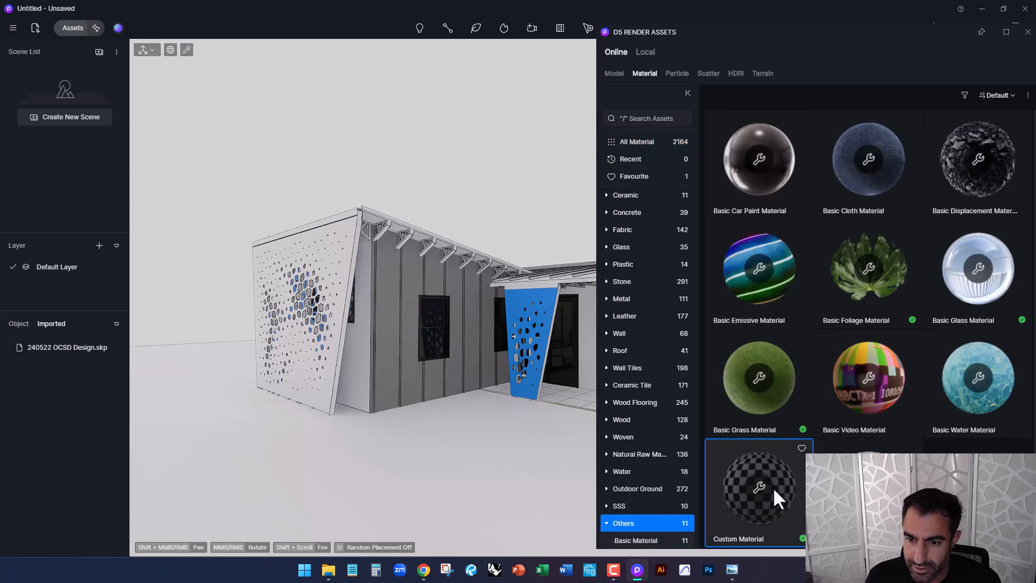
{"action": "left_click_drag", "start_coordinate": [759, 487], "coordinate": [446, 335]}
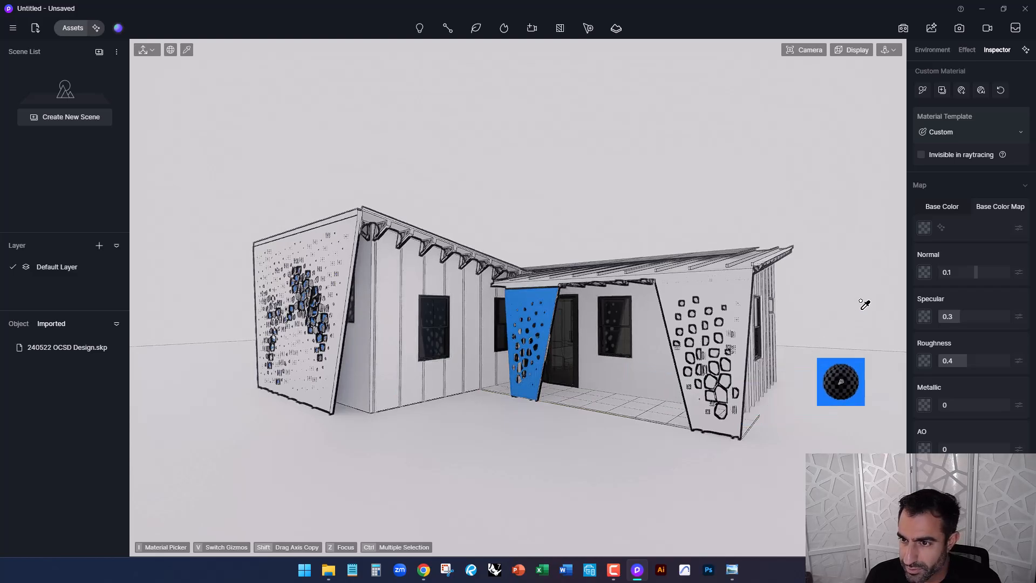
{"action": "left_click", "coordinate": [924, 226]}
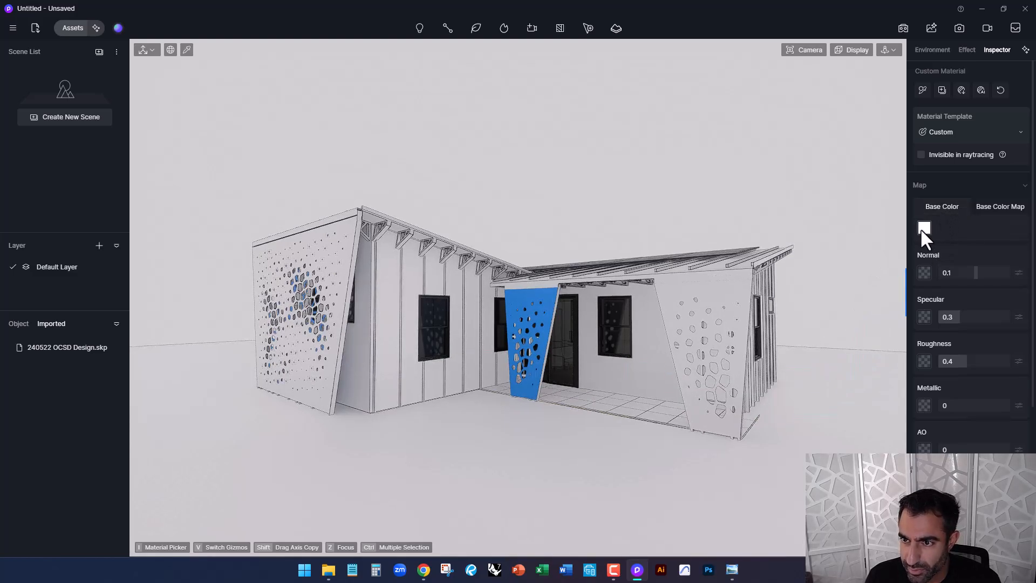
{"action": "left_click", "coordinate": [924, 228]}
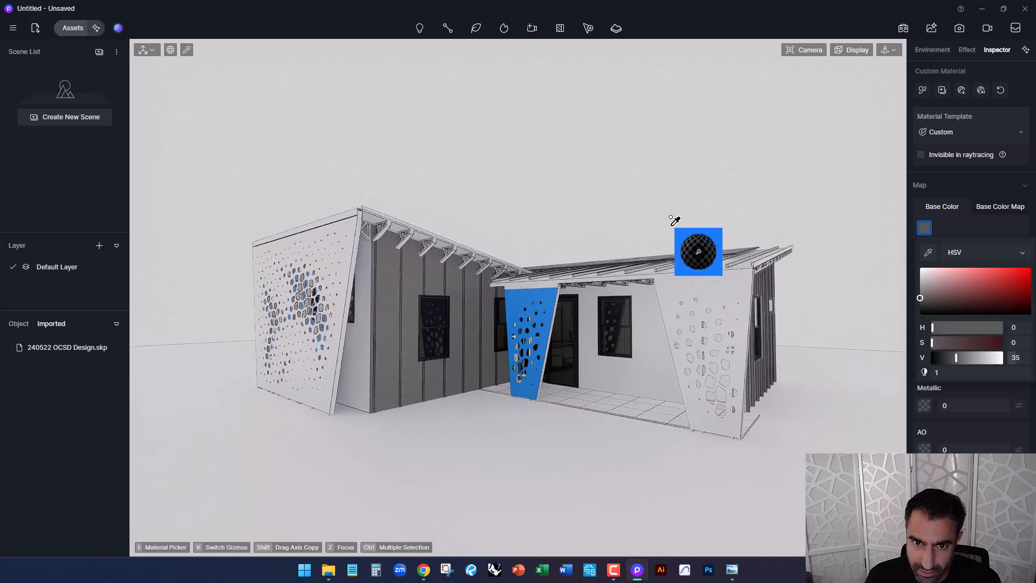
{"action": "left_click", "coordinate": [966, 50]}
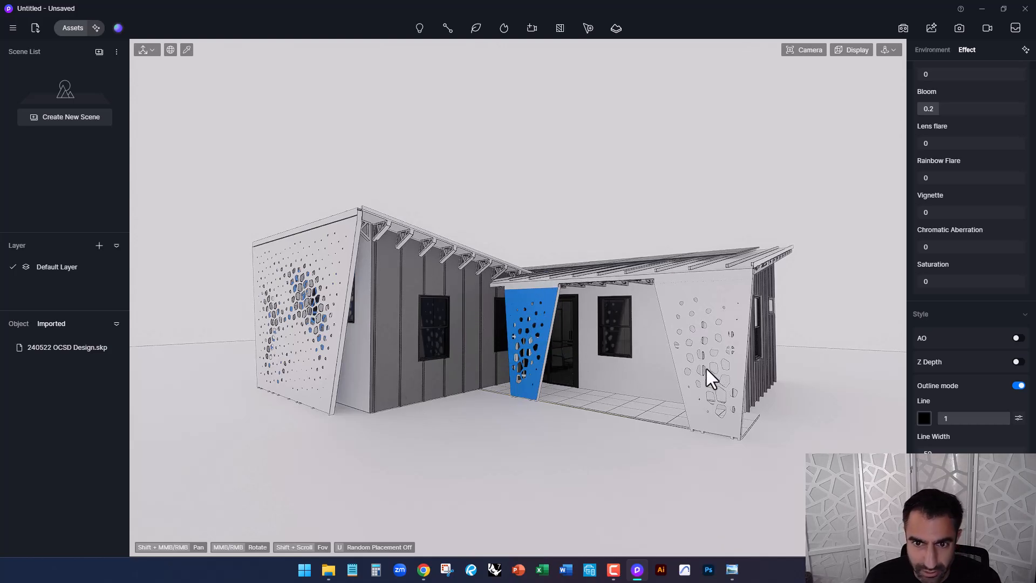
{"action": "mouse_move", "coordinate": [218, 117]}
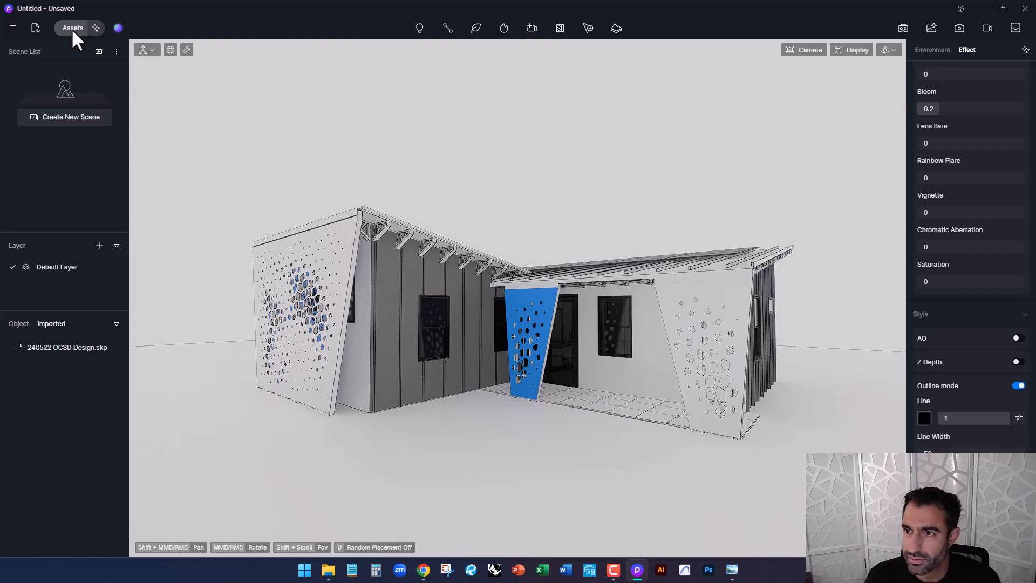
- Apply the white and light grey custom materials to the remaining perforated panels
{"action": "left_click", "coordinate": [72, 28]}
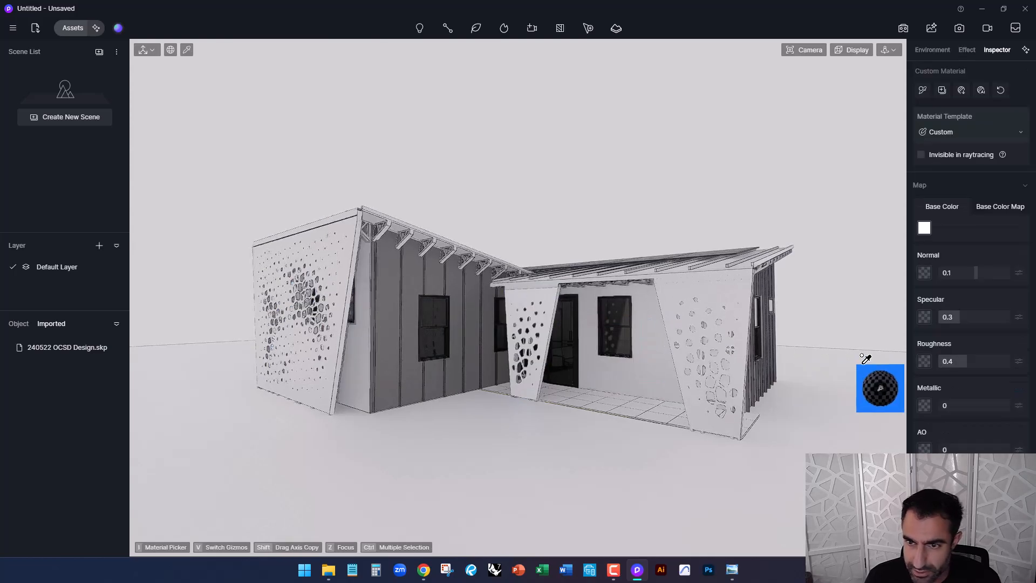
{"action": "left_click", "coordinate": [924, 228]}
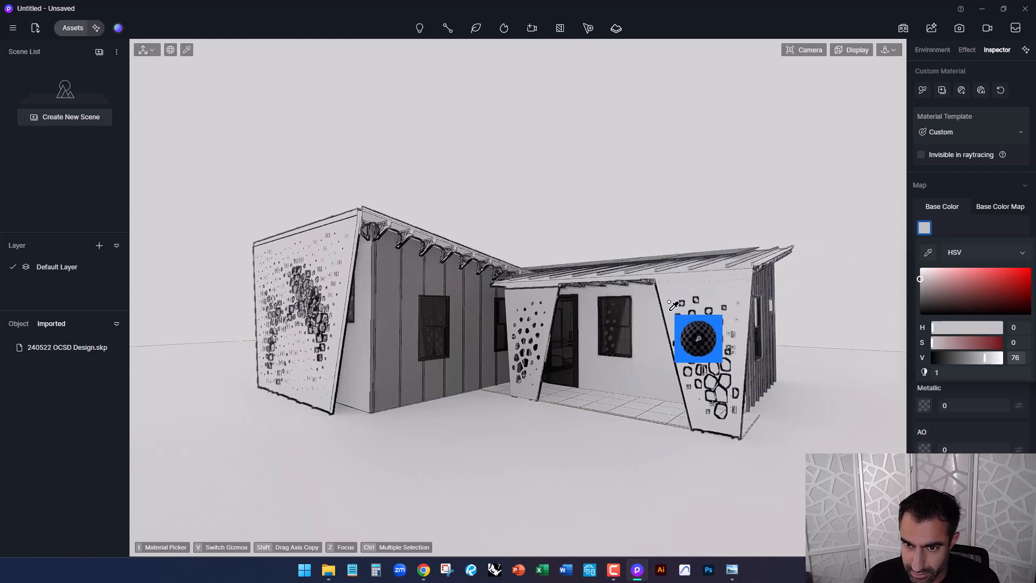
{"action": "left_click", "coordinate": [966, 50]}
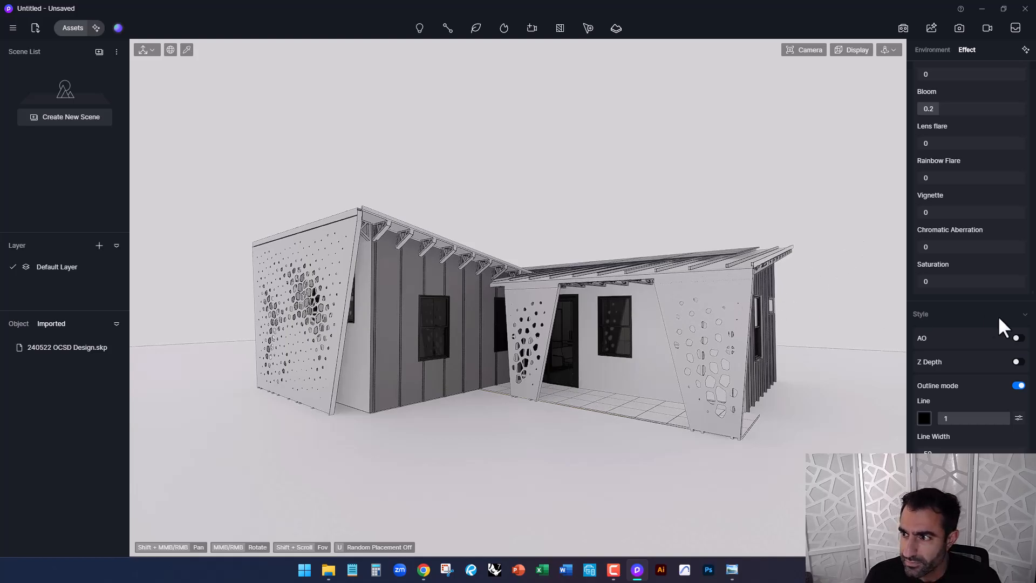
{"action": "mouse_move", "coordinate": [414, 311]}
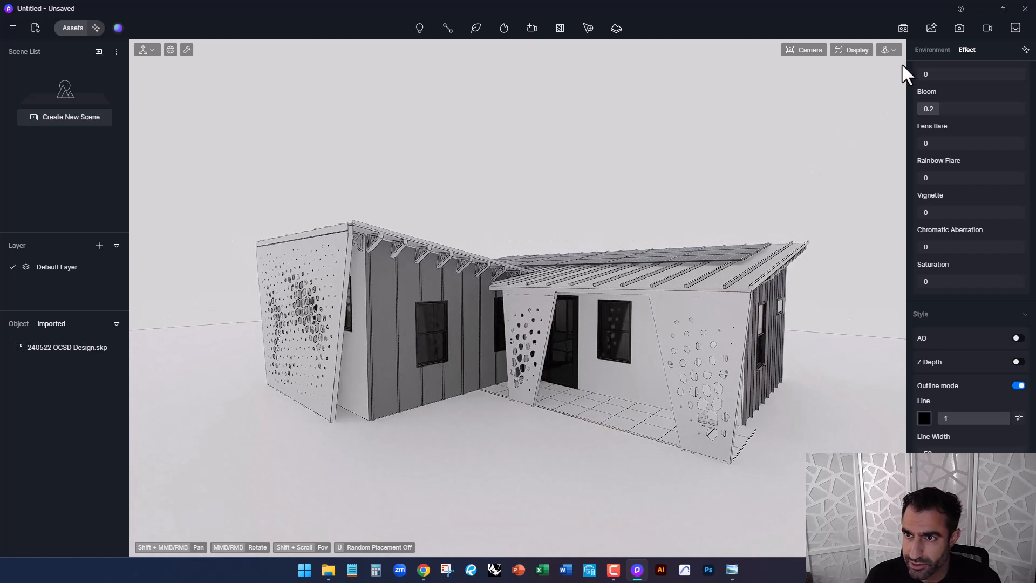
- Turn the sun on with sunlight intensity 1.1 and sun disk radius 4.7
{"action": "left_click", "coordinate": [932, 49]}
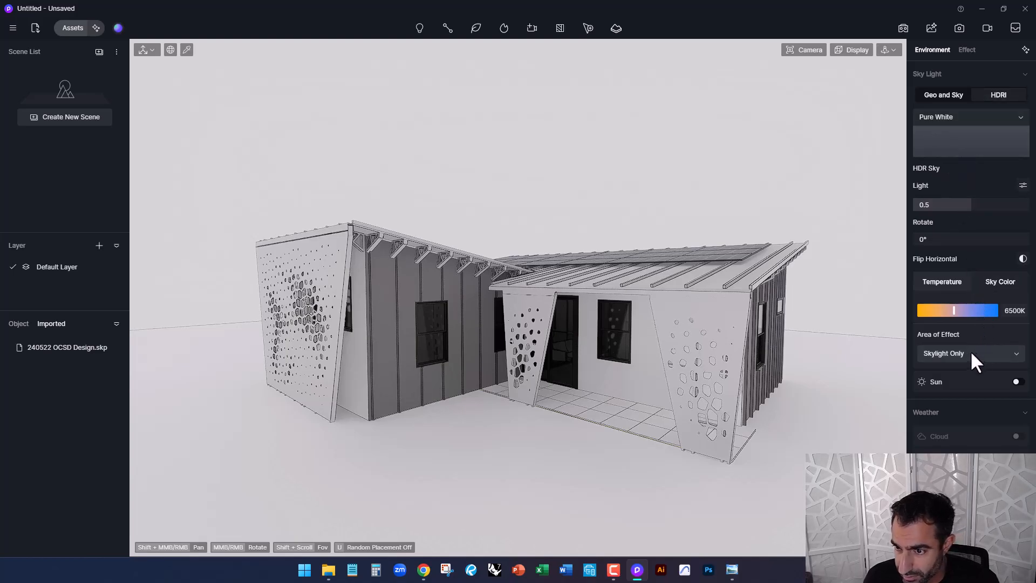
{"action": "left_click", "coordinate": [1016, 381]}
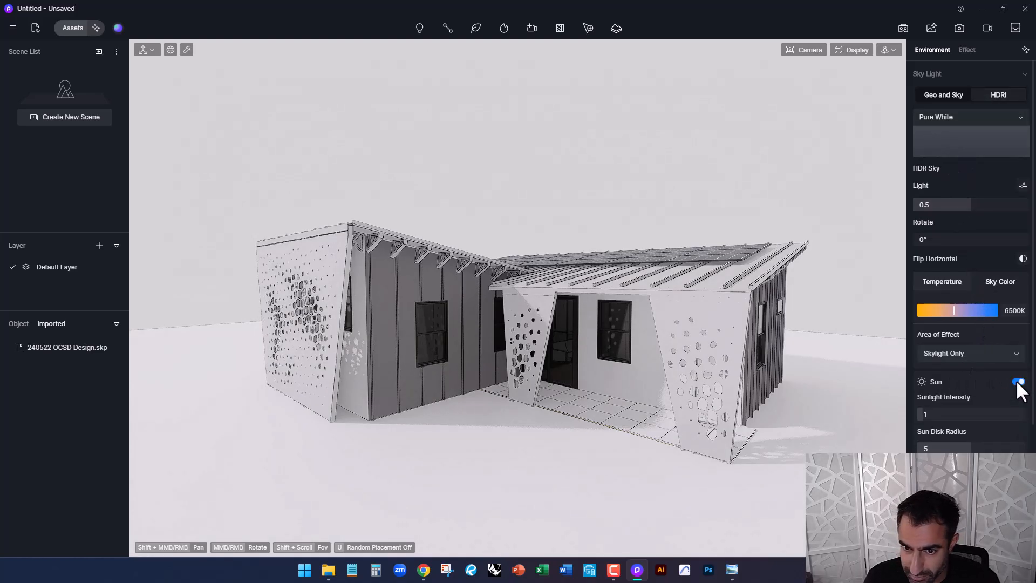
{"action": "left_click", "coordinate": [1018, 381]}
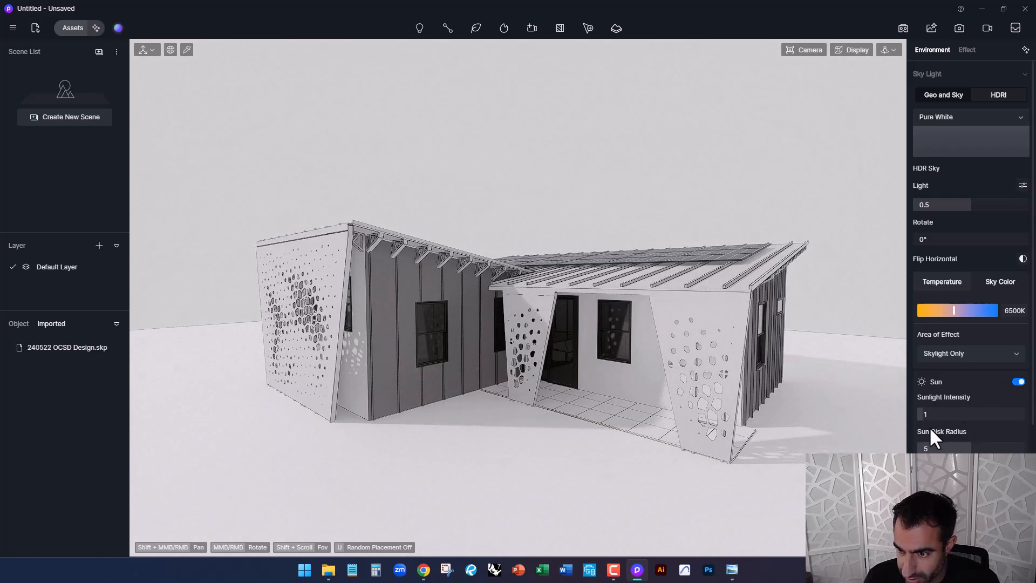
{"action": "left_click_drag", "start_coordinate": [938, 414], "coordinate": [972, 414]}
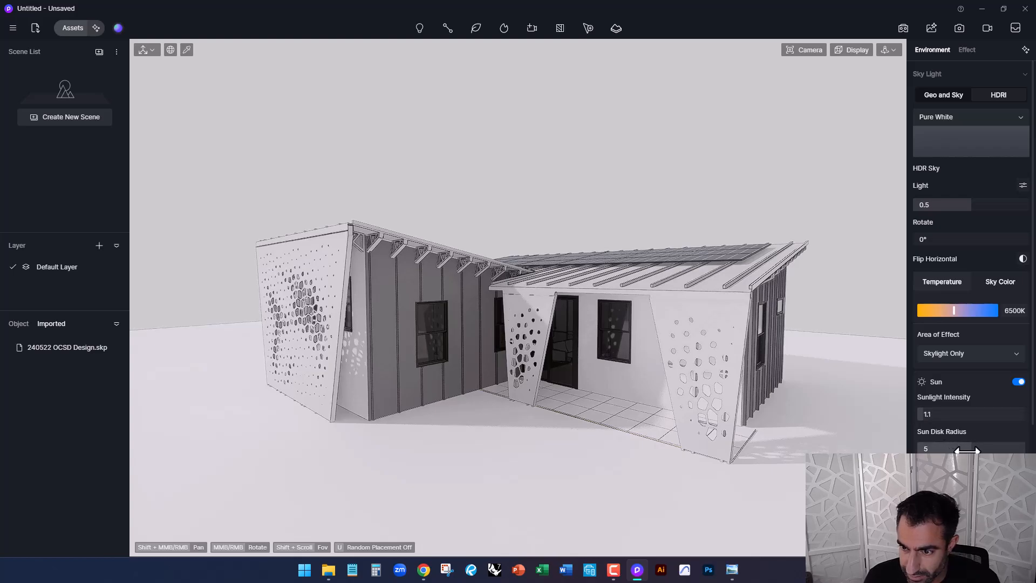
{"action": "left_click_drag", "start_coordinate": [955, 449], "coordinate": [984, 444]}
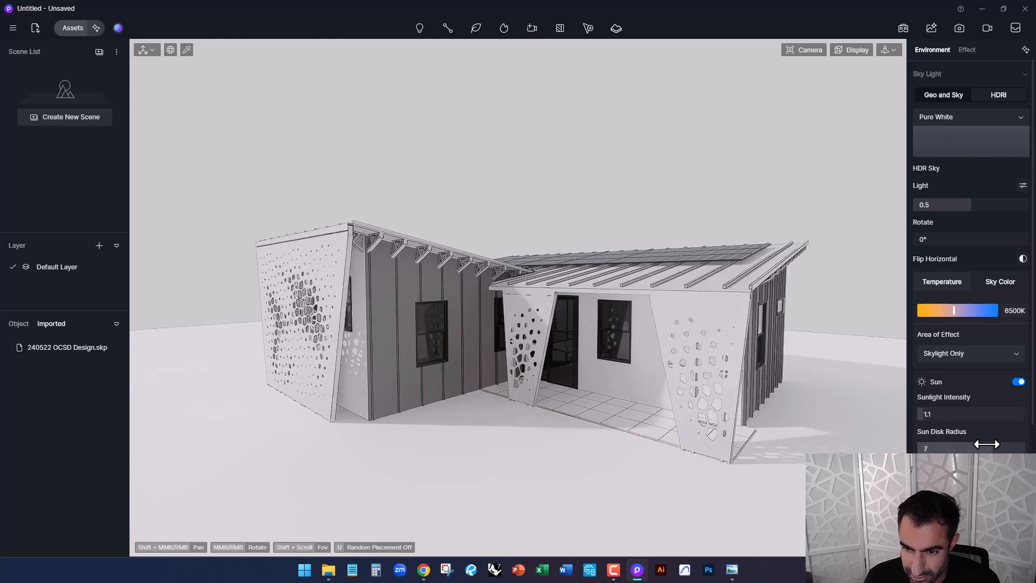
{"action": "left_click_drag", "start_coordinate": [987, 443], "coordinate": [965, 444]}
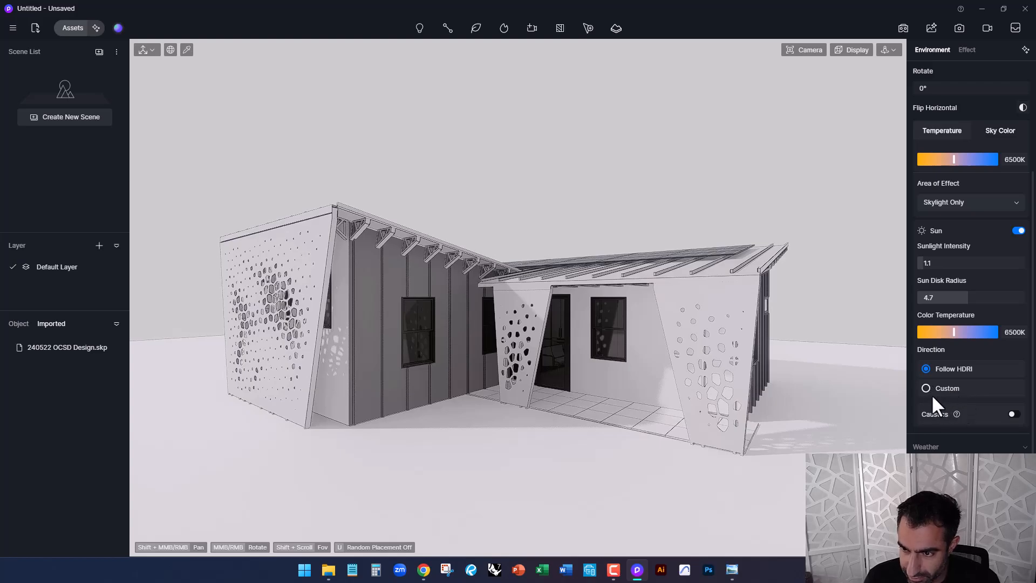
{"action": "mouse_move", "coordinate": [958, 384]}
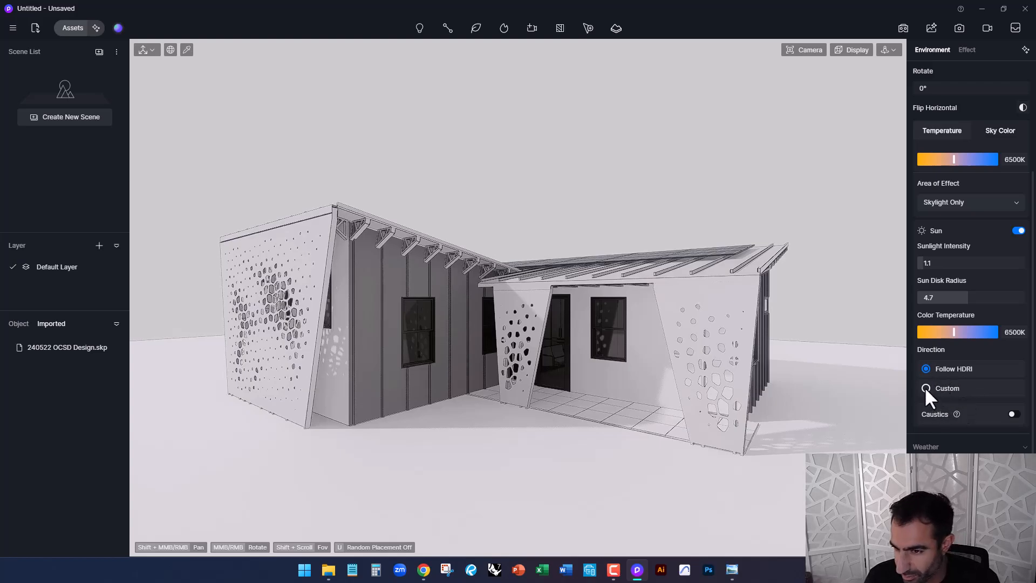
- Set the sun direction to Custom with an altitude of 26.8°
{"action": "left_click", "coordinate": [926, 389]}
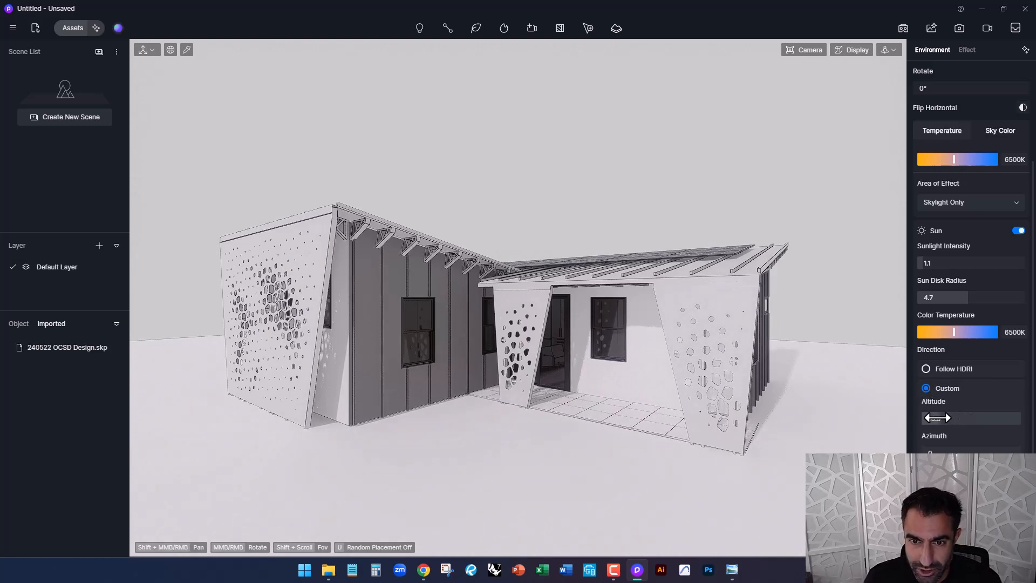
{"action": "left_click_drag", "start_coordinate": [931, 418], "coordinate": [971, 417]}
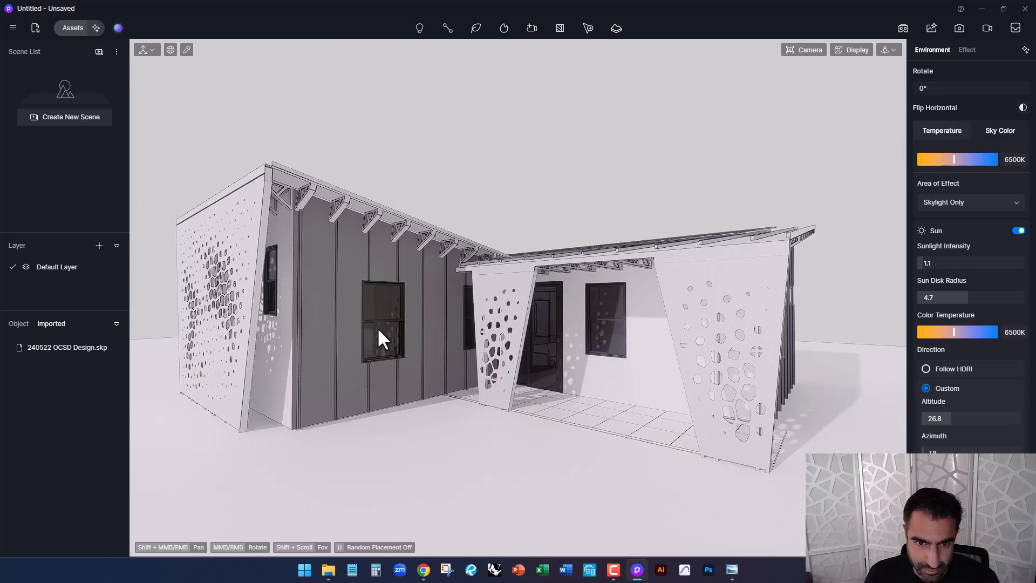
{"action": "mouse_move", "coordinate": [349, 311]}
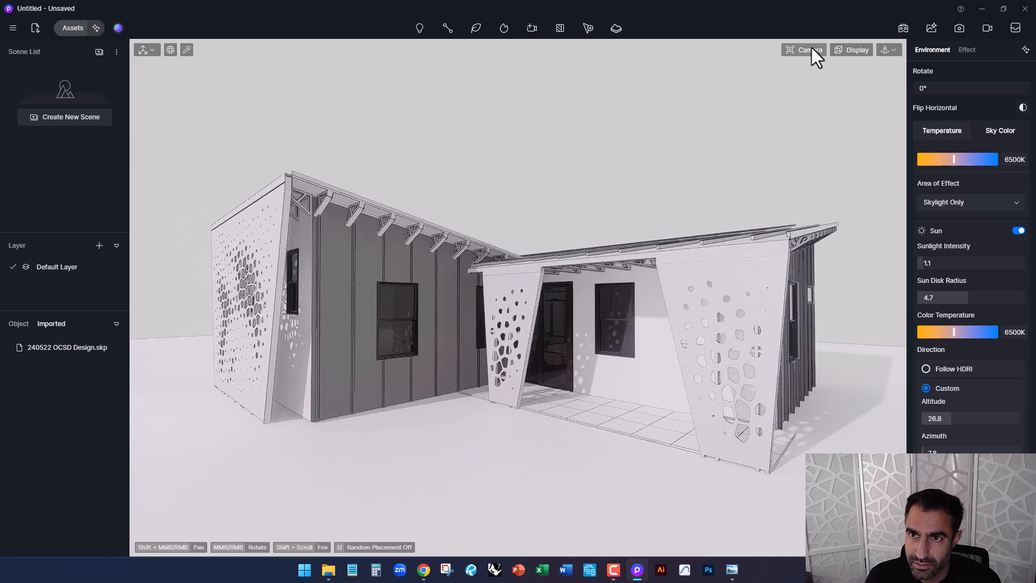
- Switch the camera to Perspective (P) and frame a closer three-quarter view of the entrance
{"action": "left_click", "coordinate": [803, 50]}
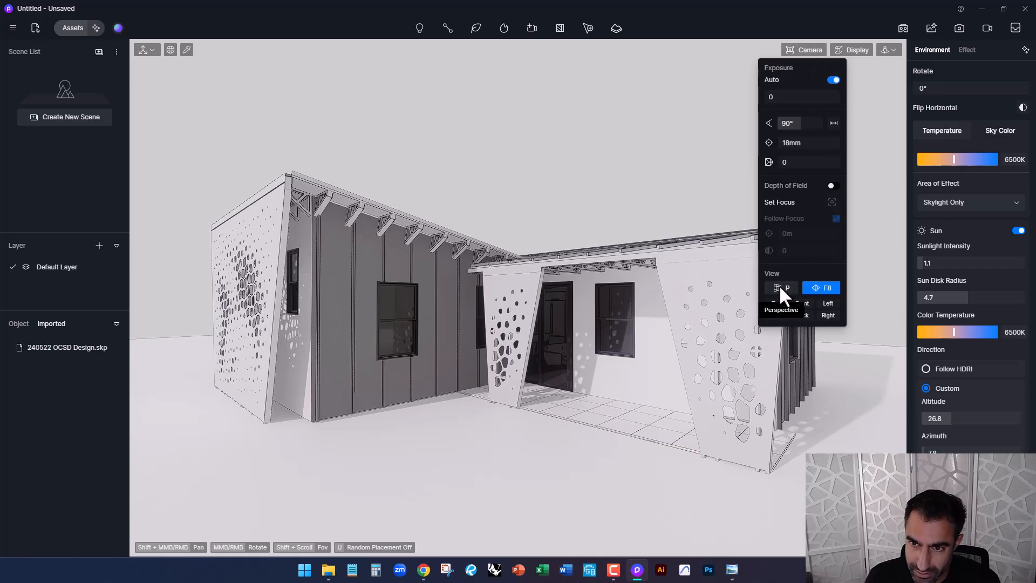
{"action": "left_click", "coordinate": [781, 291]}
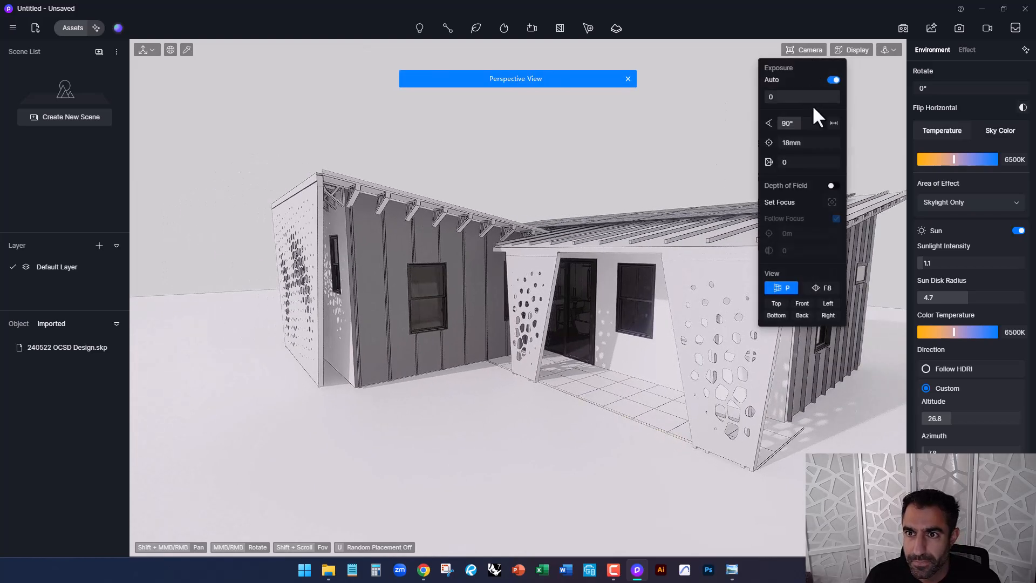
{"action": "left_click", "coordinate": [821, 287]}
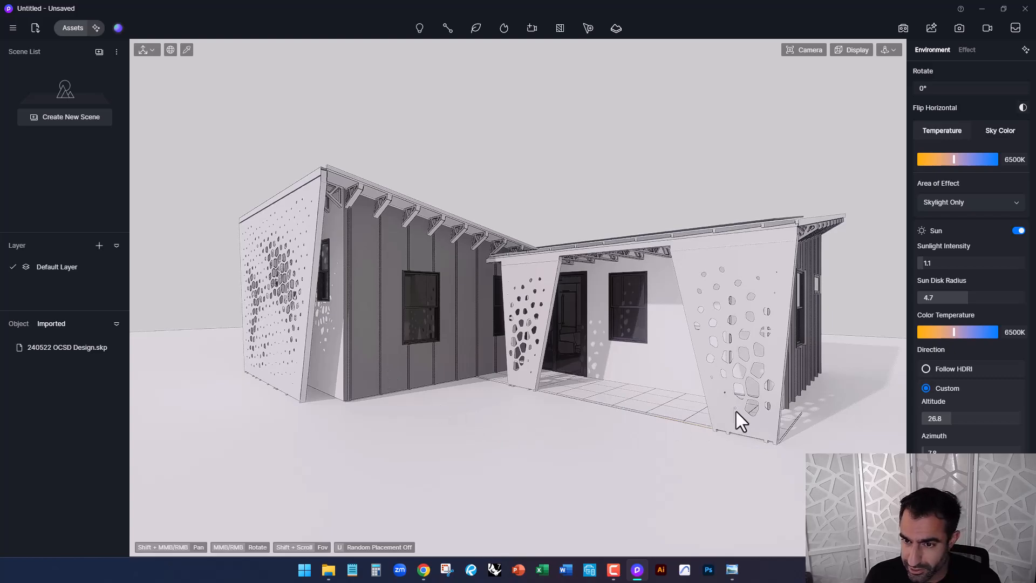
{"action": "left_click_drag", "start_coordinate": [741, 420], "coordinate": [835, 340]}
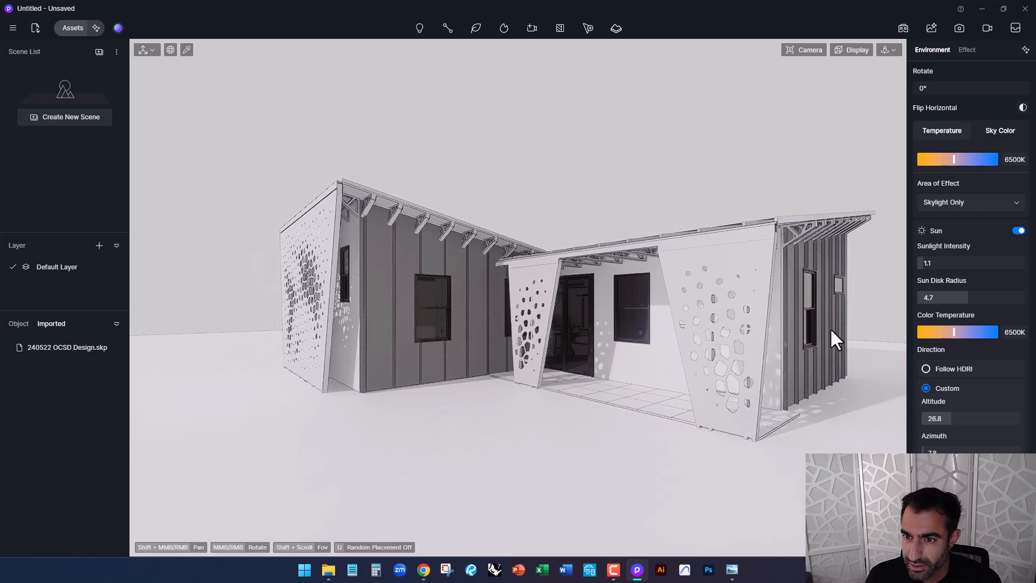
{"action": "left_click_drag", "start_coordinate": [835, 339], "coordinate": [712, 367]}
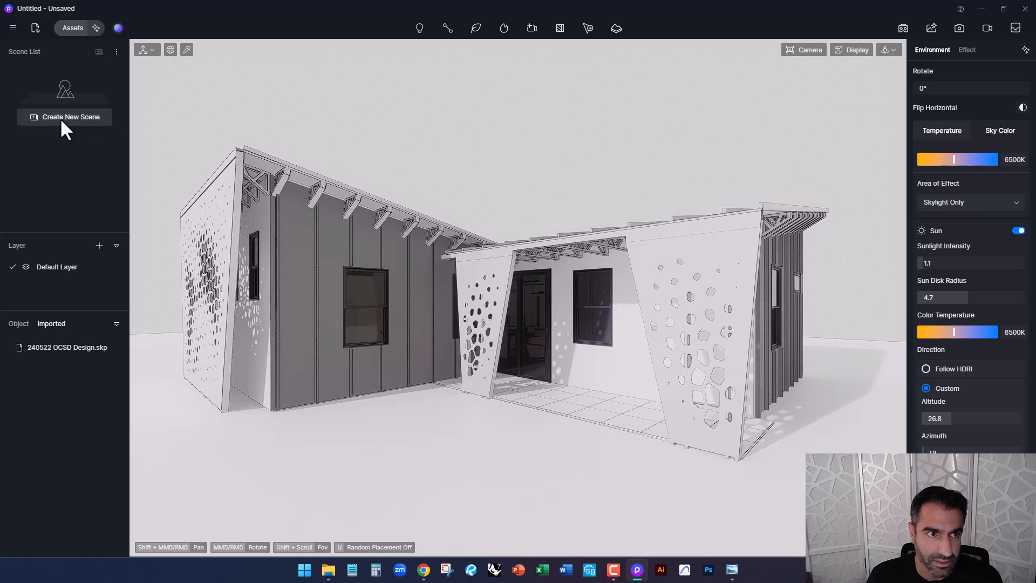
- Save the current view as a scene, orbit to a wider view of the house and save it as Scene 2
{"action": "left_click", "coordinate": [65, 117]}
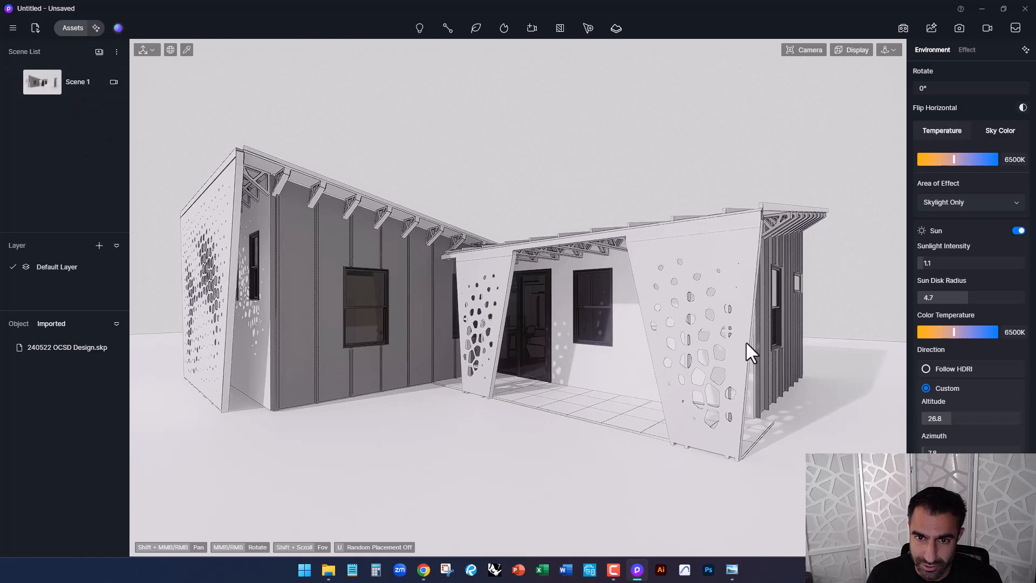
{"action": "left_click_drag", "start_coordinate": [750, 350], "coordinate": [673, 401]}
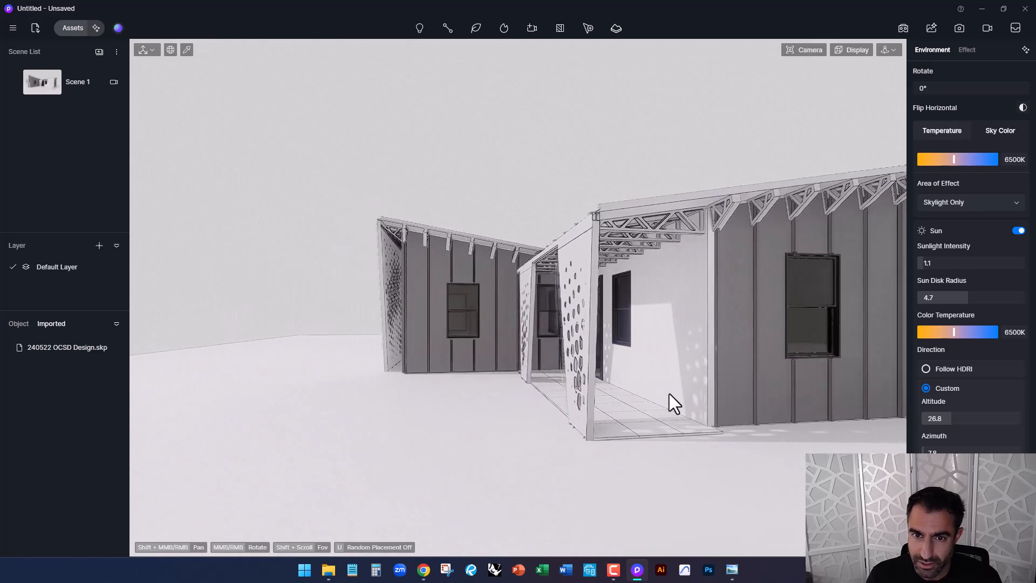
{"action": "left_click_drag", "start_coordinate": [673, 403], "coordinate": [340, 192]}
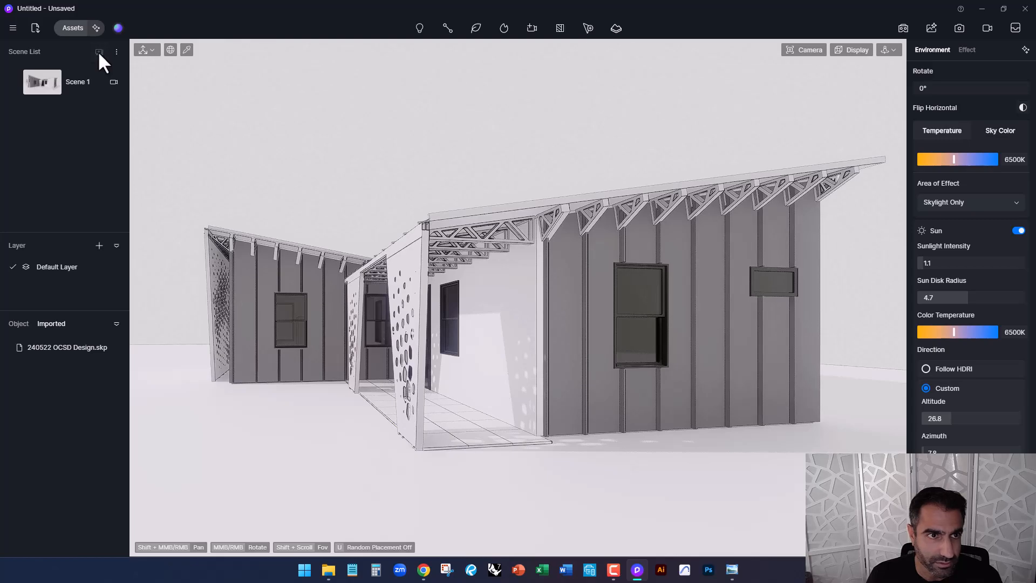
{"action": "left_click", "coordinate": [99, 51]}
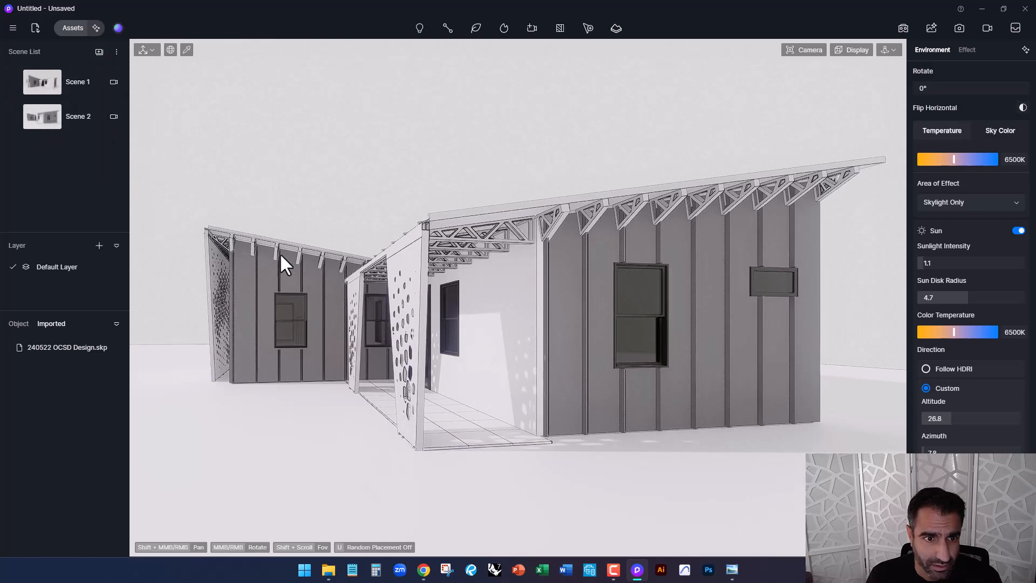
{"action": "left_click_drag", "start_coordinate": [280, 265], "coordinate": [541, 354]}
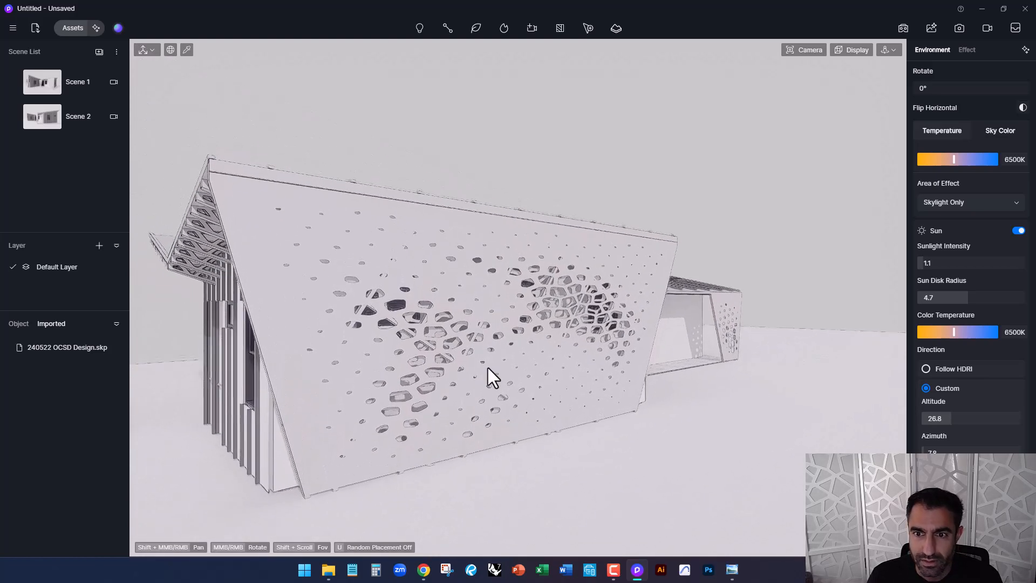
- Orbit to an elevated perspective view over the solar roof and save it as Scene 3
{"action": "left_click", "coordinate": [804, 49]}
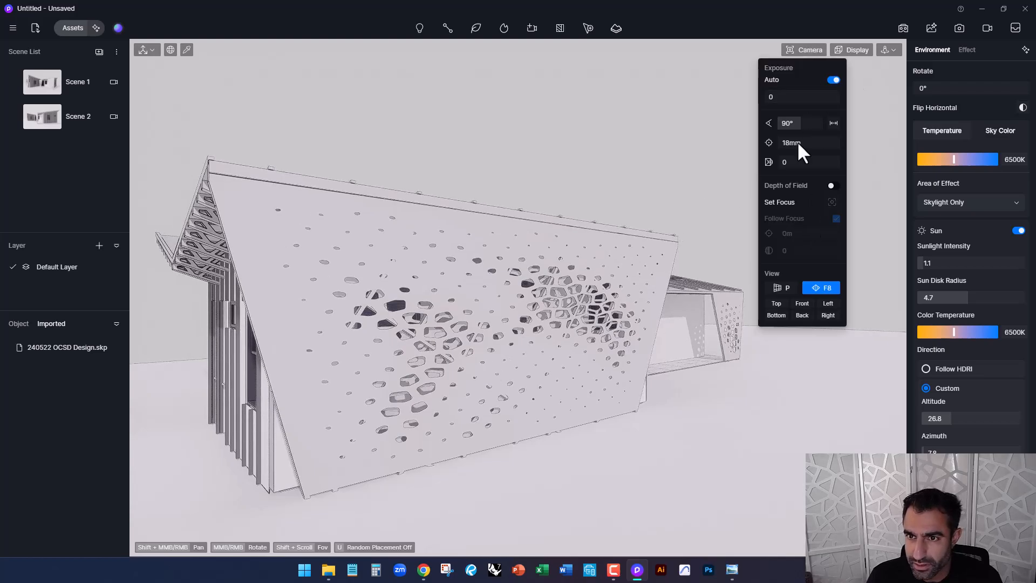
{"action": "left_click_drag", "start_coordinate": [788, 123], "coordinate": [812, 123]}
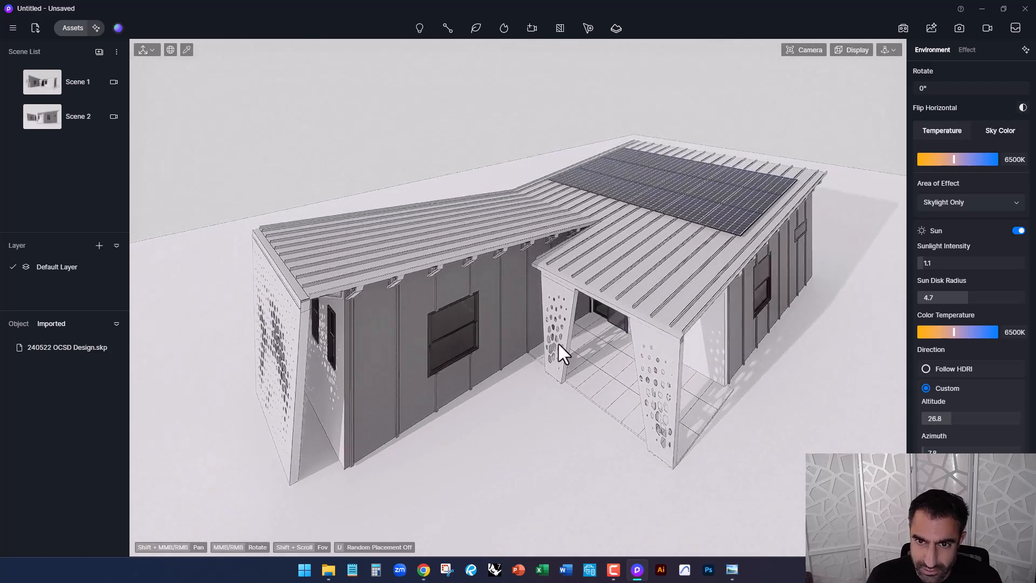
{"action": "left_click", "coordinate": [804, 49]}
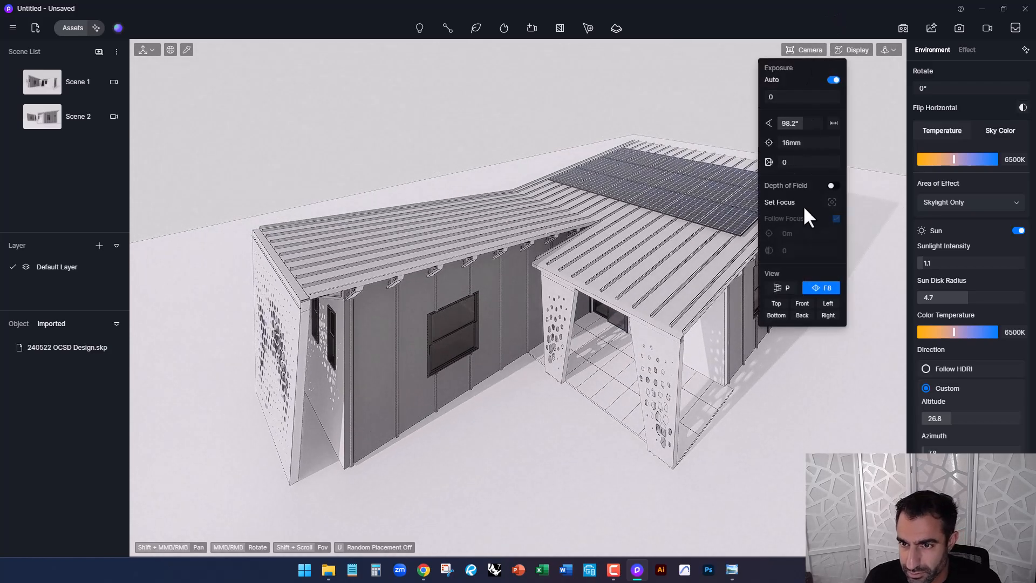
{"action": "left_click", "coordinate": [780, 287]}
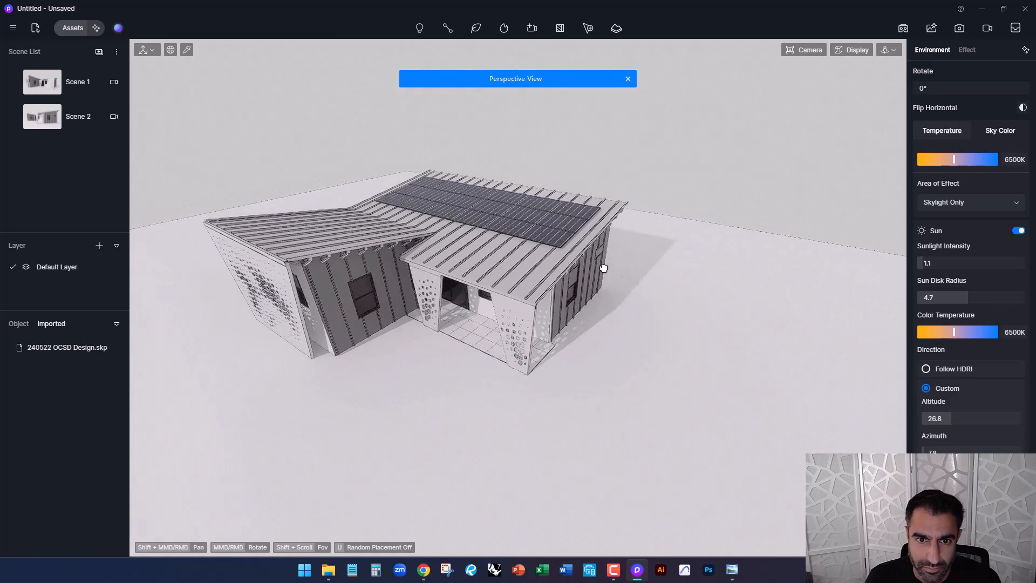
{"action": "left_click_drag", "start_coordinate": [602, 268], "coordinate": [657, 350]}
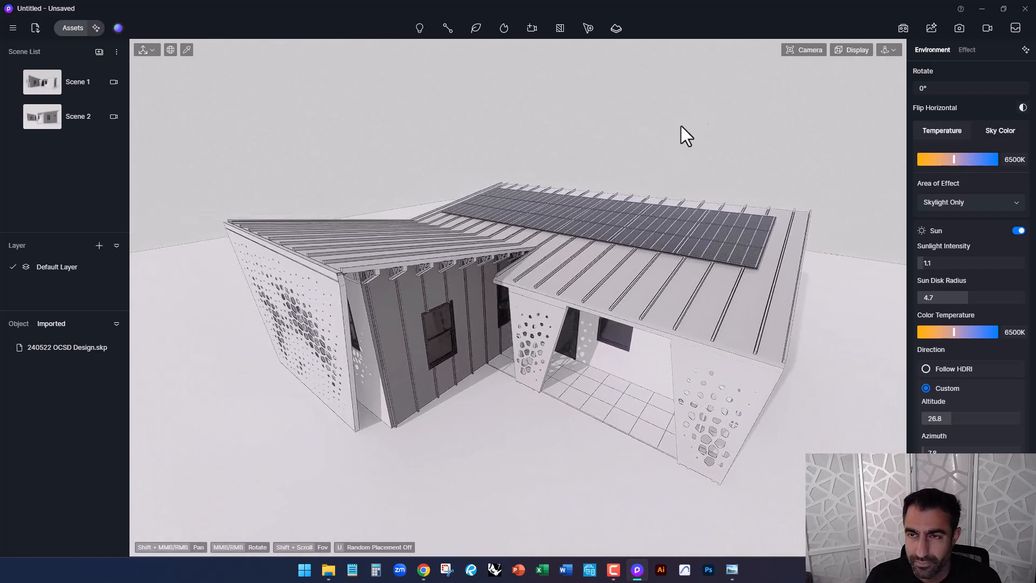
{"action": "mouse_move", "coordinate": [99, 52]}
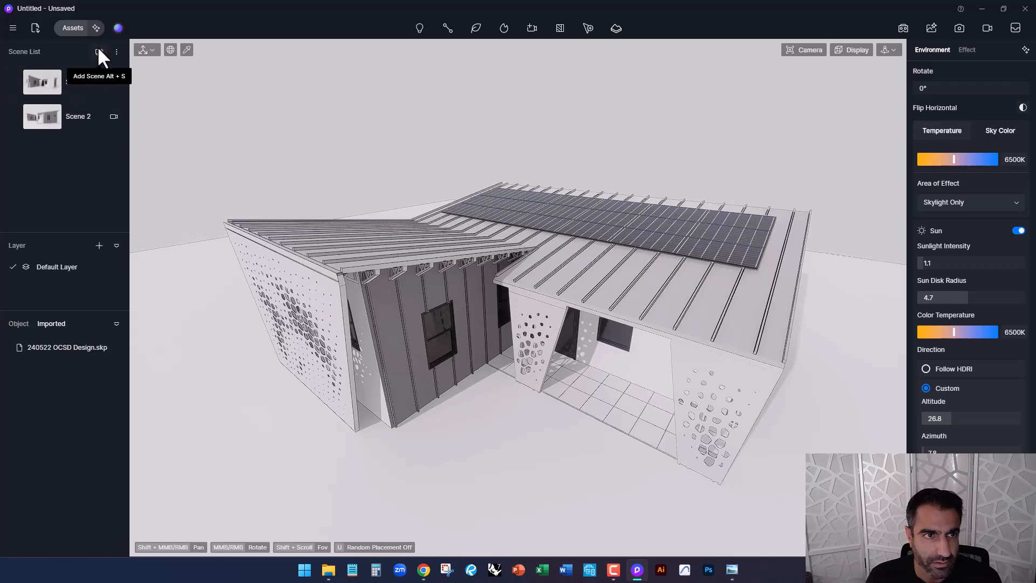
{"action": "left_click", "coordinate": [99, 52]}
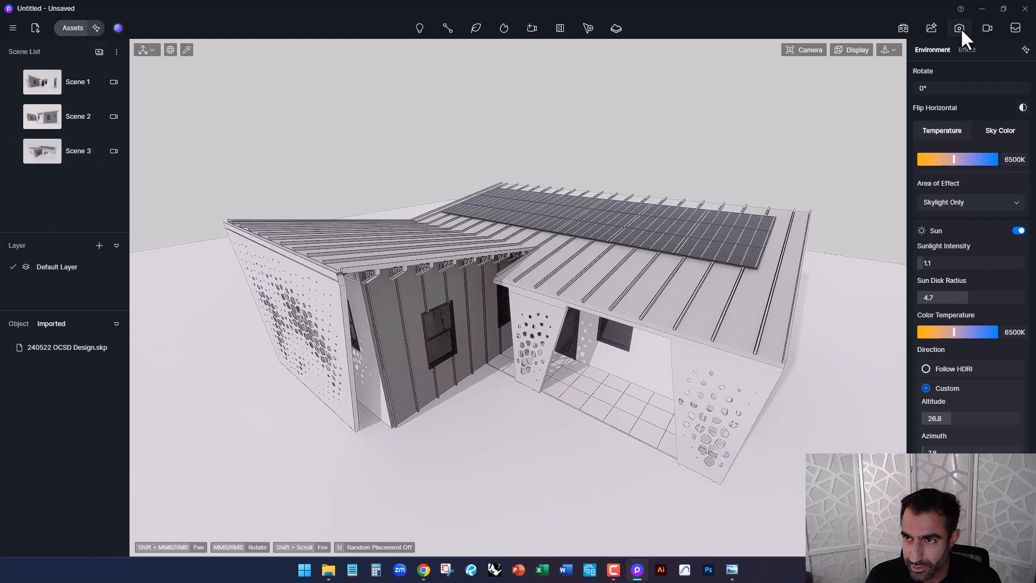
- Open the still-image render settings for Scene 1 with a 4K preset output size
{"action": "left_click", "coordinate": [959, 28]}
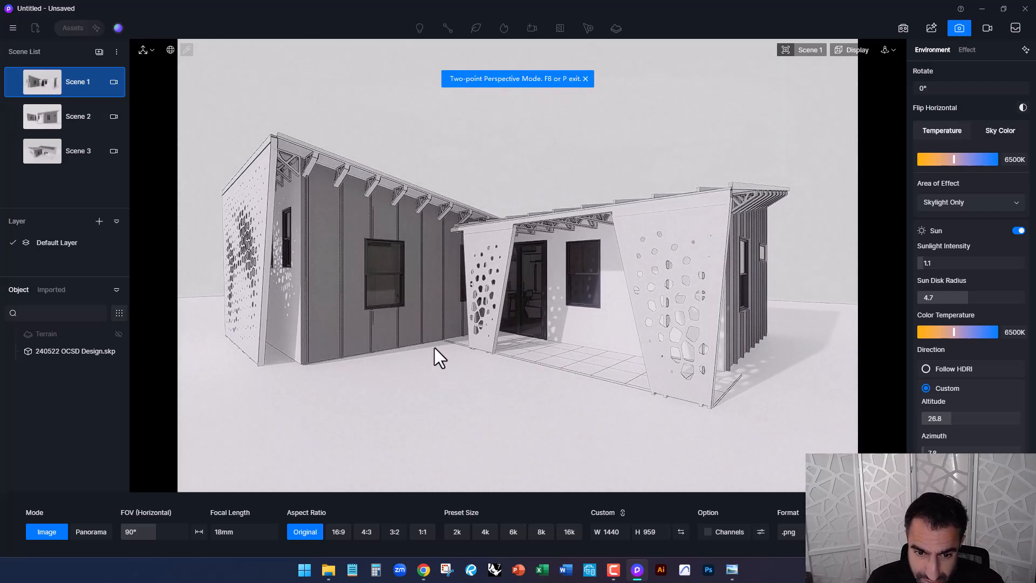
{"action": "left_click", "coordinate": [485, 531]}
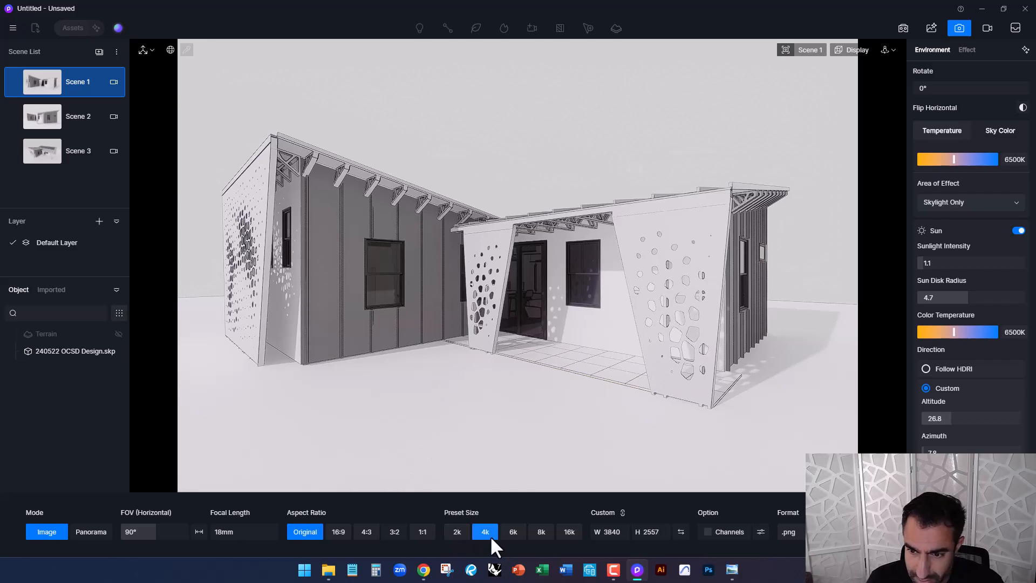
{"action": "mouse_move", "coordinate": [712, 542]}
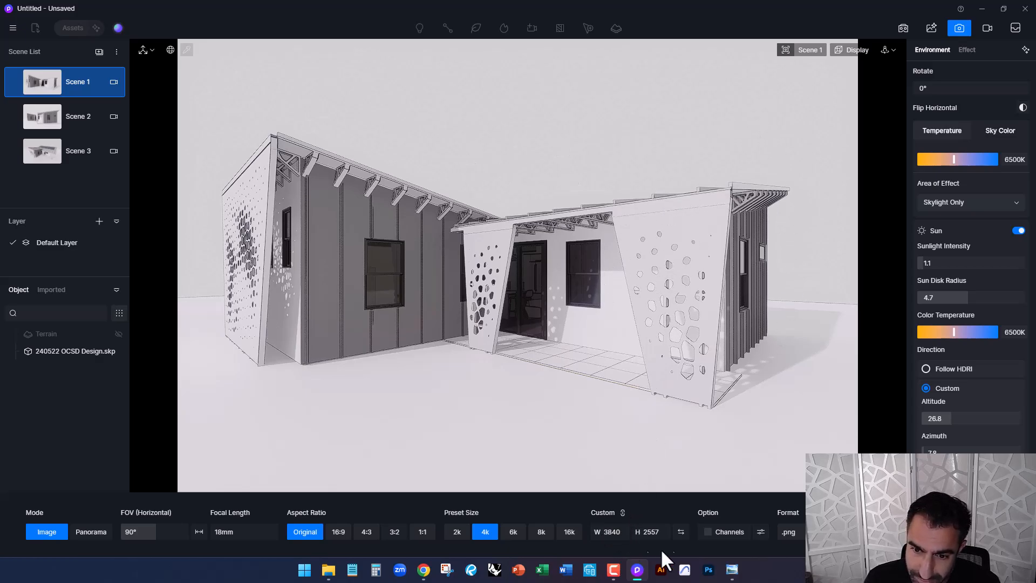
{"action": "mouse_move", "coordinate": [658, 249]}
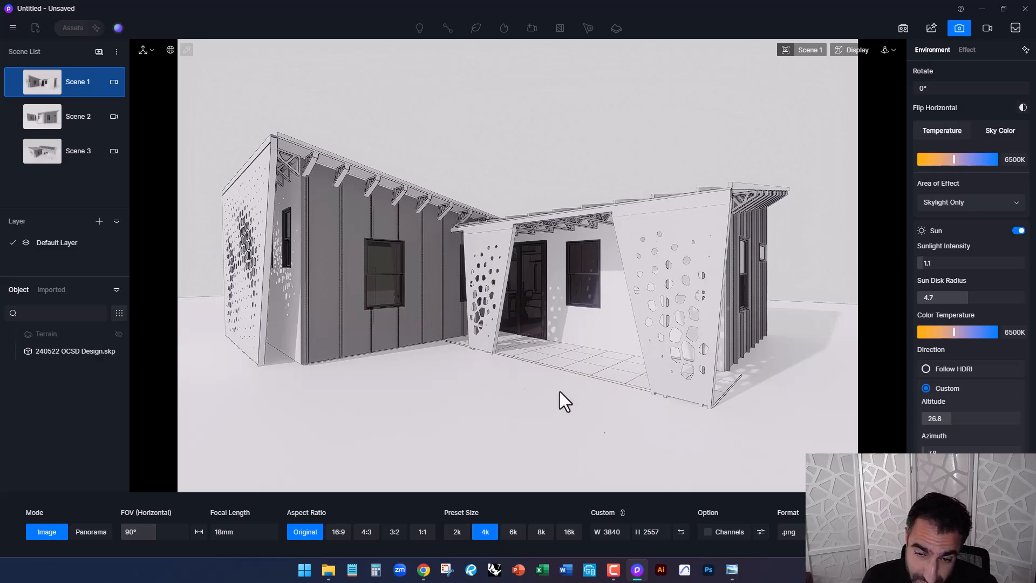
{"action": "mouse_move", "coordinate": [735, 443]}
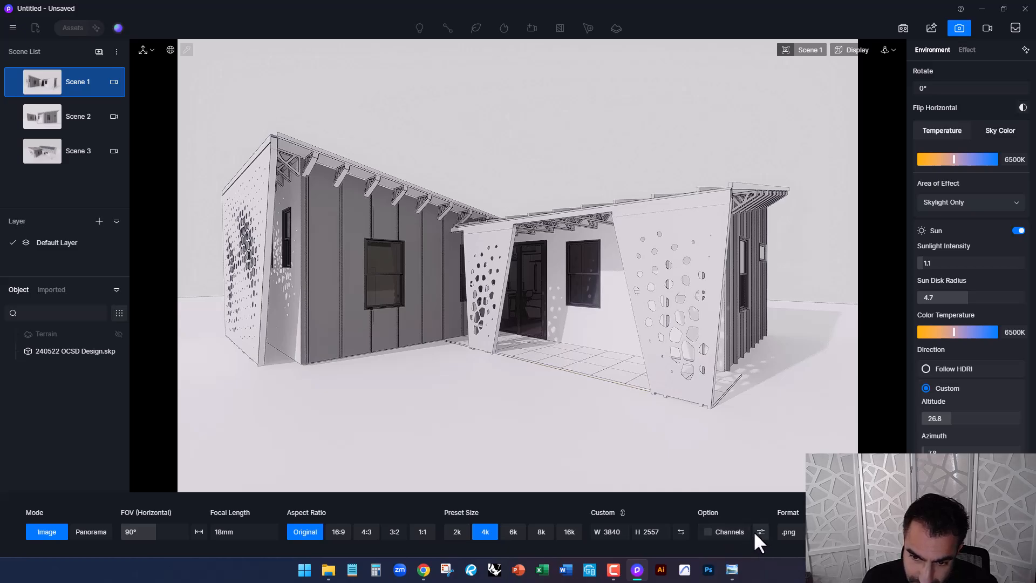
{"action": "mouse_move", "coordinate": [440, 526]}
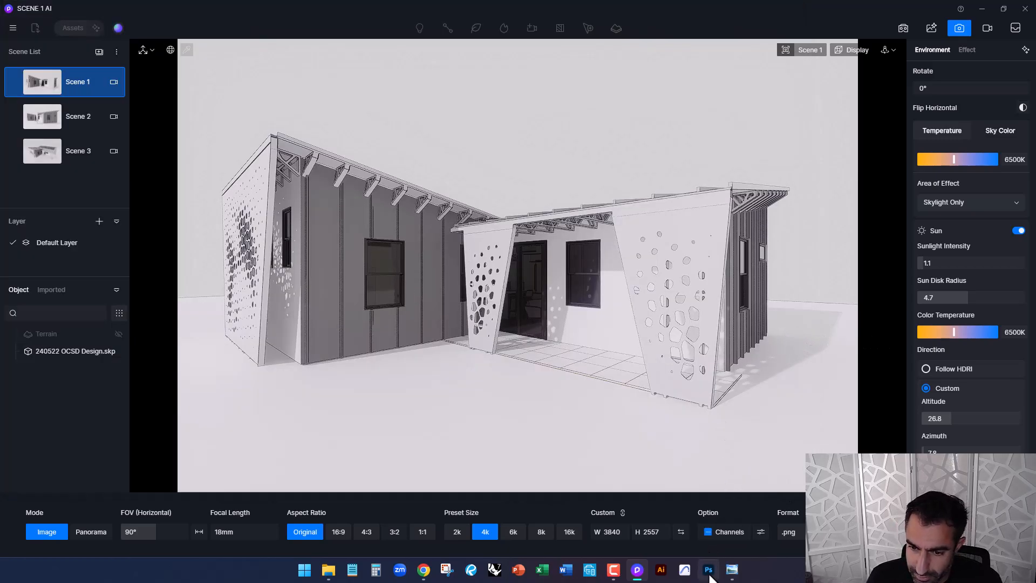
{"action": "mouse_move", "coordinate": [750, 343]}
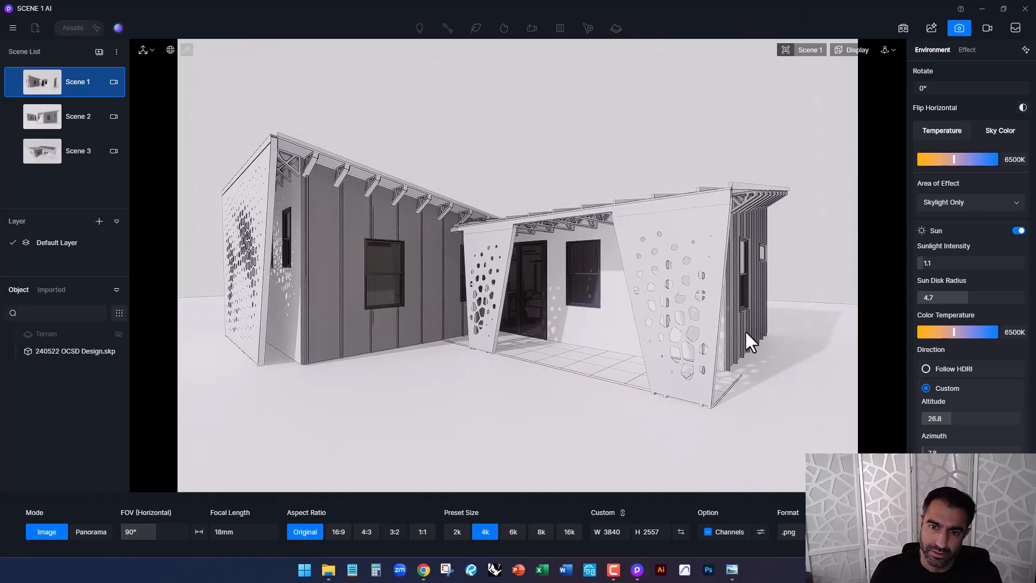
- Switch to Photoshop, open the cartoon person image and return to the Scene 1 render
{"action": "left_click", "coordinate": [708, 569]}
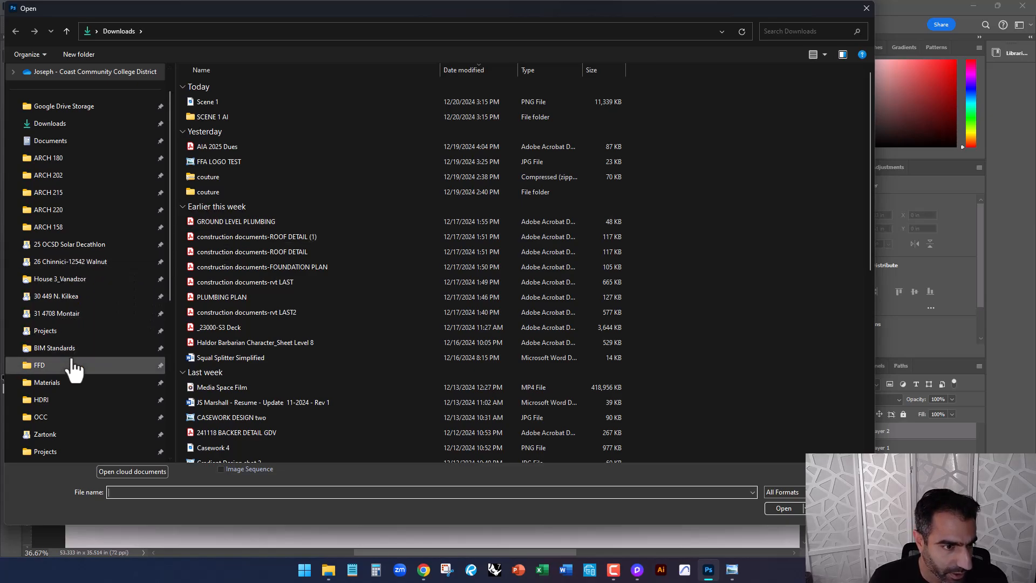
{"action": "left_click", "coordinate": [783, 508]}
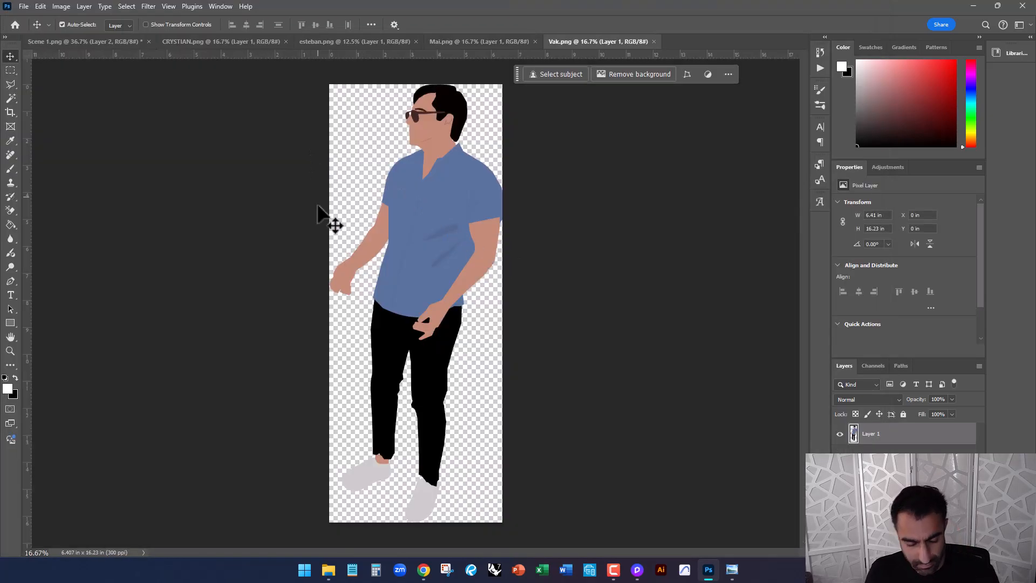
{"action": "mouse_move", "coordinate": [472, 297]}
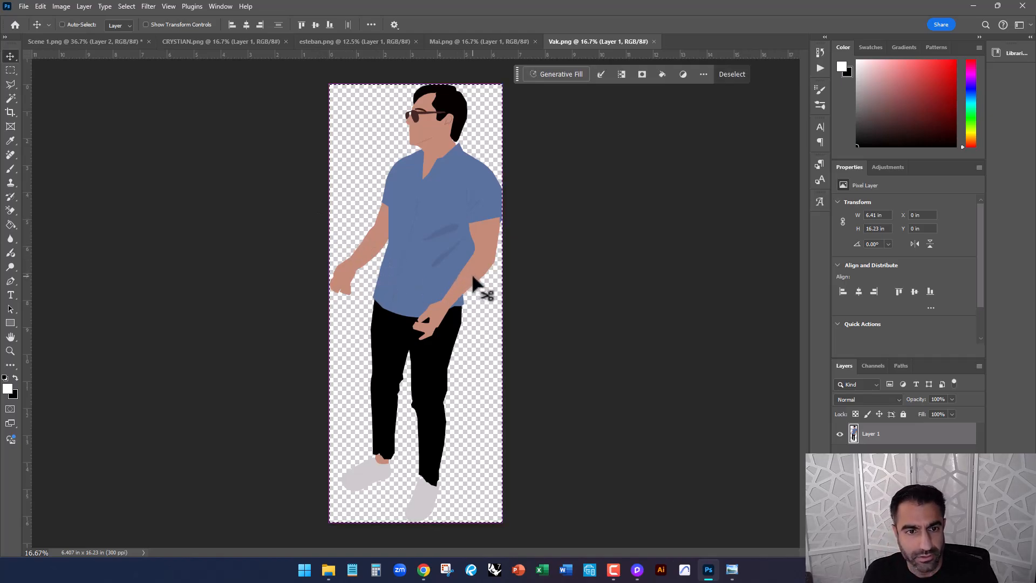
{"action": "left_click", "coordinate": [83, 41]}
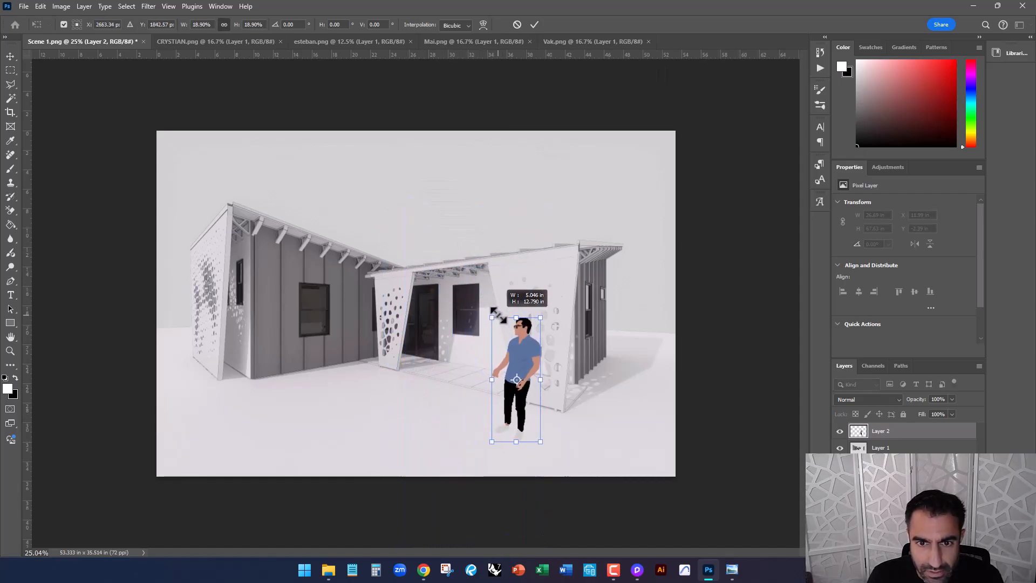
- Move and shrink the blue-shirt man so he stands on the porch by the doorway
{"action": "left_click_drag", "start_coordinate": [517, 380], "coordinate": [535, 376]}
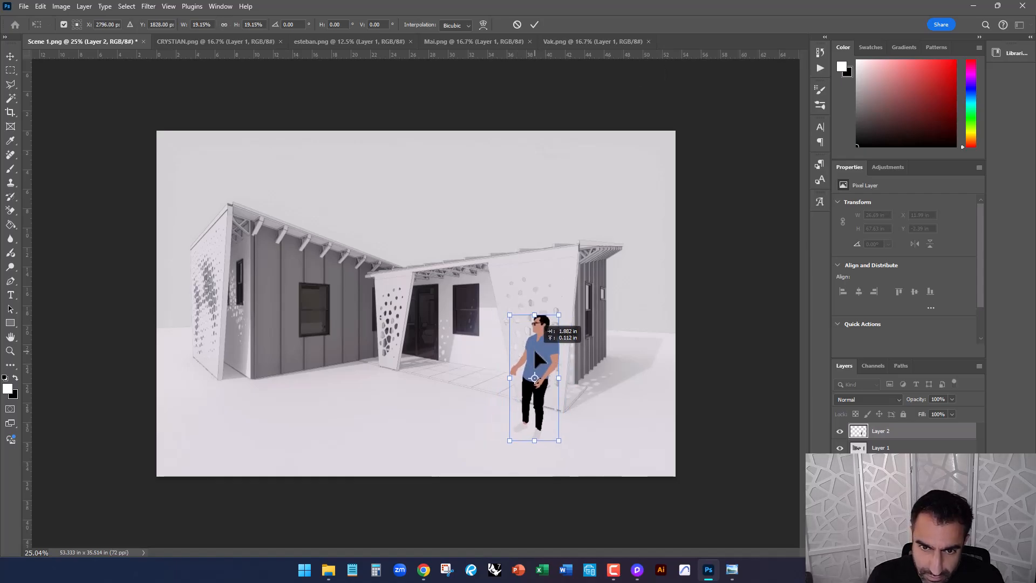
{"action": "left_click_drag", "start_coordinate": [536, 377], "coordinate": [504, 382]}
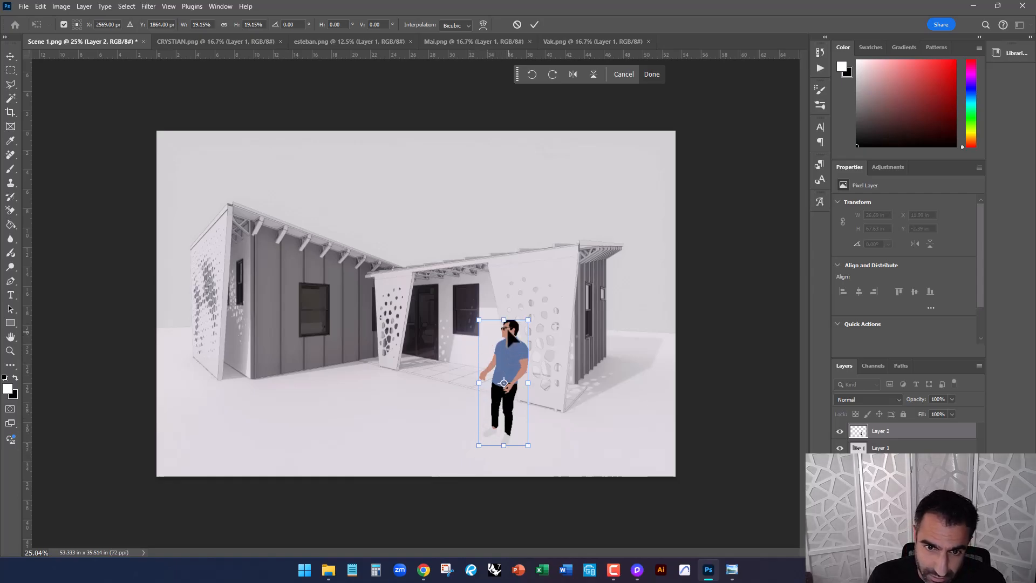
{"action": "left_click_drag", "start_coordinate": [504, 382], "coordinate": [476, 329]}
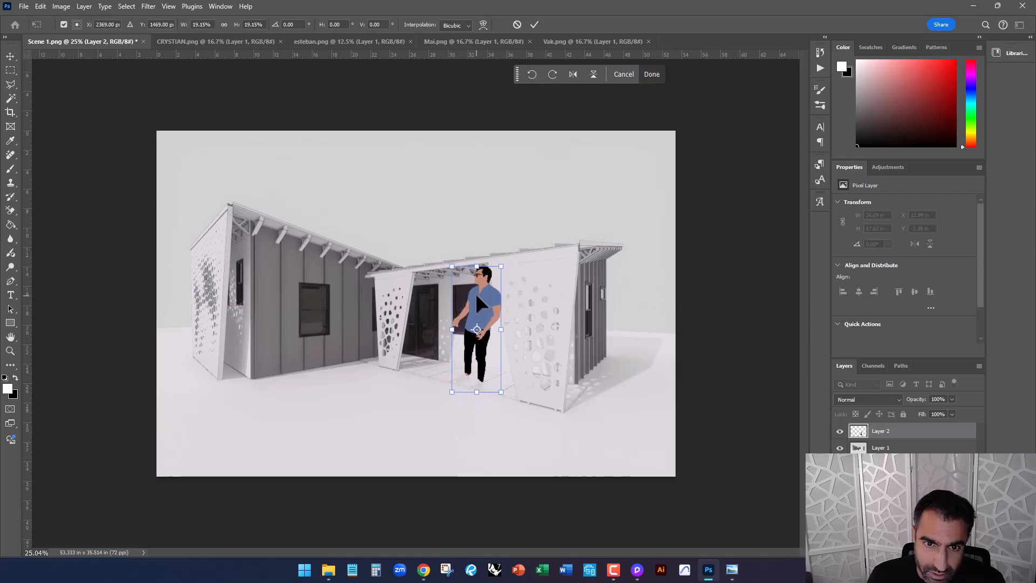
{"action": "left_click_drag", "start_coordinate": [500, 267], "coordinate": [488, 301]}
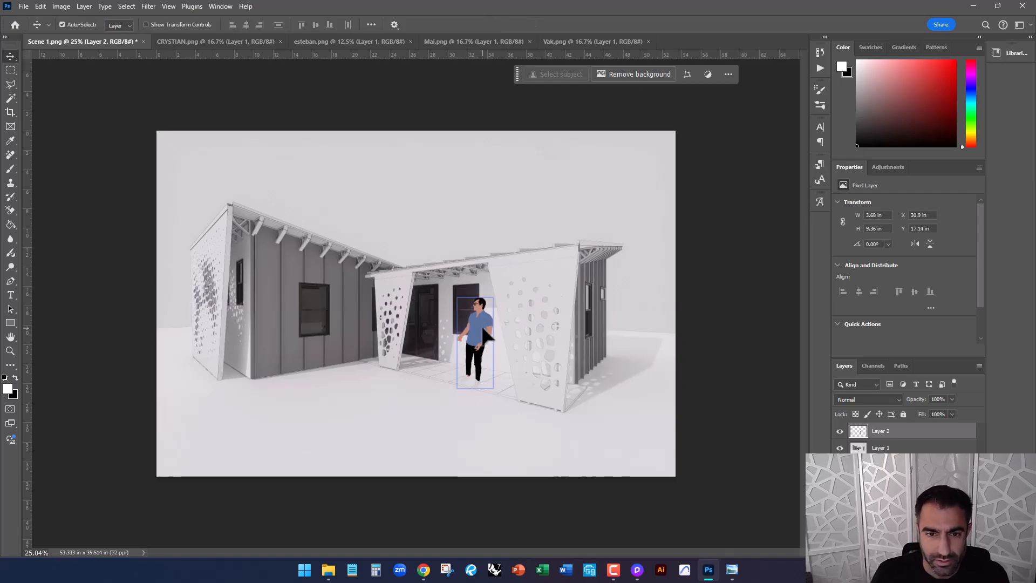
{"action": "left_click", "coordinate": [881, 447]}
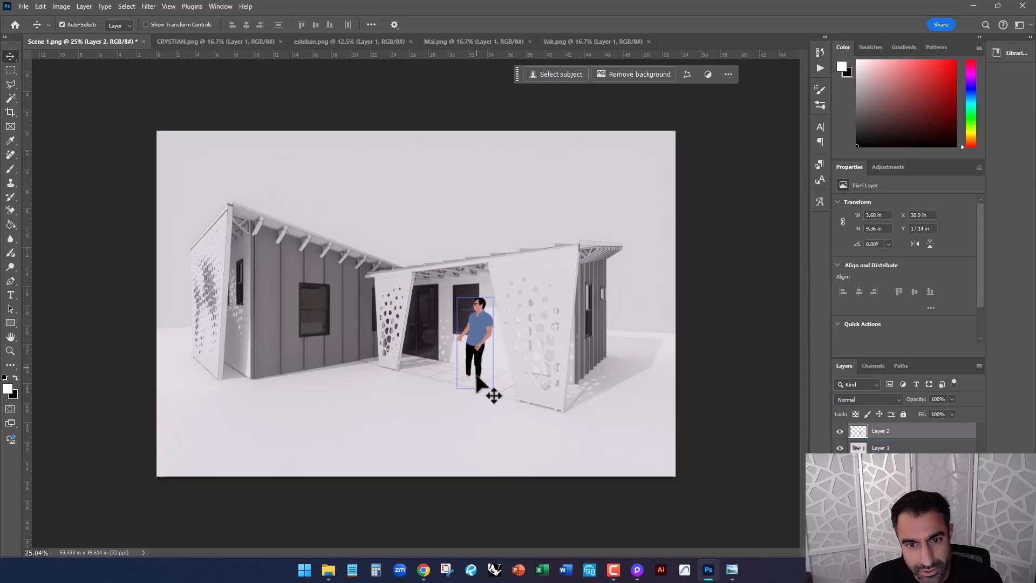
{"action": "left_click_drag", "start_coordinate": [475, 337], "coordinate": [483, 347]}
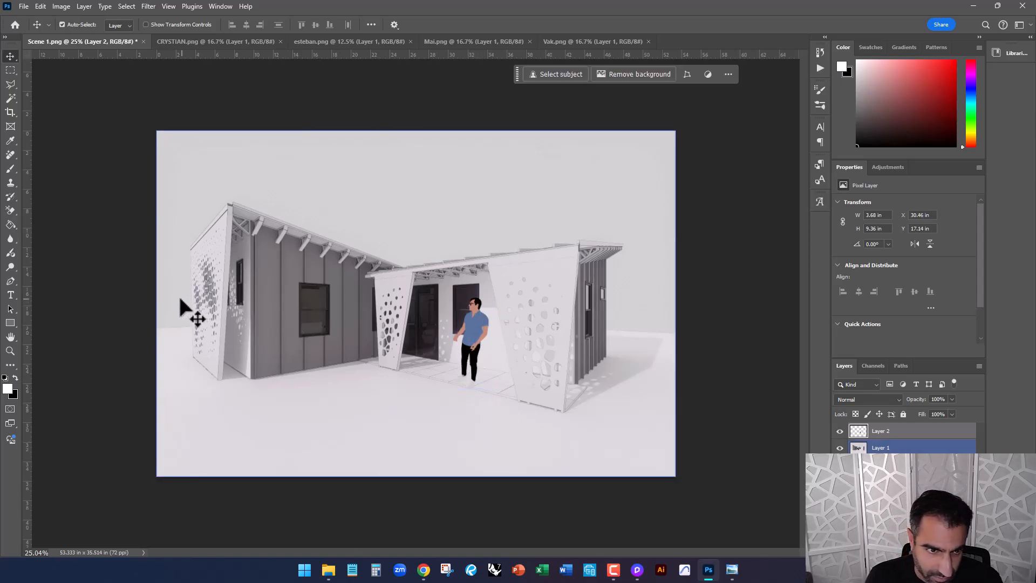
{"action": "mouse_move", "coordinate": [662, 334]}
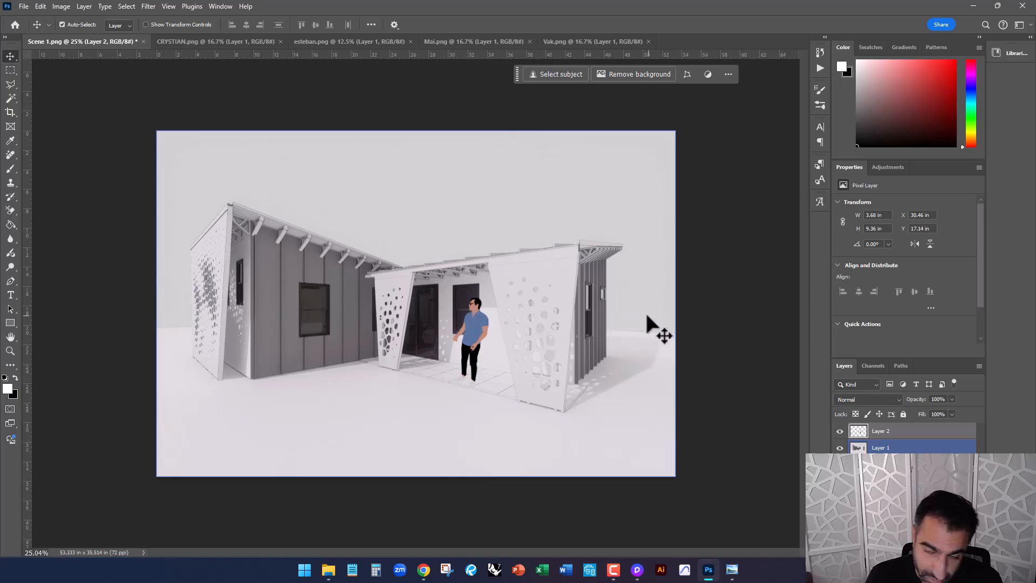
{"action": "mouse_move", "coordinate": [499, 326]}
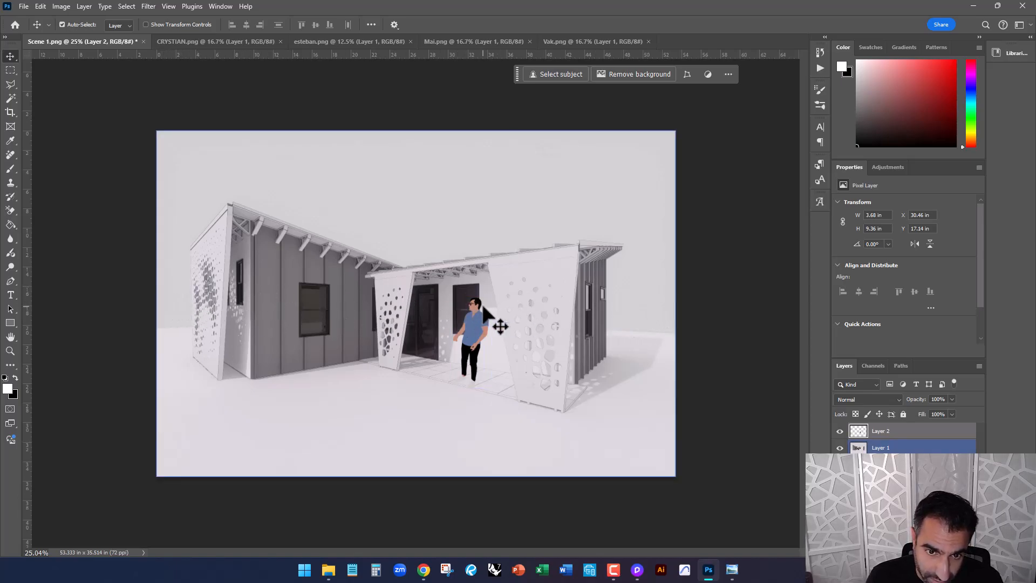
{"action": "mouse_move", "coordinate": [257, 313]}
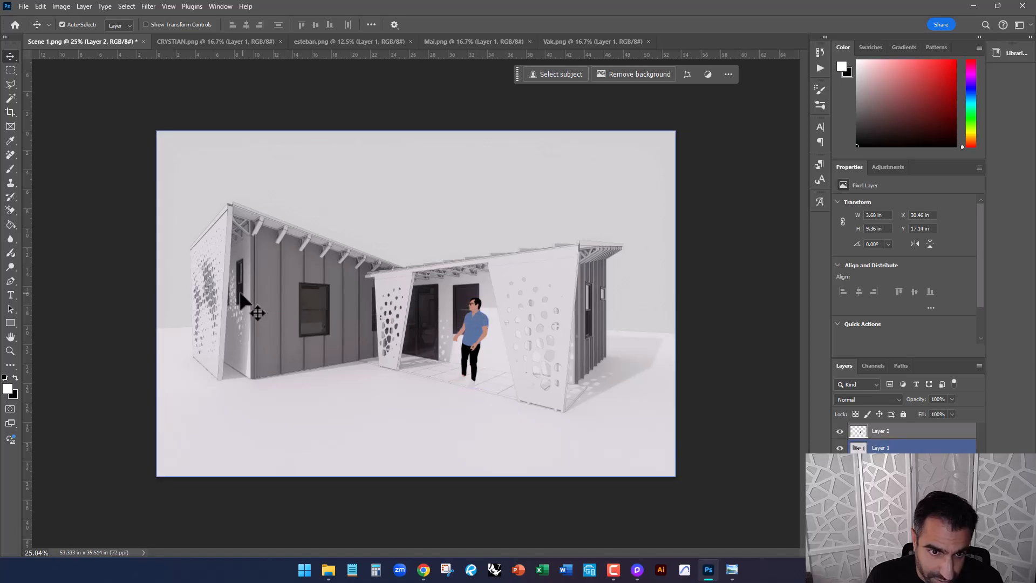
{"action": "mouse_move", "coordinate": [447, 372]}
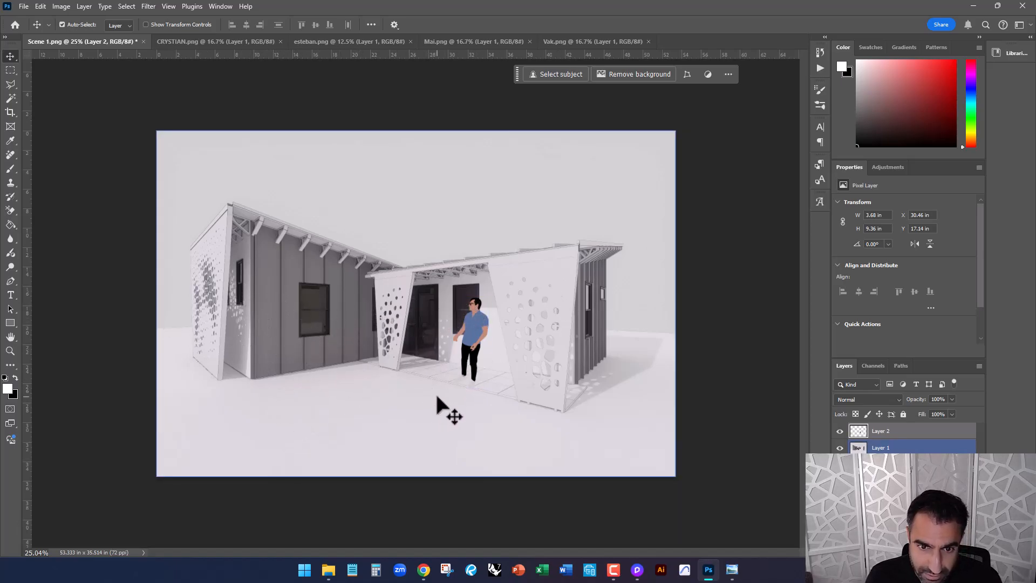
{"action": "mouse_move", "coordinate": [439, 416]}
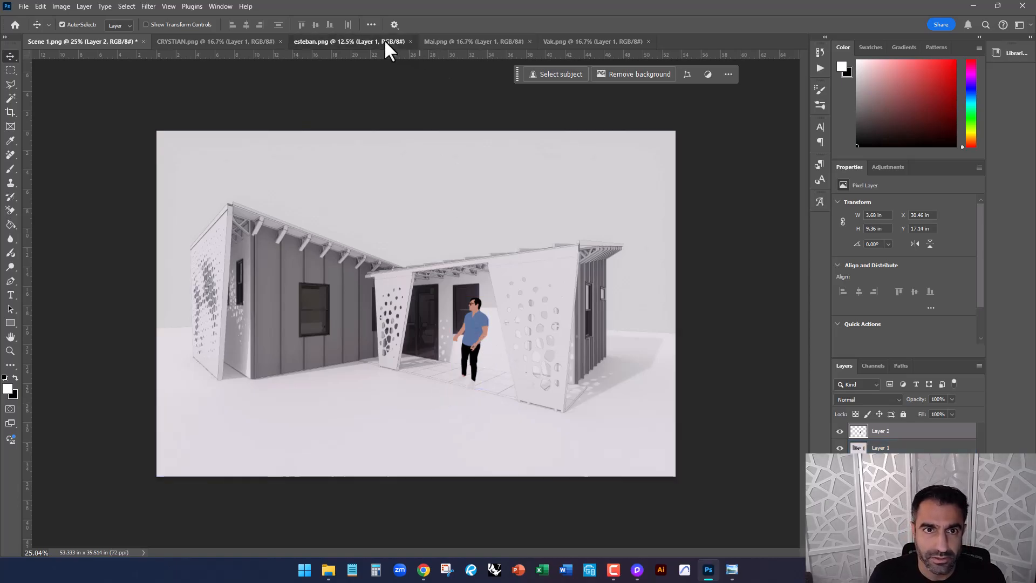
- Paste the white-shirted man from esteban.png into Scene 1, scale him to person size in front of the house
{"action": "left_click", "coordinate": [632, 74]}
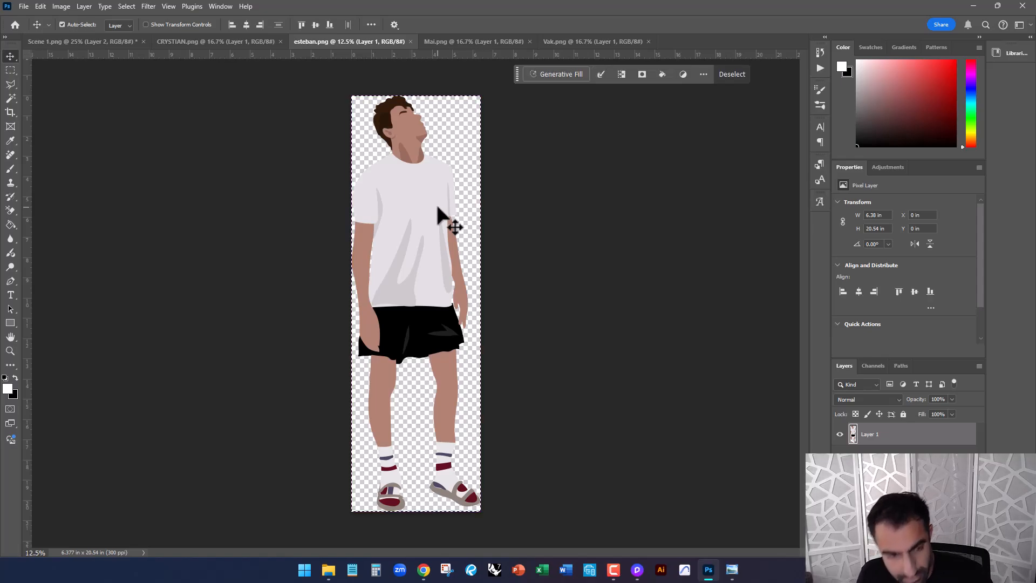
{"action": "left_click", "coordinate": [78, 41]}
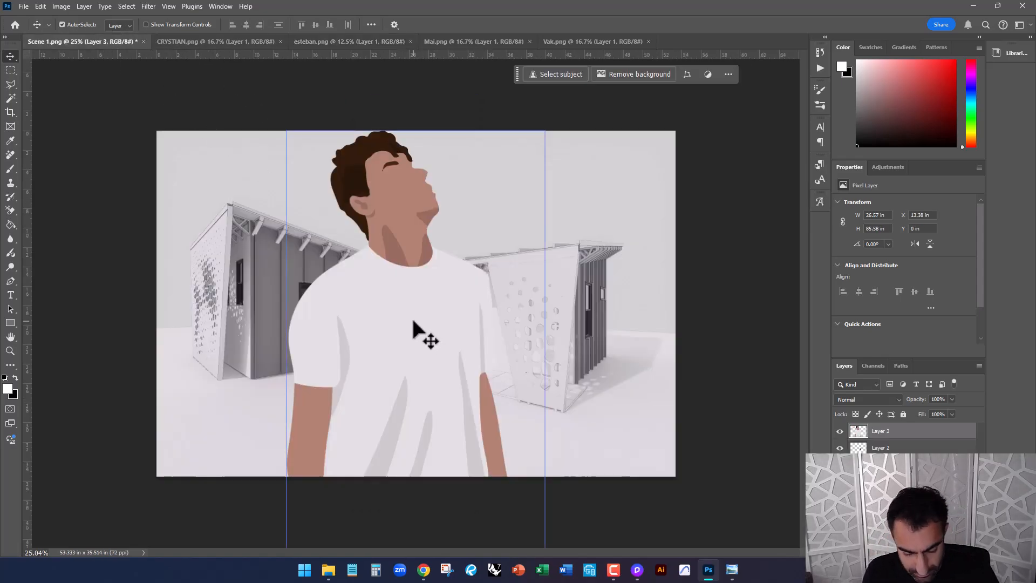
{"action": "key", "text": "ctrl+t"}
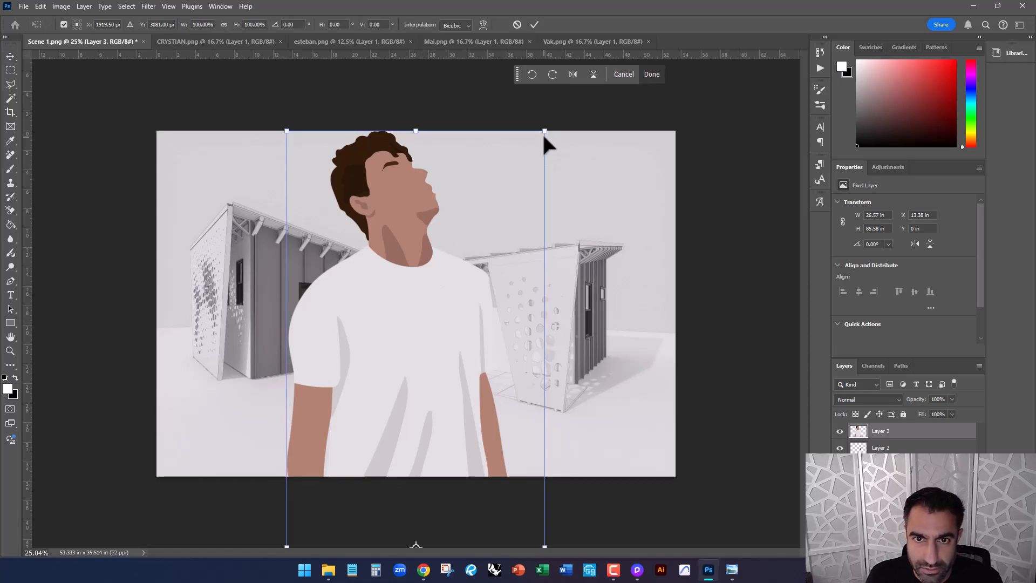
{"action": "left_click_drag", "start_coordinate": [544, 130], "coordinate": [435, 165]}
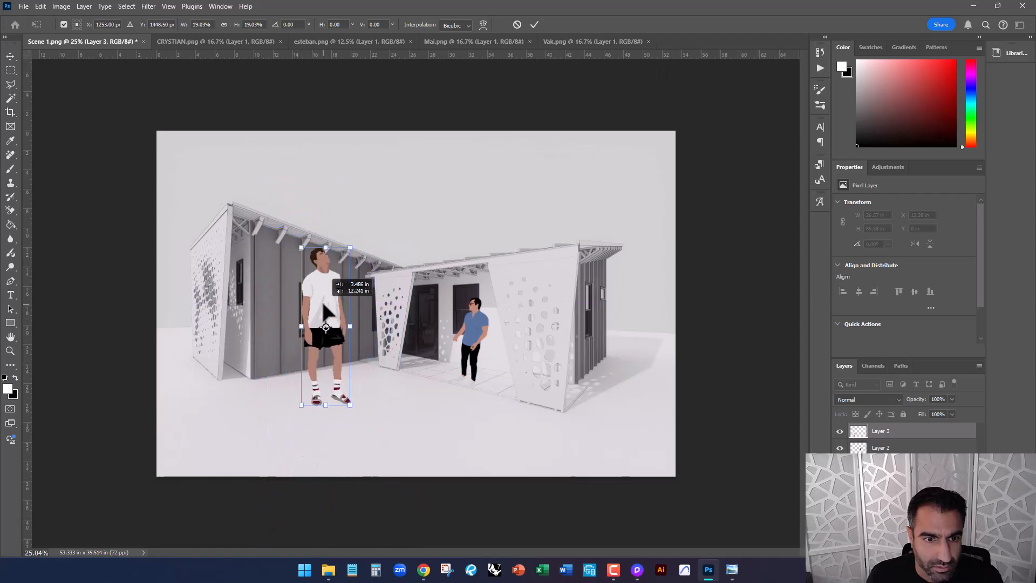
{"action": "left_click_drag", "start_coordinate": [325, 327], "coordinate": [428, 378]}
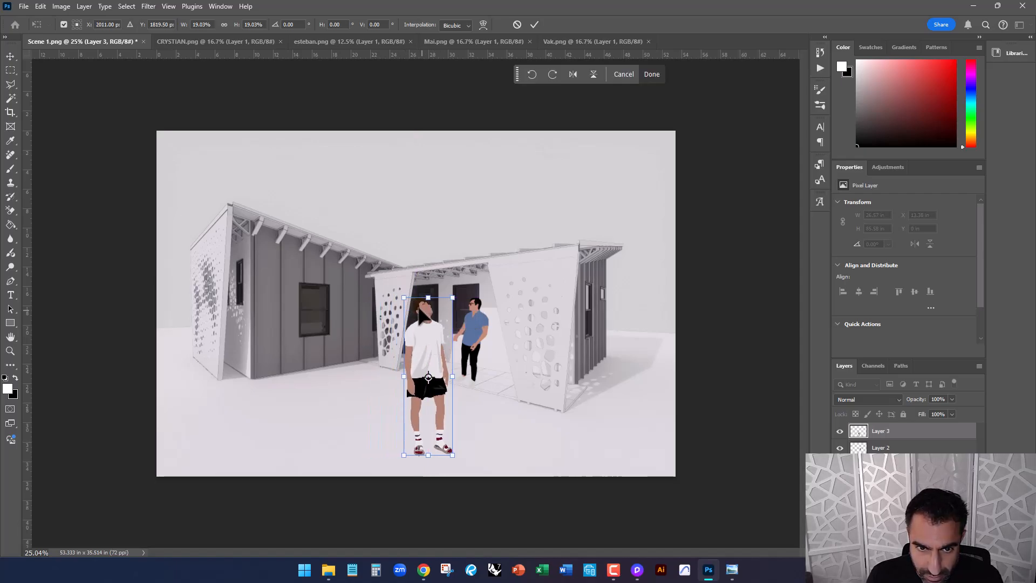
{"action": "left_click_drag", "start_coordinate": [427, 377], "coordinate": [362, 376]}
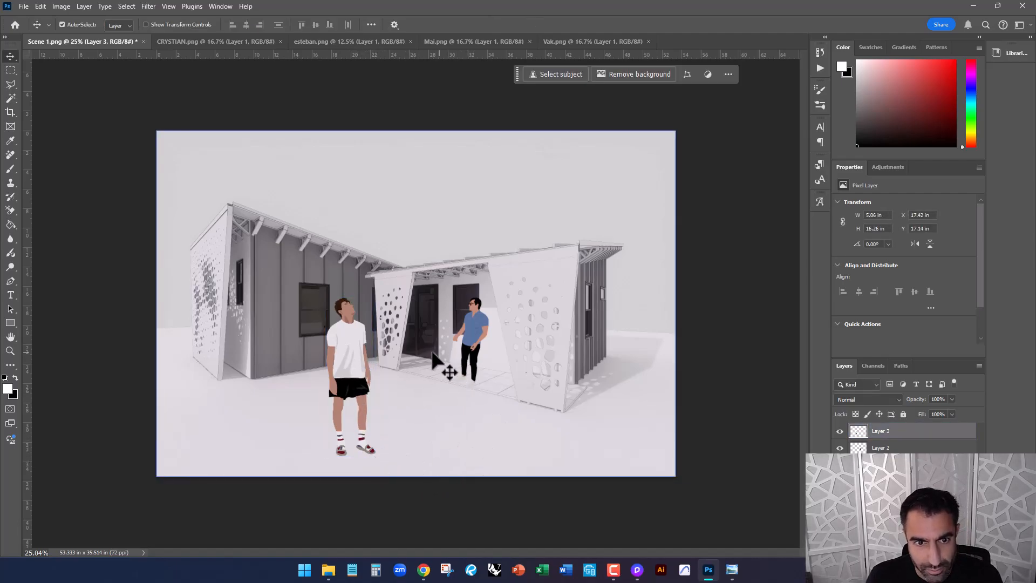
- Shift the white-shirted man left, then scale the sunglasses woman from Mai.png into the doorway
{"action": "left_click_drag", "start_coordinate": [346, 360], "coordinate": [274, 361]}
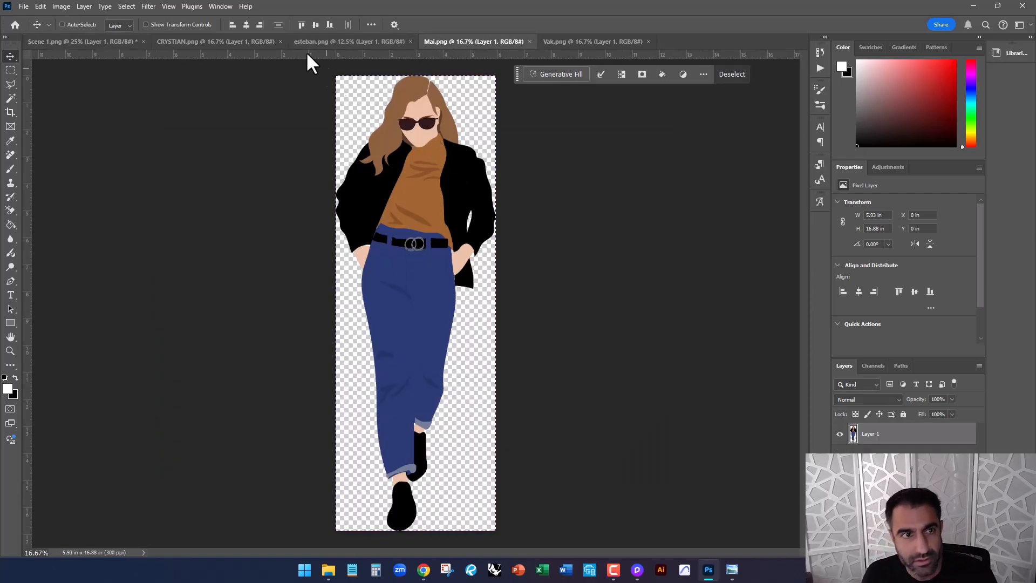
{"action": "left_click", "coordinate": [79, 41]}
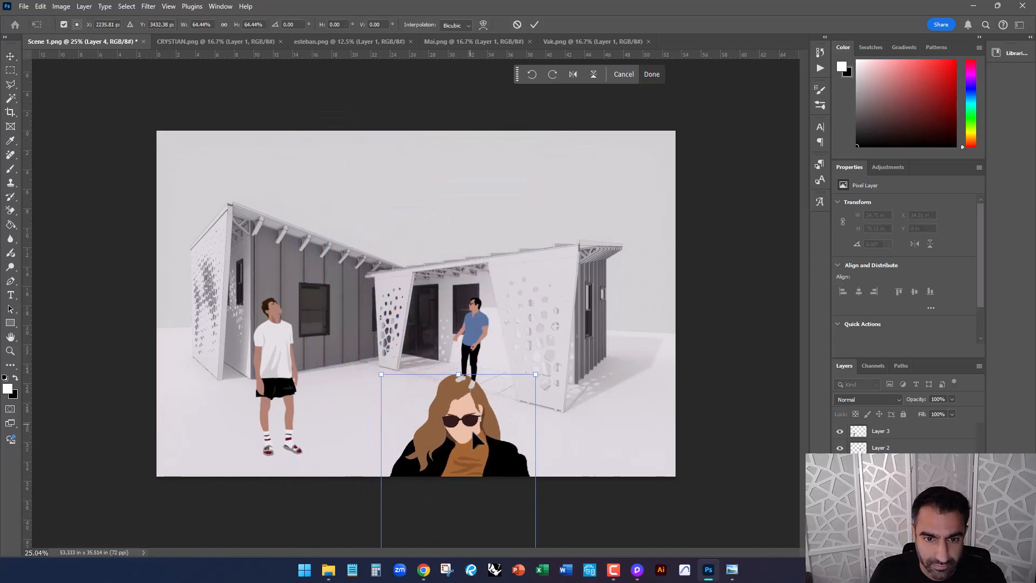
{"action": "left_click_drag", "start_coordinate": [535, 374], "coordinate": [456, 359]}
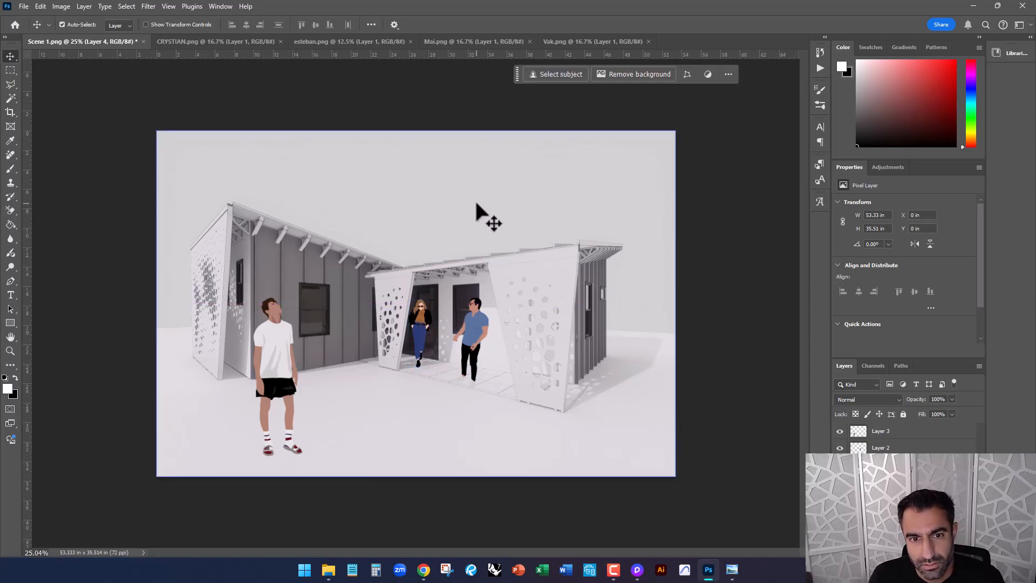
{"action": "left_click", "coordinate": [417, 330]}
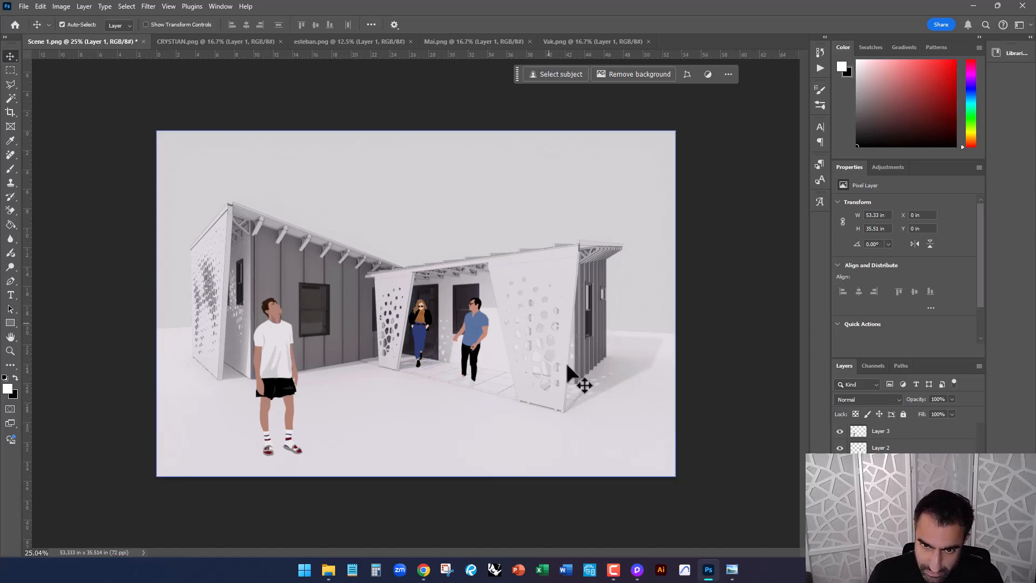
{"action": "mouse_move", "coordinate": [727, 379]}
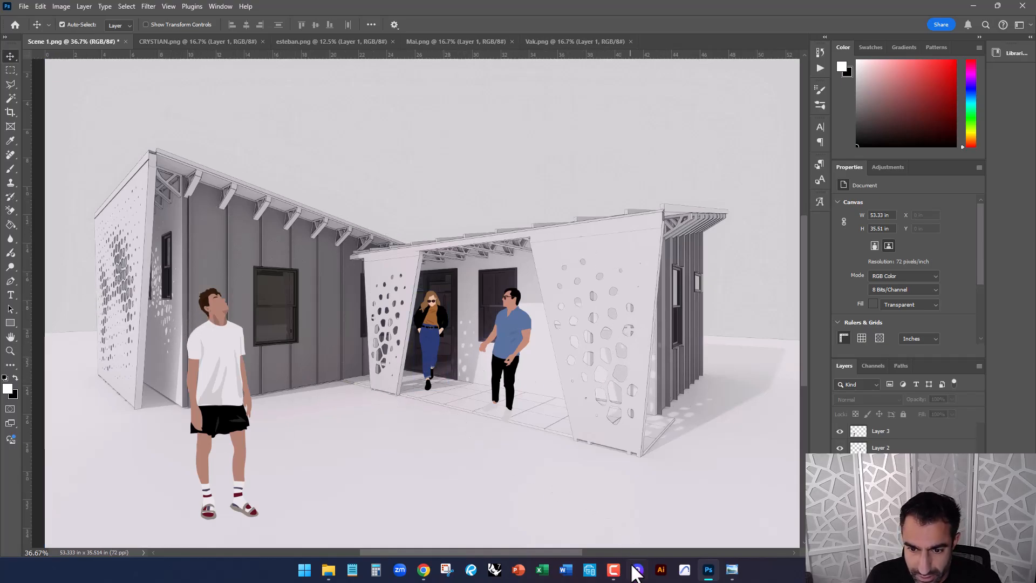
- Recolor the house panel material's base color to a saturated mint-teal hue in D5
{"action": "left_click", "coordinate": [637, 569]}
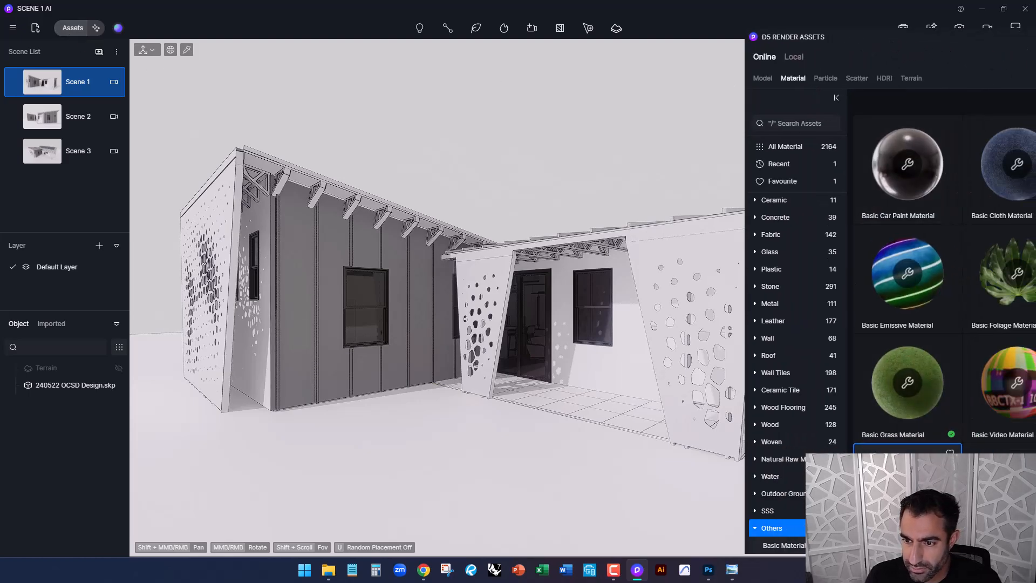
{"action": "left_click", "coordinate": [493, 294]}
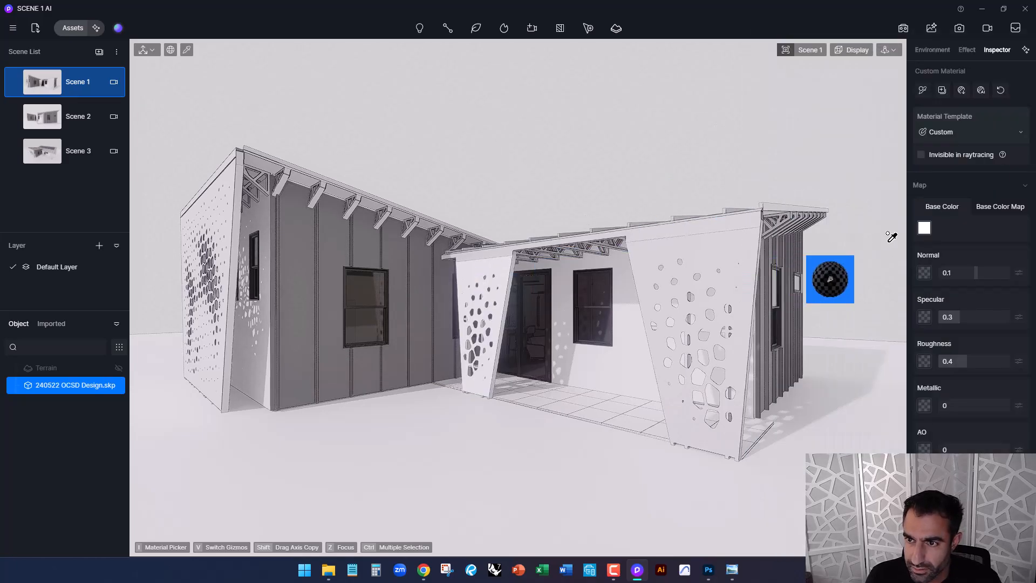
{"action": "left_click", "coordinate": [924, 228]}
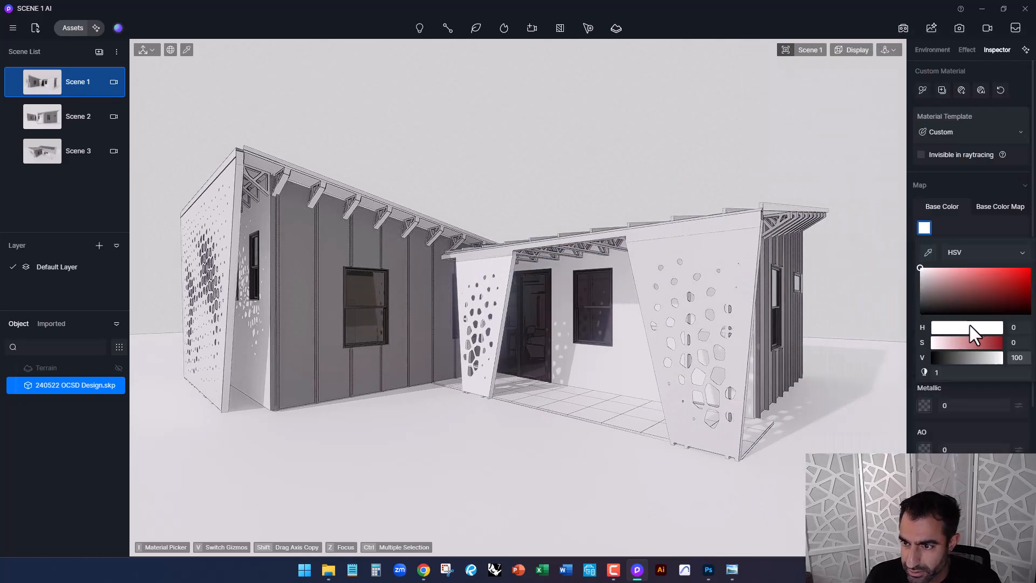
{"action": "left_click_drag", "start_coordinate": [931, 342], "coordinate": [984, 343]}
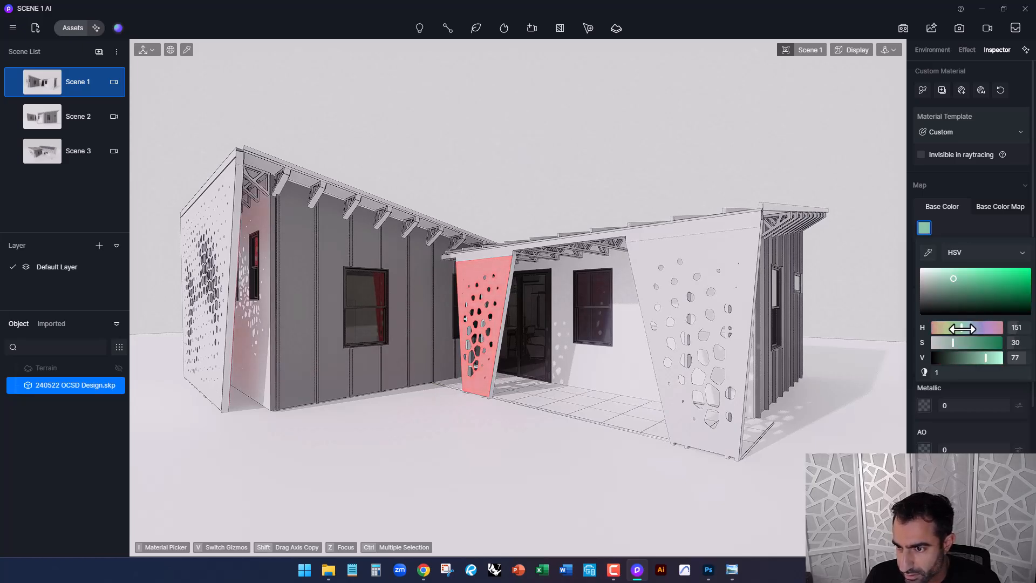
{"action": "left_click_drag", "start_coordinate": [949, 328], "coordinate": [967, 328]}
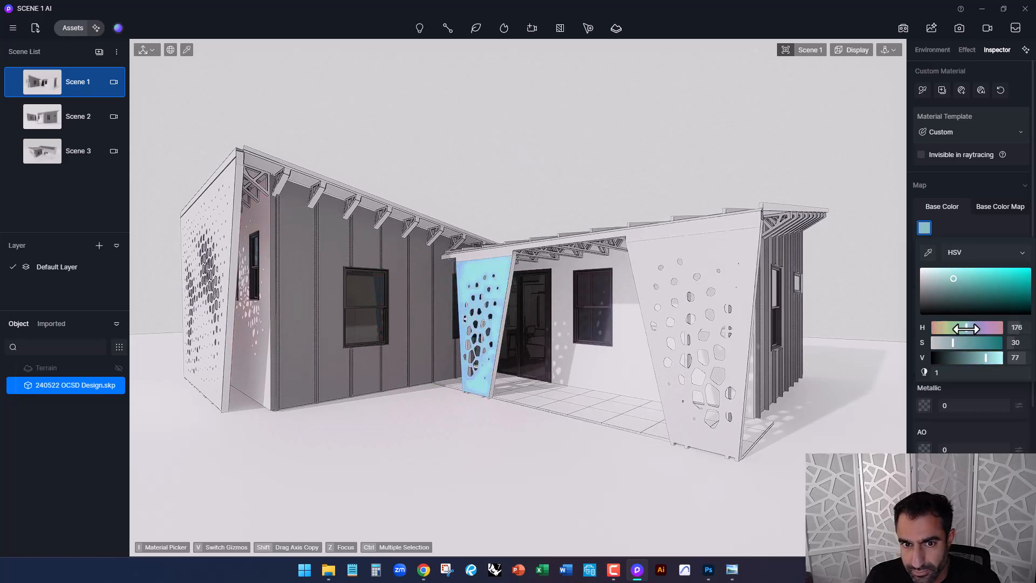
{"action": "left_click_drag", "start_coordinate": [971, 327], "coordinate": [962, 327]}
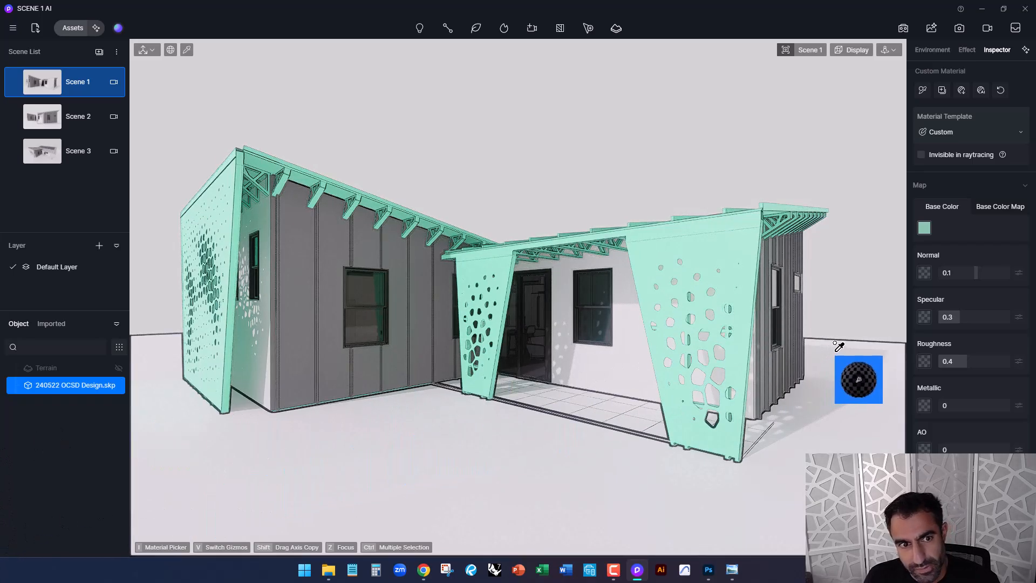
- Inspect the mint panels and trusses, end material picking and return to Photoshop
{"action": "left_click_drag", "start_coordinate": [858, 378], "coordinate": [688, 163]}
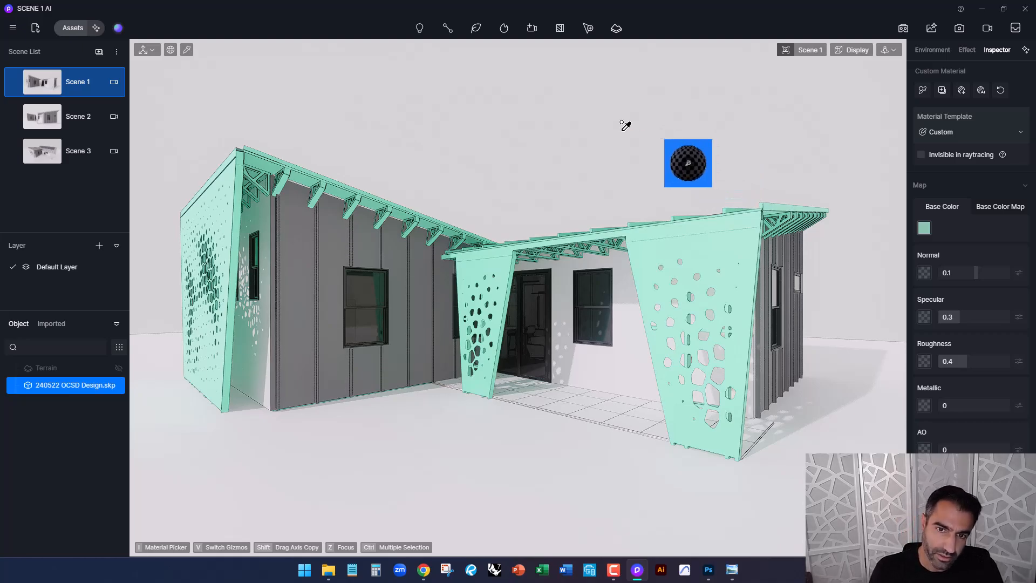
{"action": "left_click", "coordinate": [932, 50]}
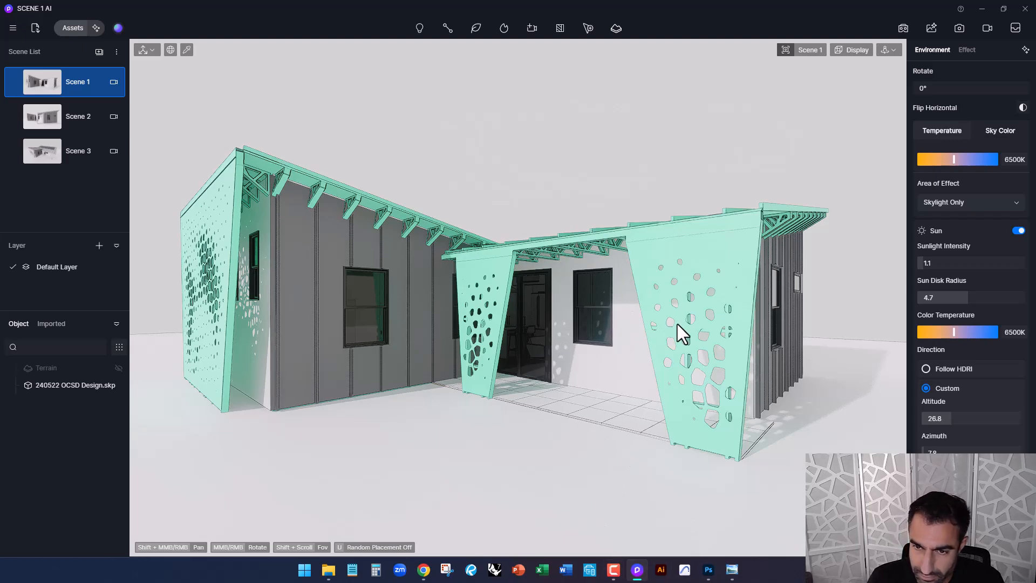
{"action": "left_click", "coordinate": [708, 570]}
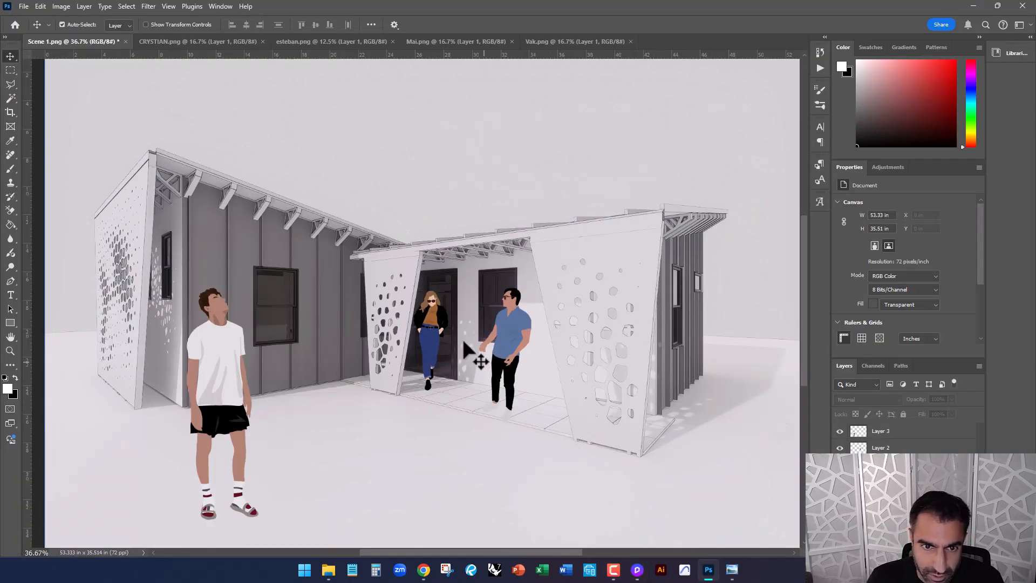
{"action": "mouse_move", "coordinate": [575, 281]}
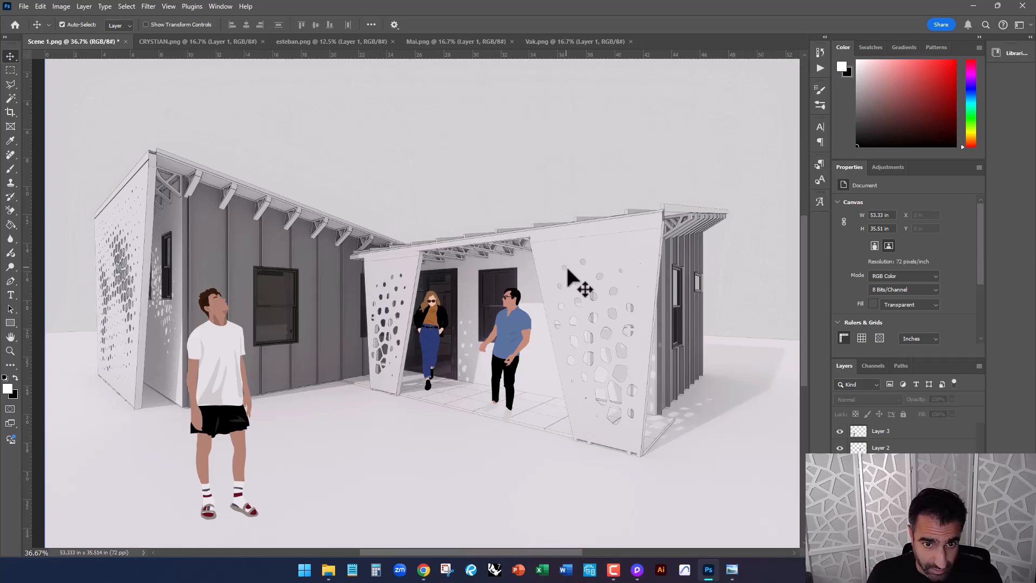
{"action": "mouse_move", "coordinate": [96, 128]}
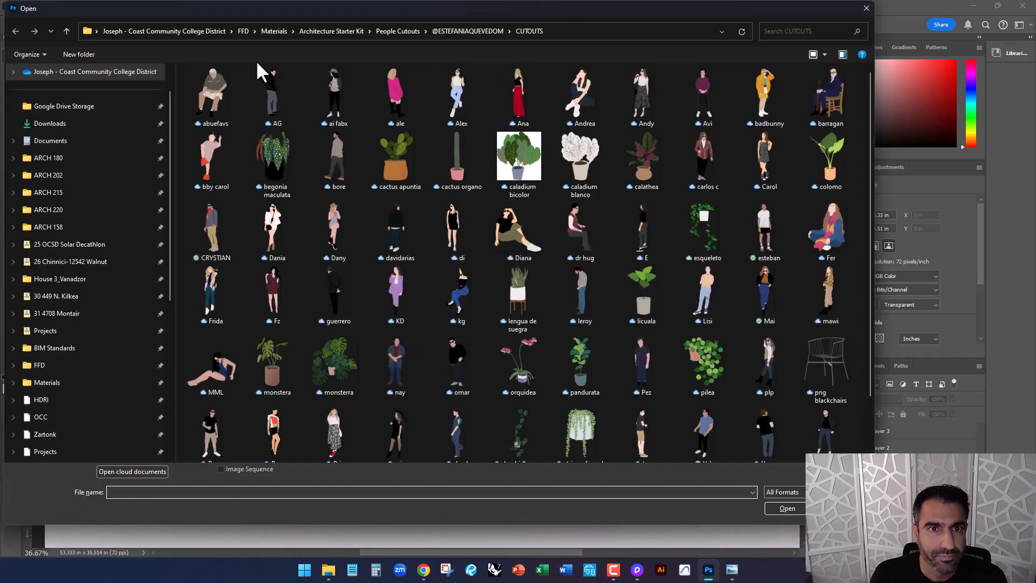
- Browse the Tree Elevation PNG folder and open the pale watercolor tree 1 (47).png
{"action": "scroll", "scroll_direction": "down", "scroll_amount": 3}
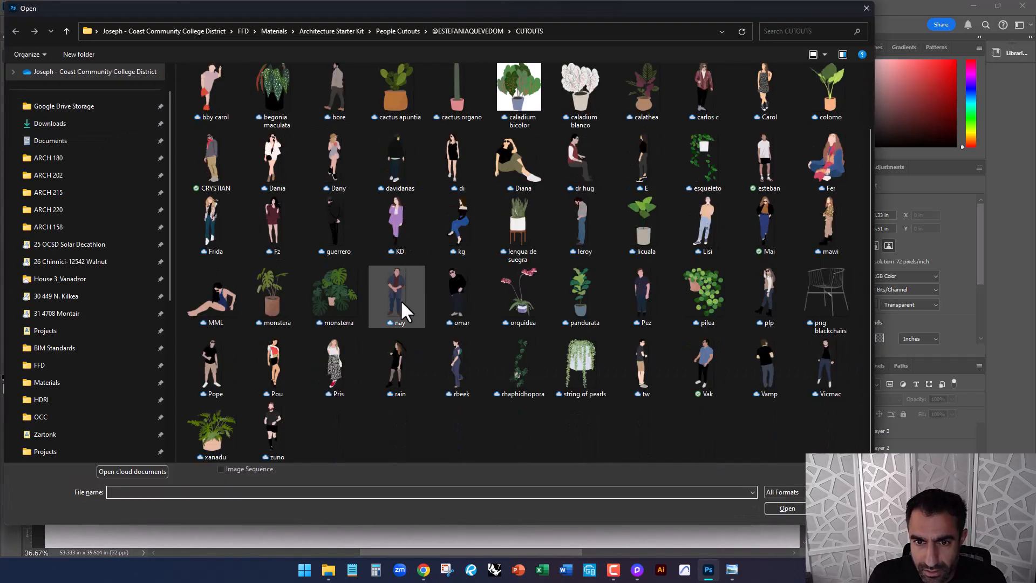
{"action": "mouse_move", "coordinate": [396, 367]}
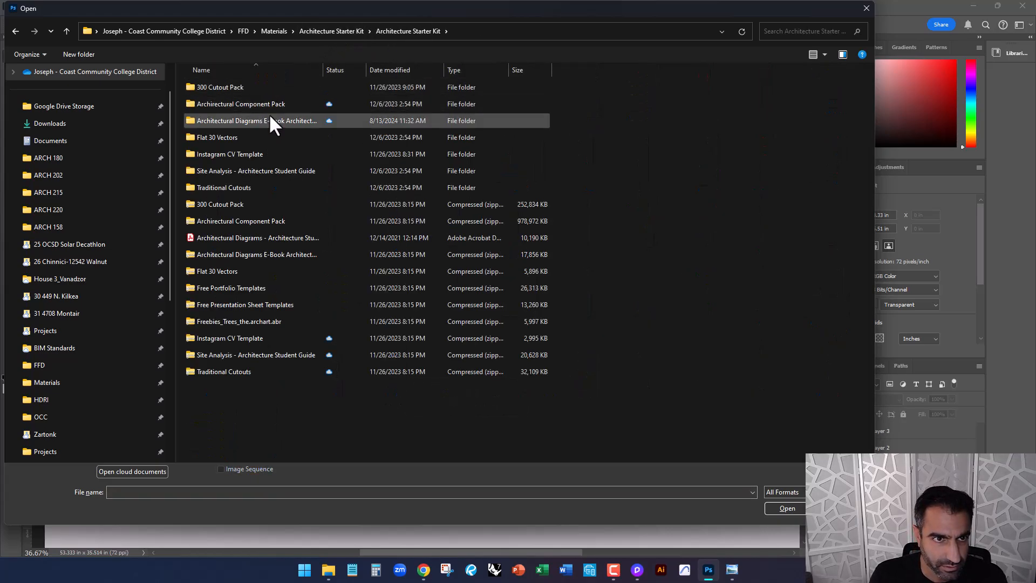
{"action": "left_click", "coordinate": [229, 155]}
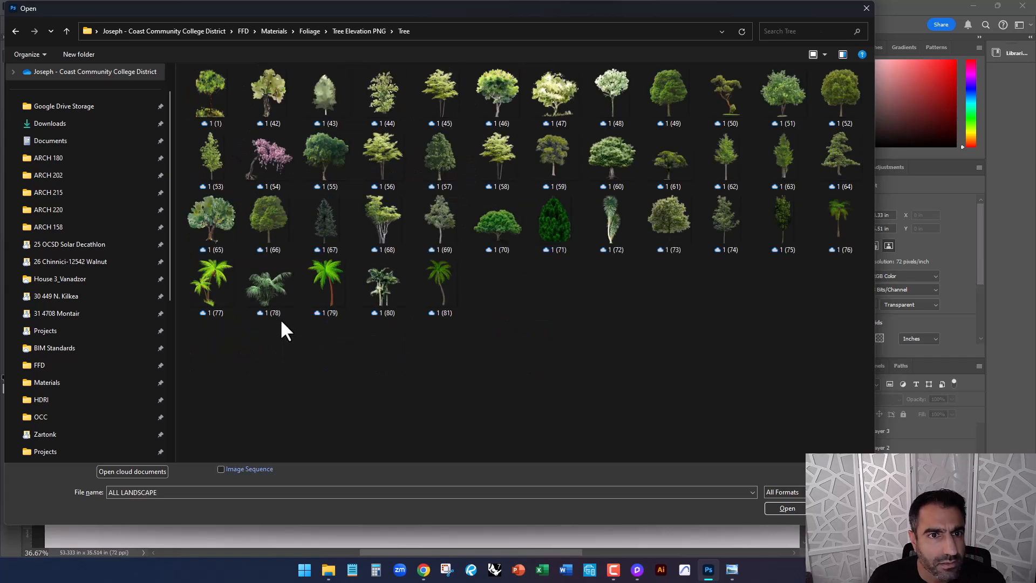
{"action": "left_click", "coordinate": [382, 96]}
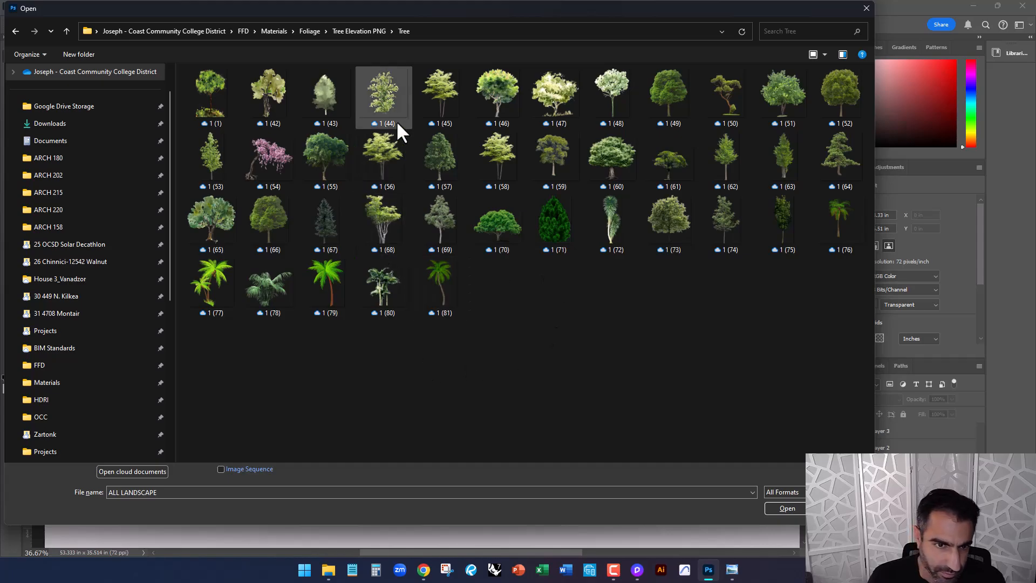
{"action": "left_click", "coordinate": [439, 285]}
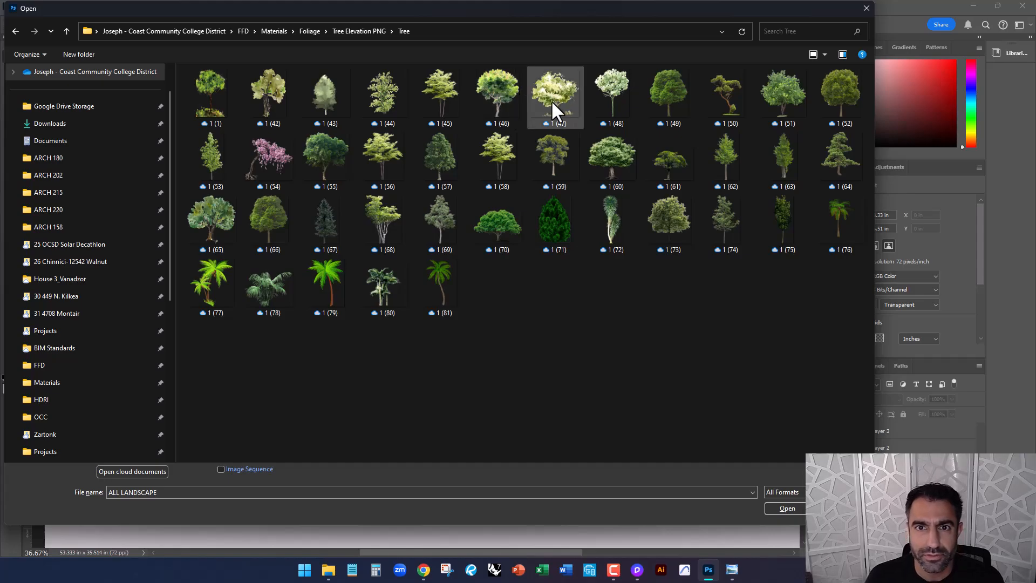
{"action": "left_click", "coordinate": [555, 93]}
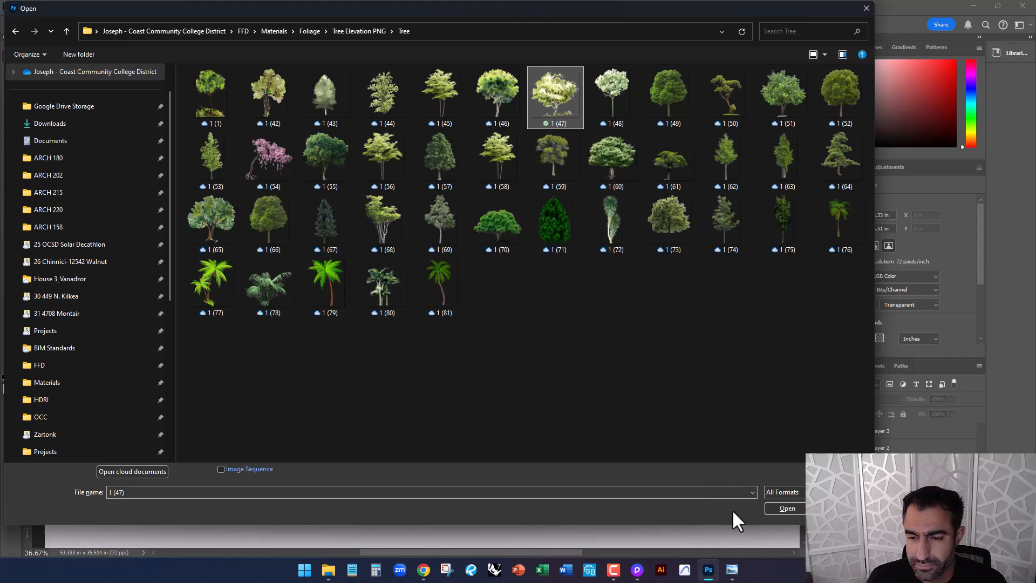
{"action": "left_click", "coordinate": [786, 508]}
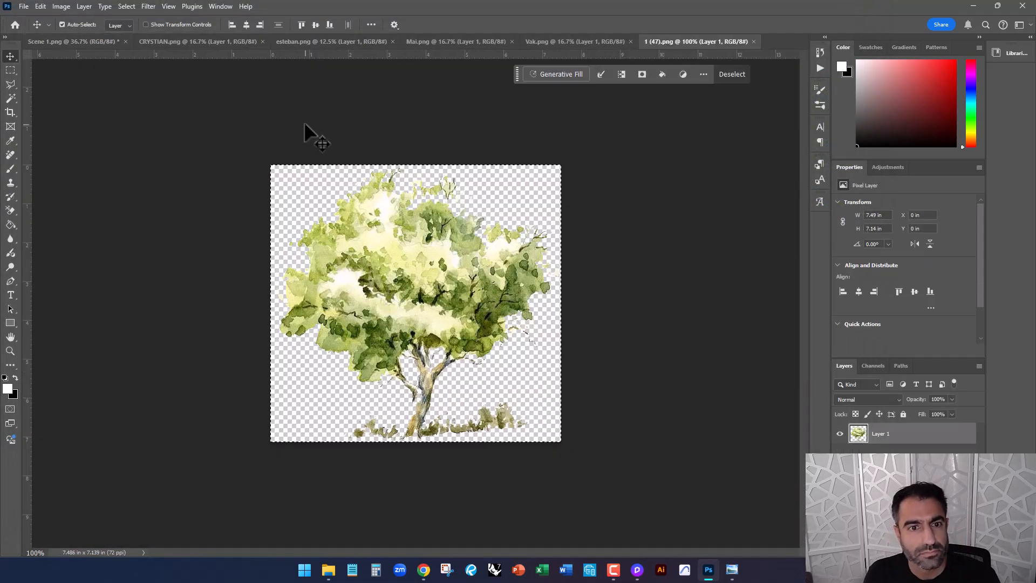
- Paste the watercolor tree into Scene 1, move it right of the house and enlarge it
{"action": "left_click", "coordinate": [71, 41]}
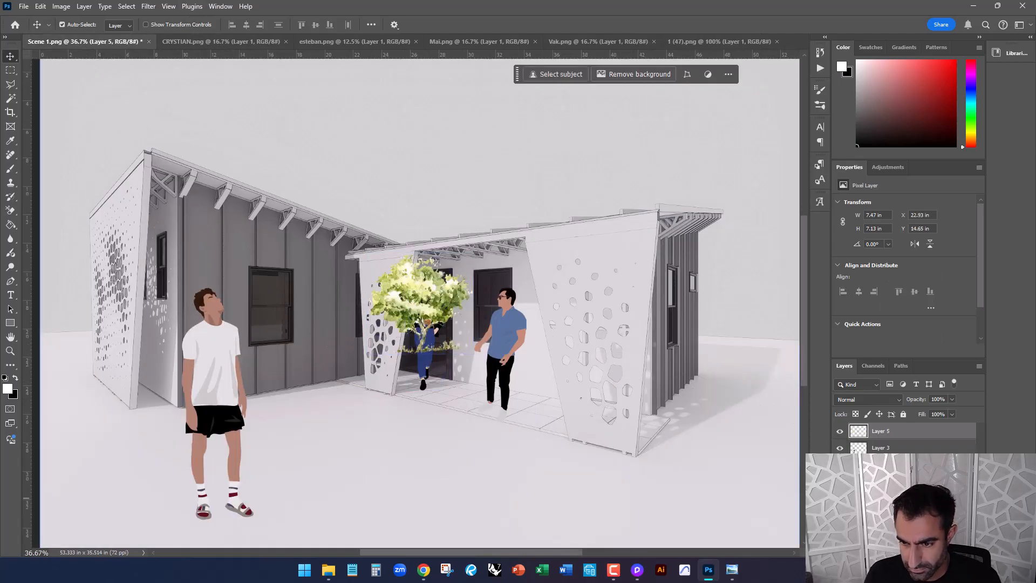
{"action": "left_click", "coordinate": [423, 311]}
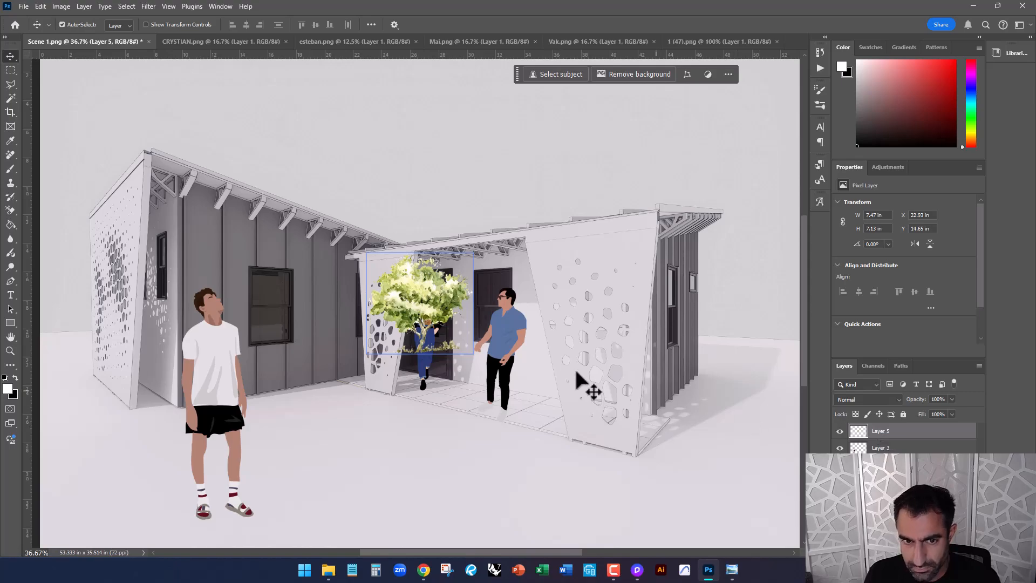
{"action": "left_click_drag", "start_coordinate": [420, 308], "coordinate": [747, 308]}
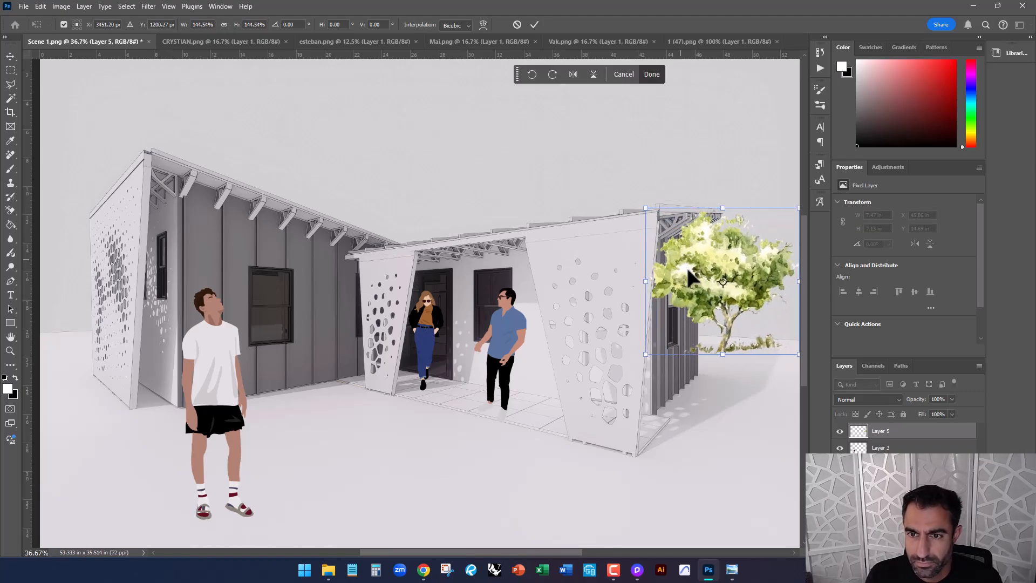
{"action": "left_click_drag", "start_coordinate": [722, 280], "coordinate": [759, 313]}
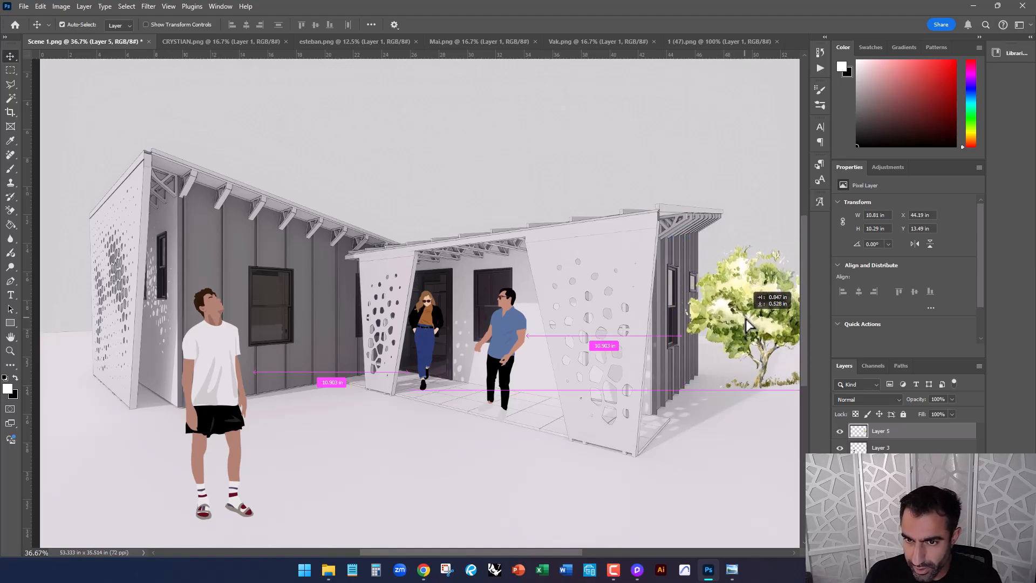
- Nudge the tree against the right perforated wall and commit its transform
{"action": "left_click_drag", "start_coordinate": [747, 310], "coordinate": [723, 304]}
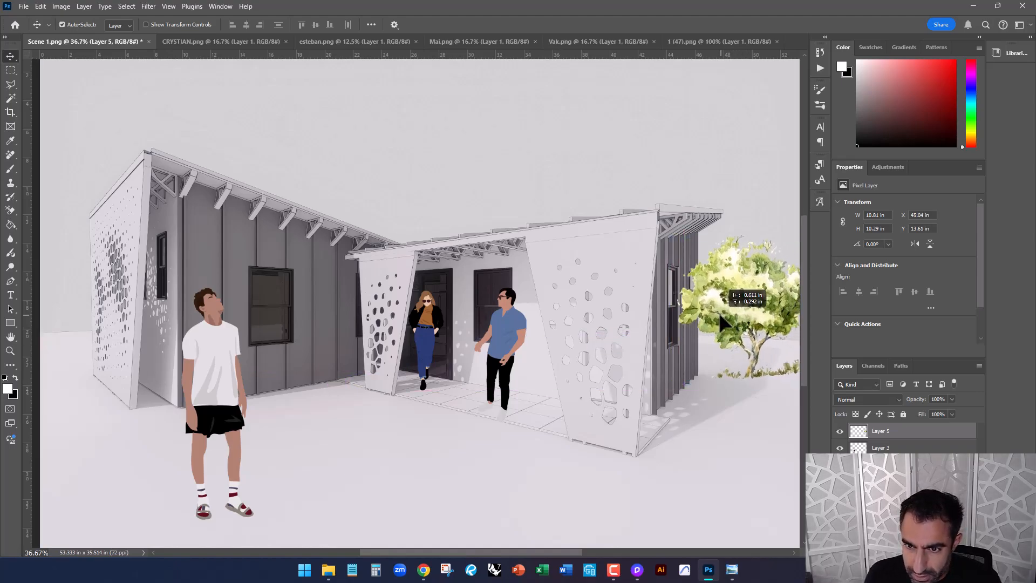
{"action": "left_click_drag", "start_coordinate": [741, 305], "coordinate": [720, 324]}
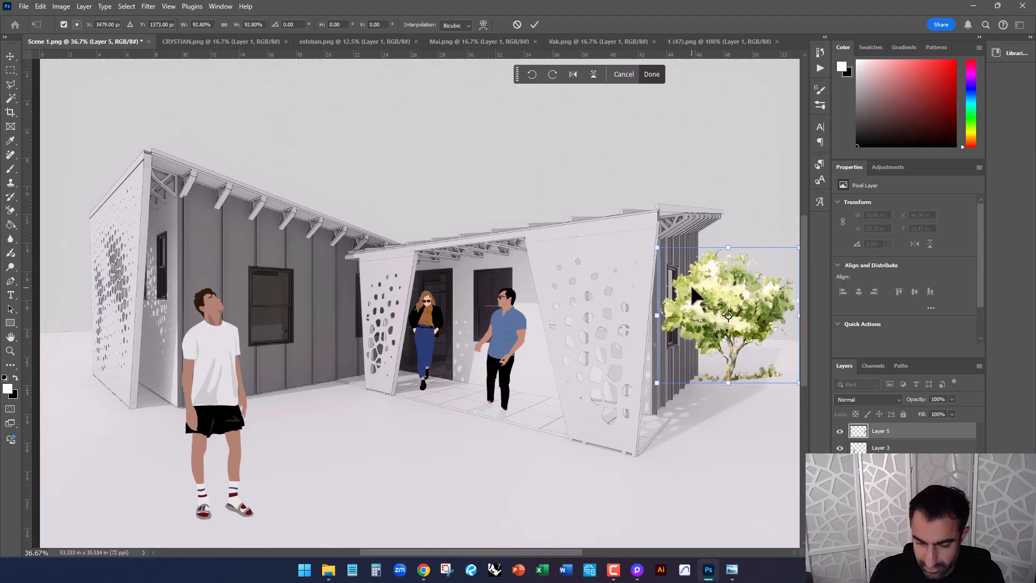
{"action": "left_click", "coordinate": [650, 75]}
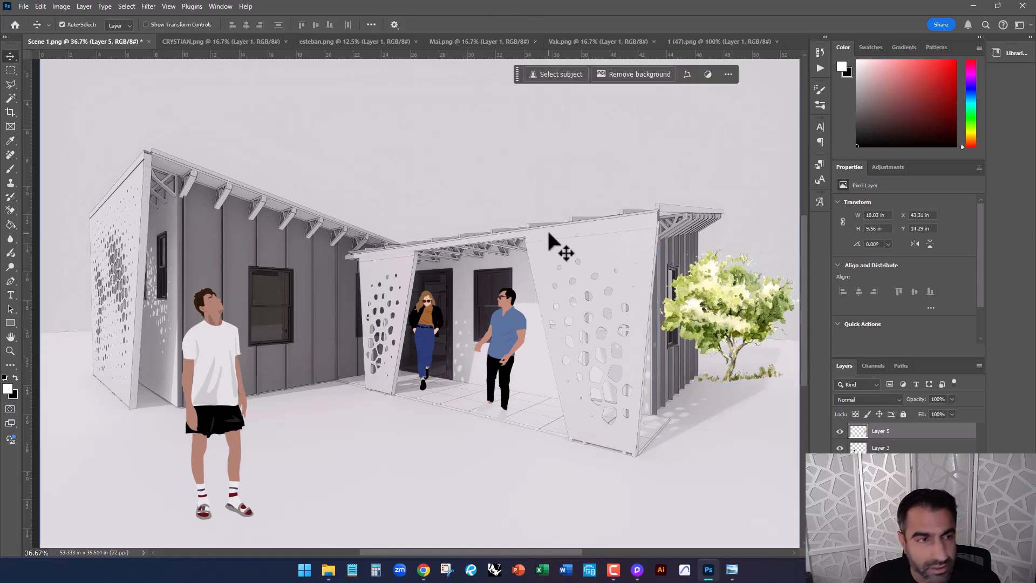
{"action": "left_click", "coordinate": [899, 447]}
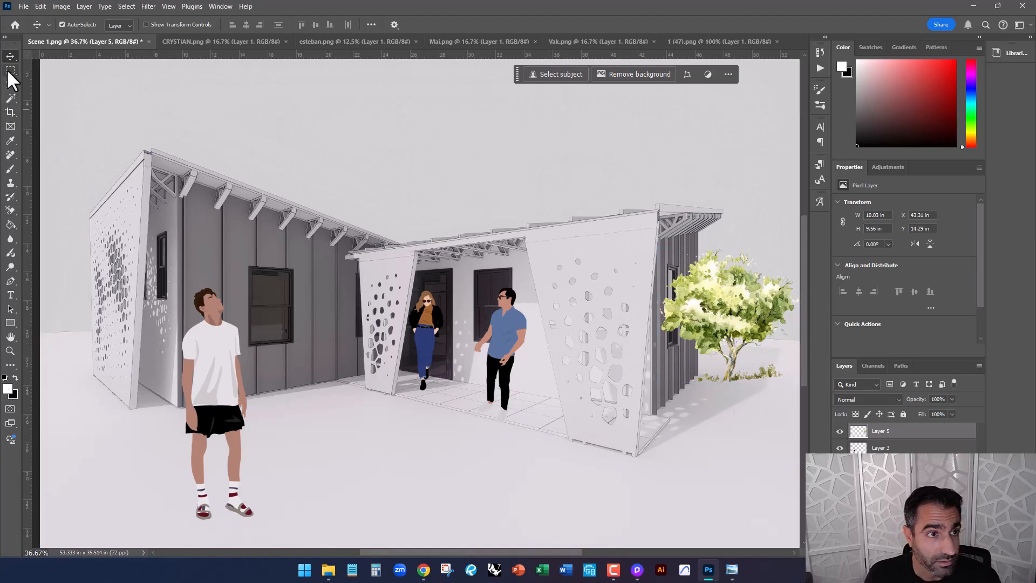
- Mask Layer 5 where the tree overlaps the right wall and lower its opacity slightly
{"action": "left_click_drag", "start_coordinate": [601, 198], "coordinate": [695, 382]}
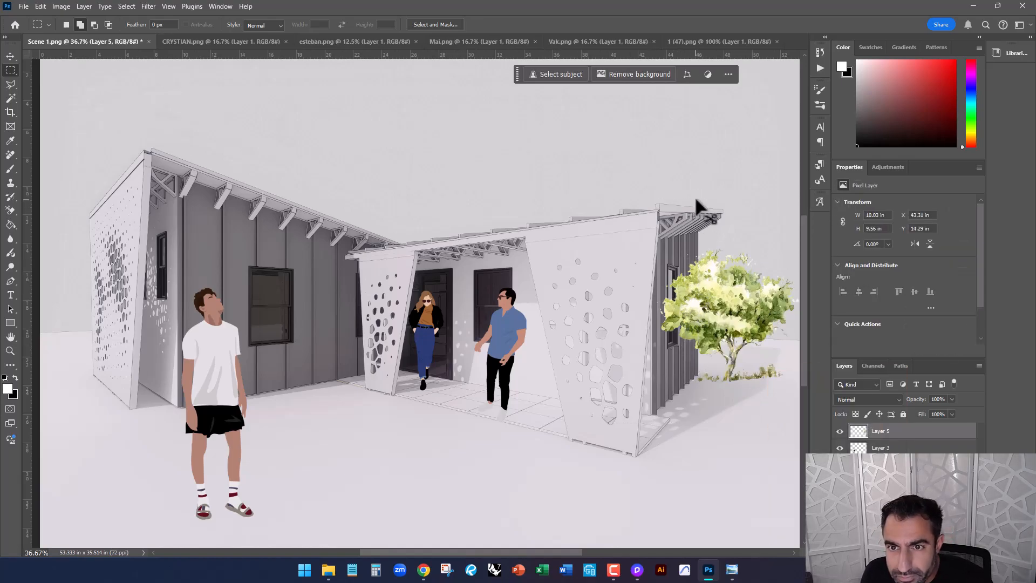
{"action": "left_click_drag", "start_coordinate": [699, 201], "coordinate": [796, 421]}
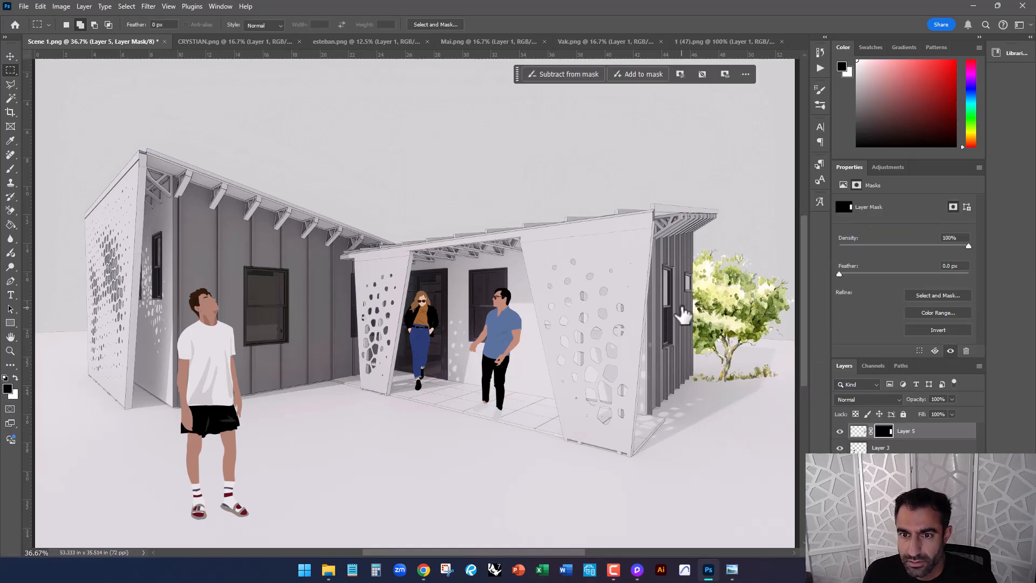
{"action": "left_click", "coordinate": [11, 55]}
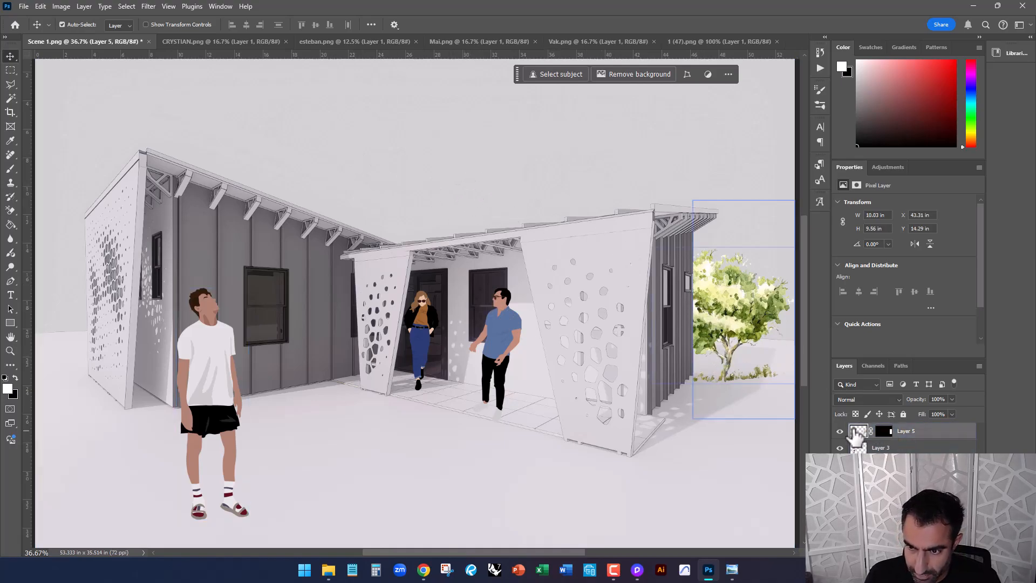
{"action": "mouse_move", "coordinate": [858, 432]}
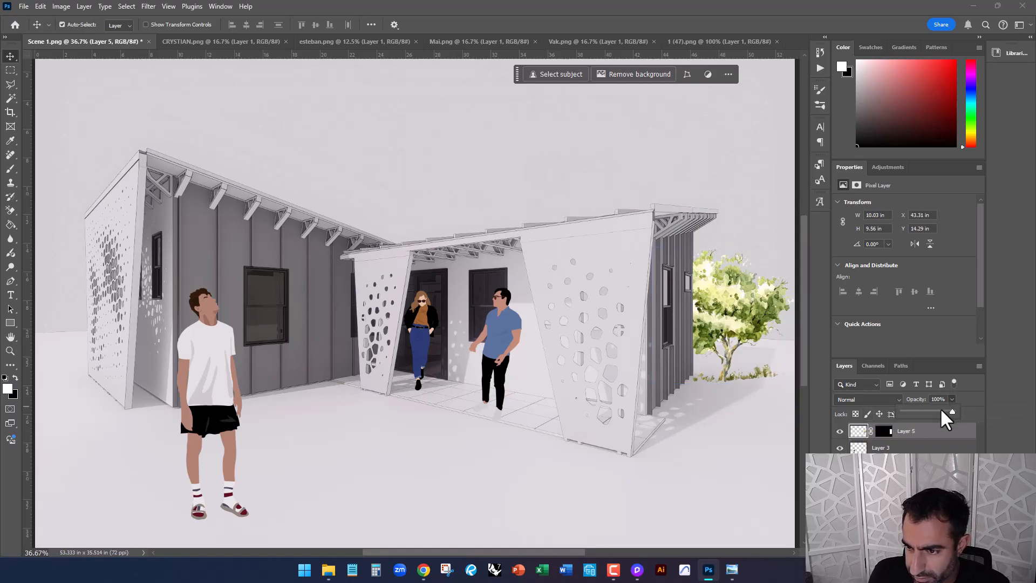
{"action": "left_click_drag", "start_coordinate": [949, 413], "coordinate": [925, 413]}
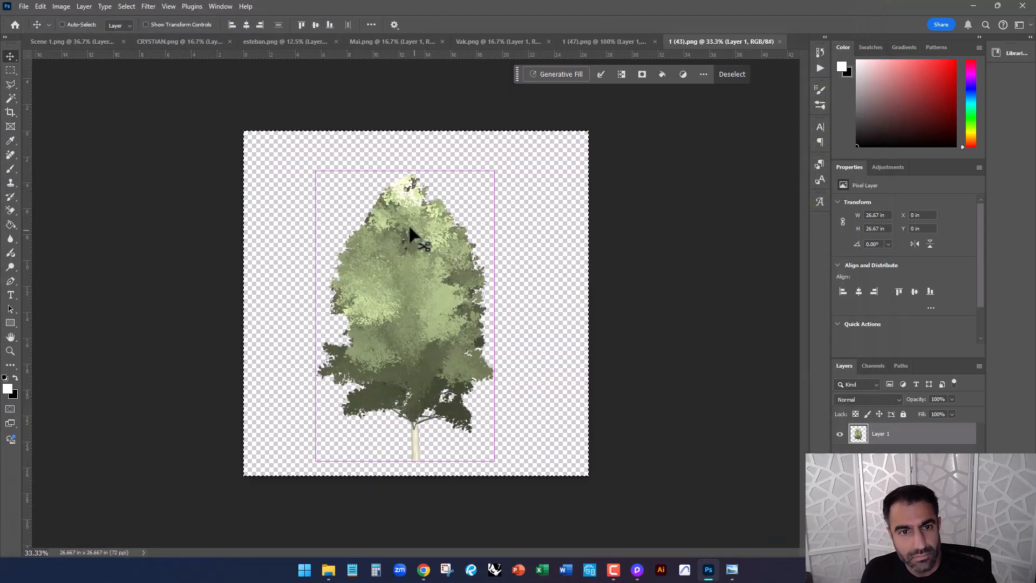
- Paste the green tree at the left edge, commit its size and fade it to 39% opacity
{"action": "left_click", "coordinate": [66, 41]}
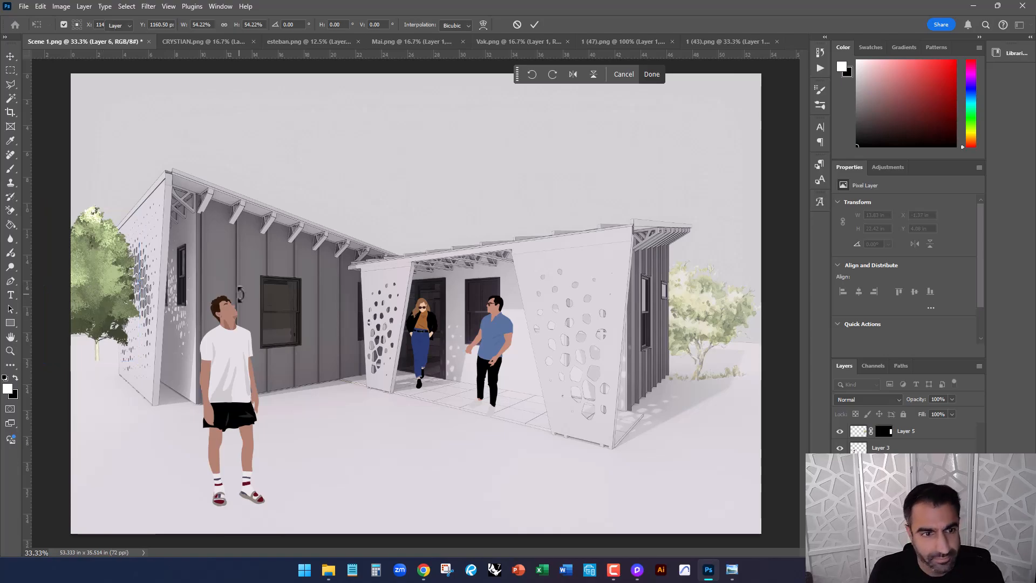
{"action": "left_click", "coordinate": [651, 74]}
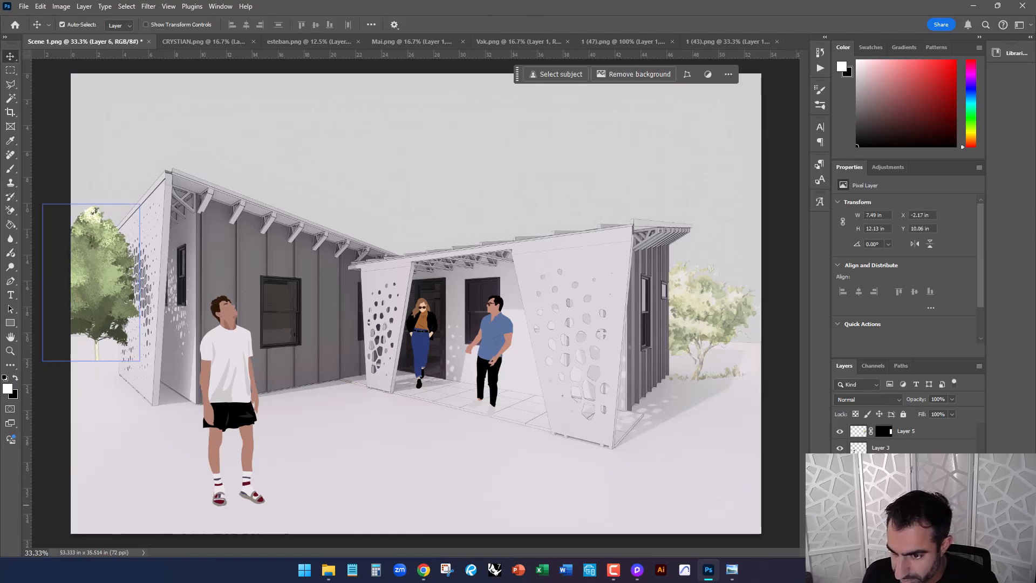
{"action": "double_click", "coordinate": [905, 431]}
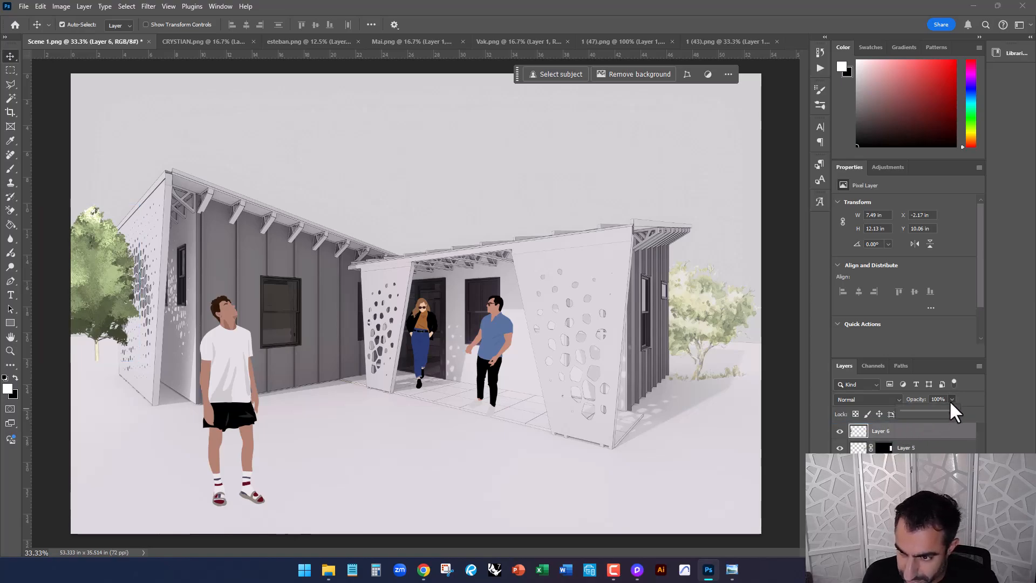
{"action": "left_click_drag", "start_coordinate": [962, 413], "coordinate": [922, 413]}
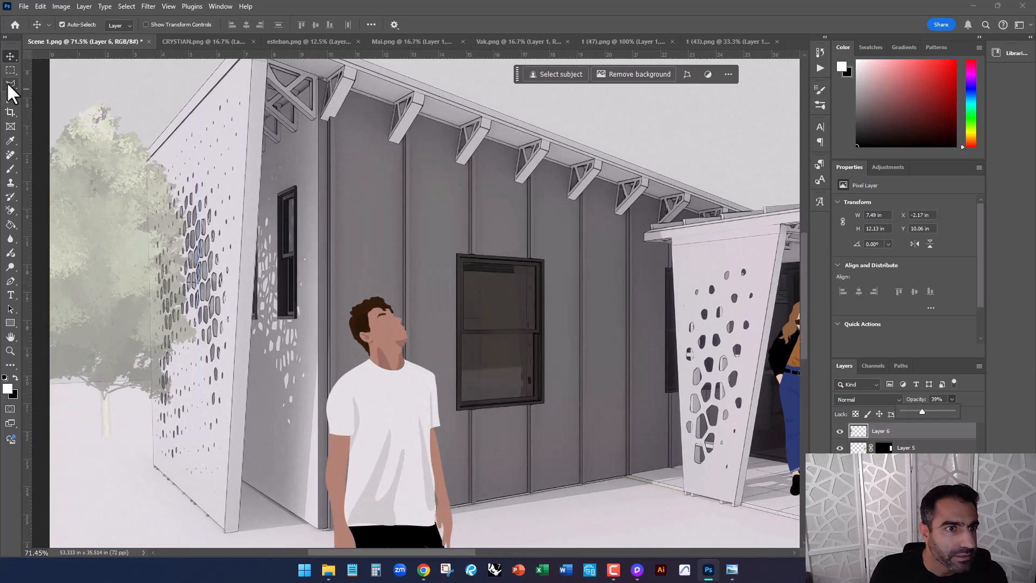
{"action": "left_click", "coordinate": [11, 84]}
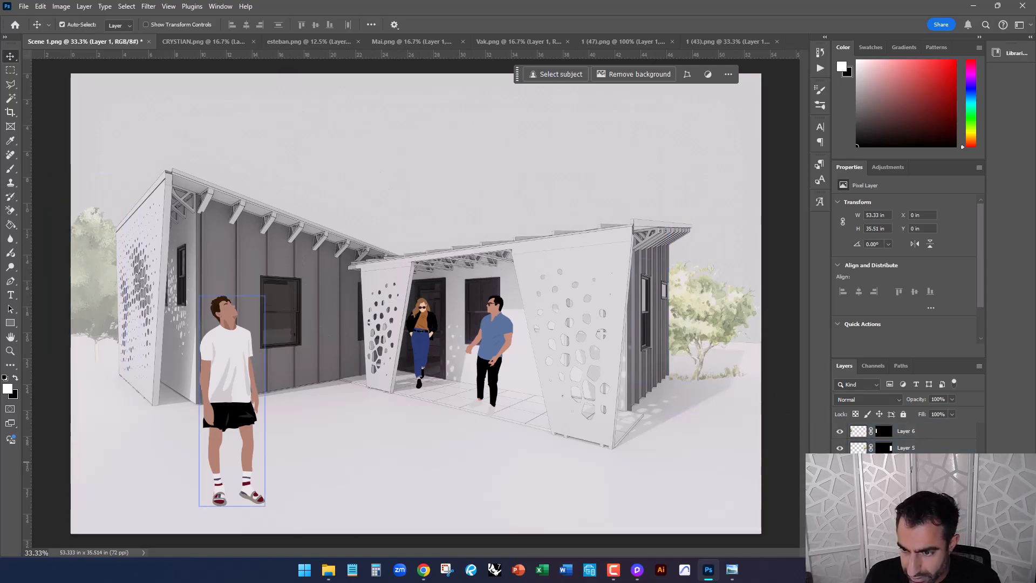
- Lower the opacity of the white-shirted man and doorway figures to partial transparency
{"action": "left_click", "coordinate": [417, 337]}
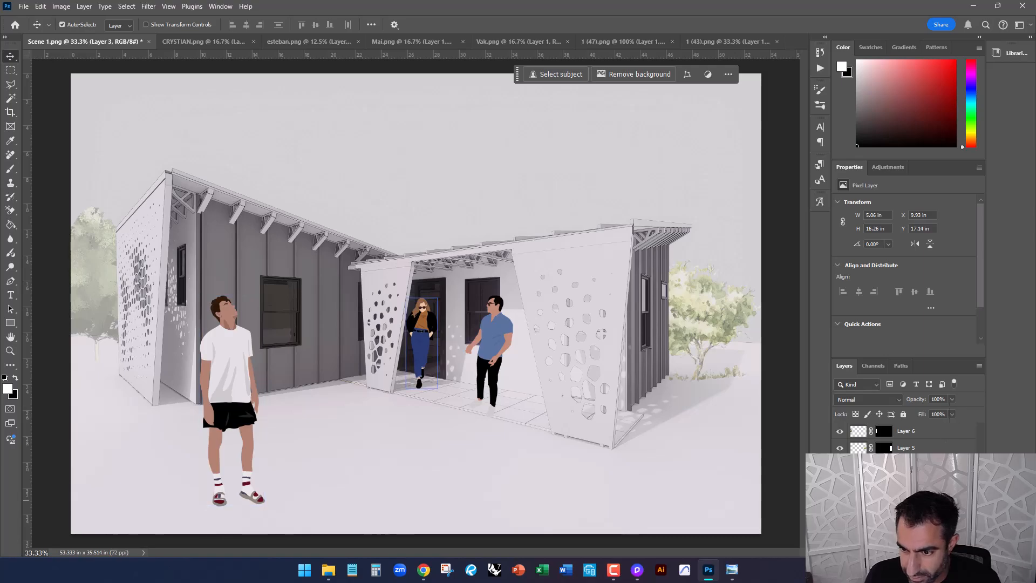
{"action": "left_click_drag", "start_coordinate": [950, 413], "coordinate": [937, 413]}
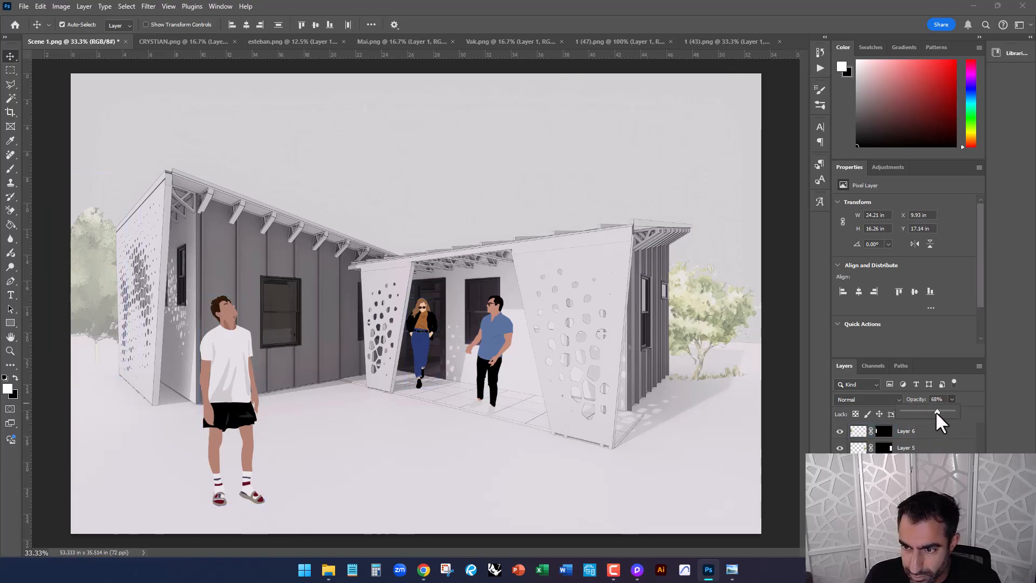
{"action": "left_click_drag", "start_coordinate": [937, 413], "coordinate": [928, 414]}
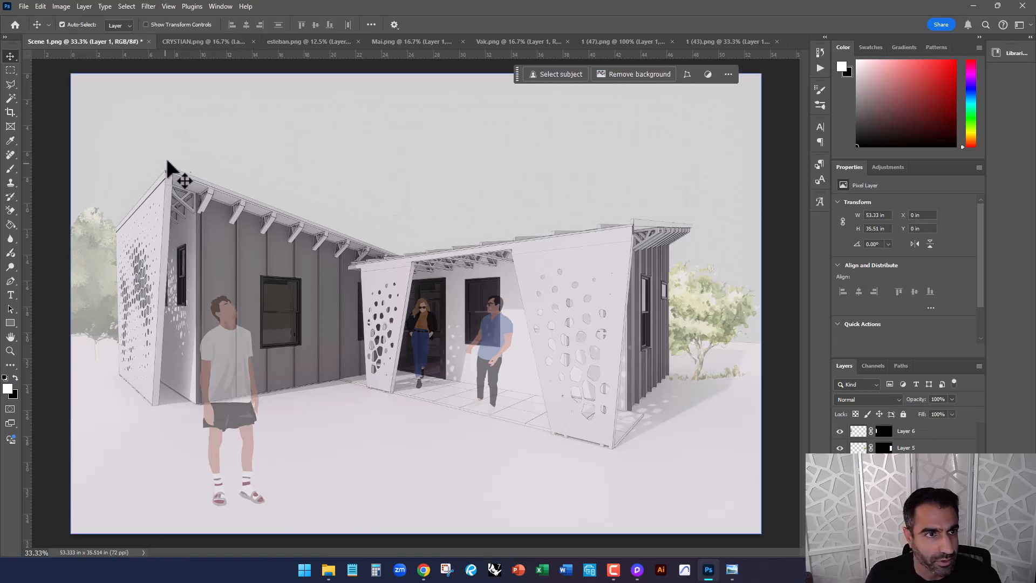
{"action": "mouse_move", "coordinate": [691, 463]}
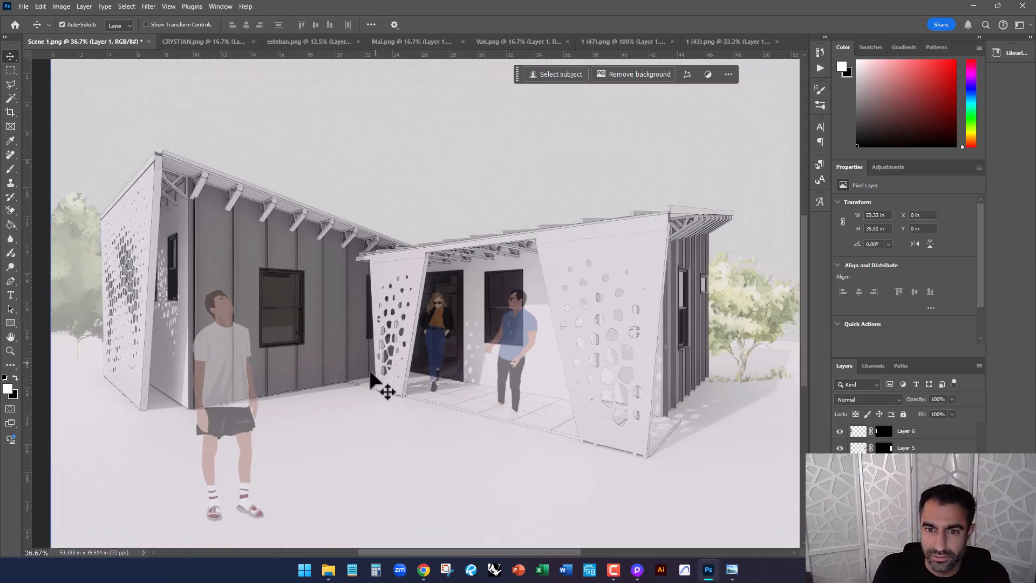
{"action": "mouse_move", "coordinate": [369, 370]}
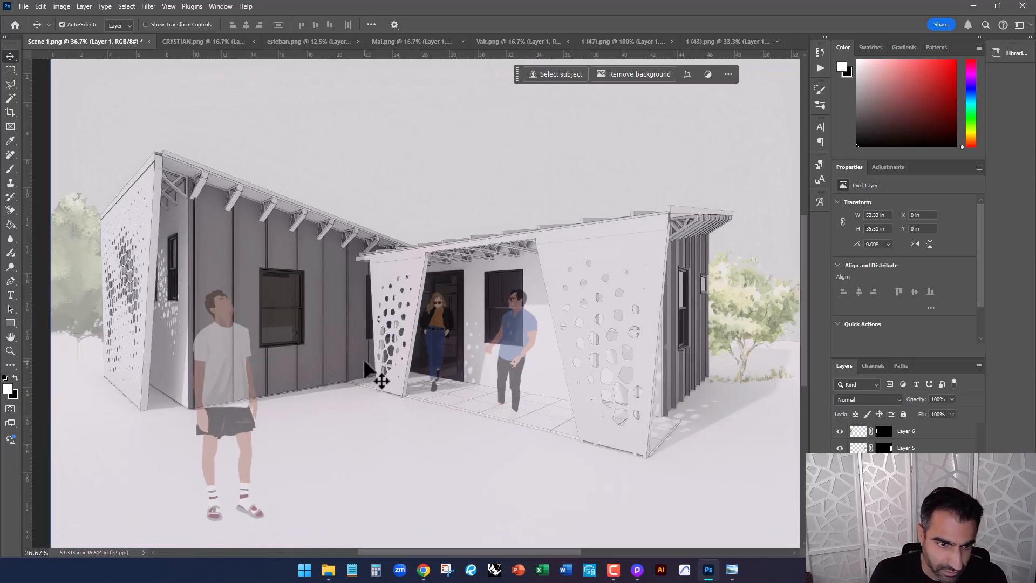